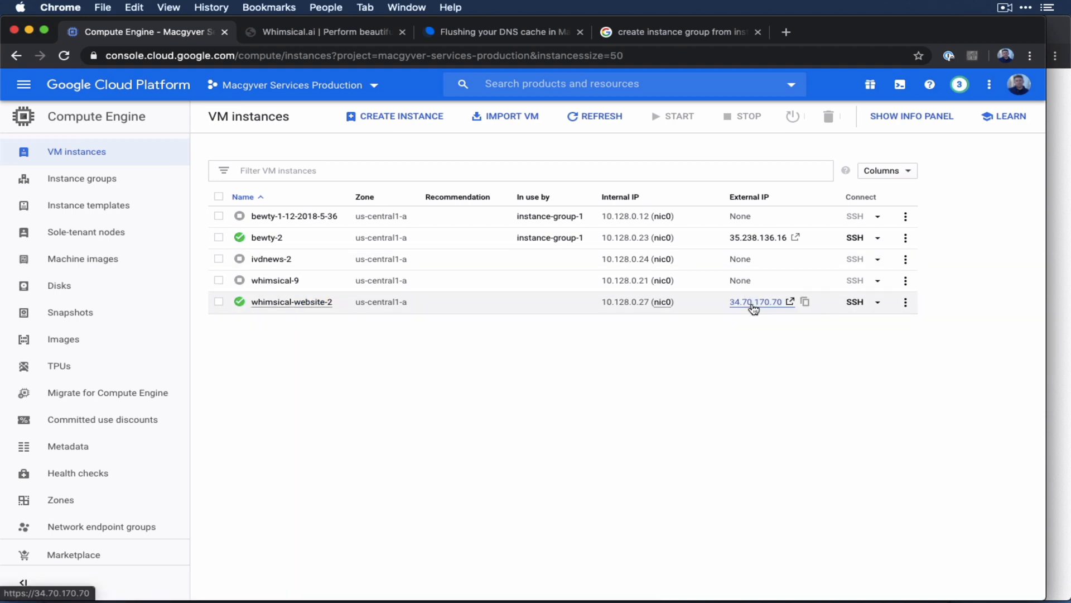
# Step: Check the website at the instance's external IP and review whimsical-website-2's details
pyautogui.click(321, 32)
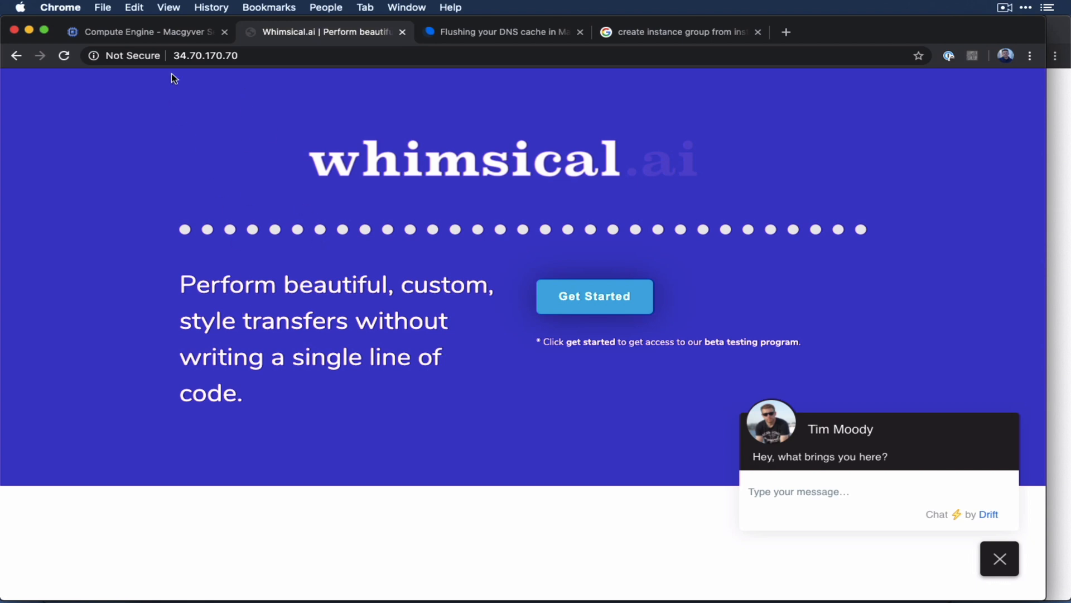
pyautogui.click(205, 55)
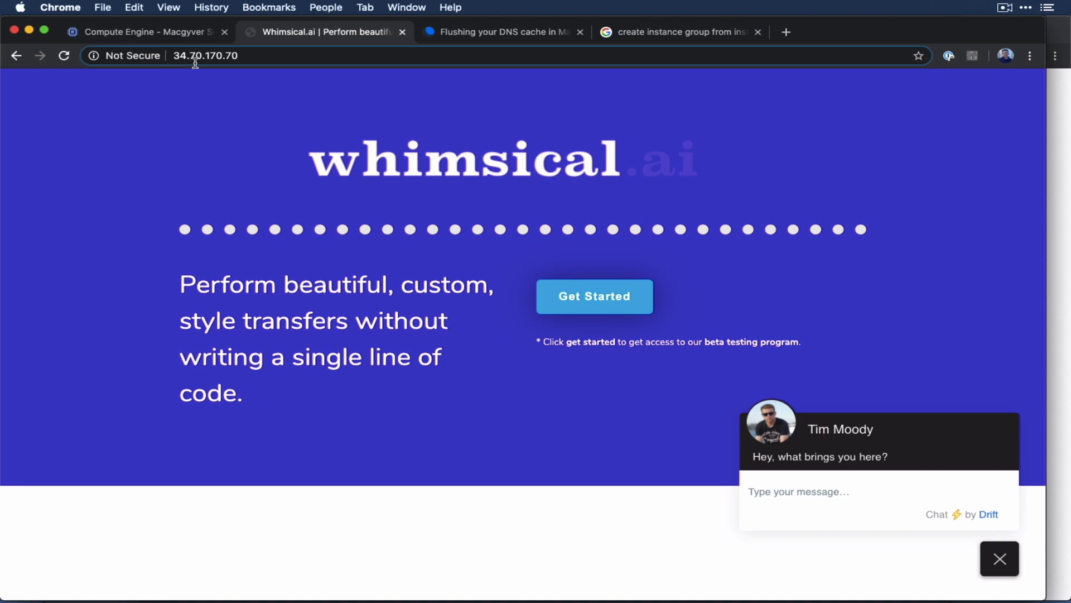
pyautogui.click(142, 31)
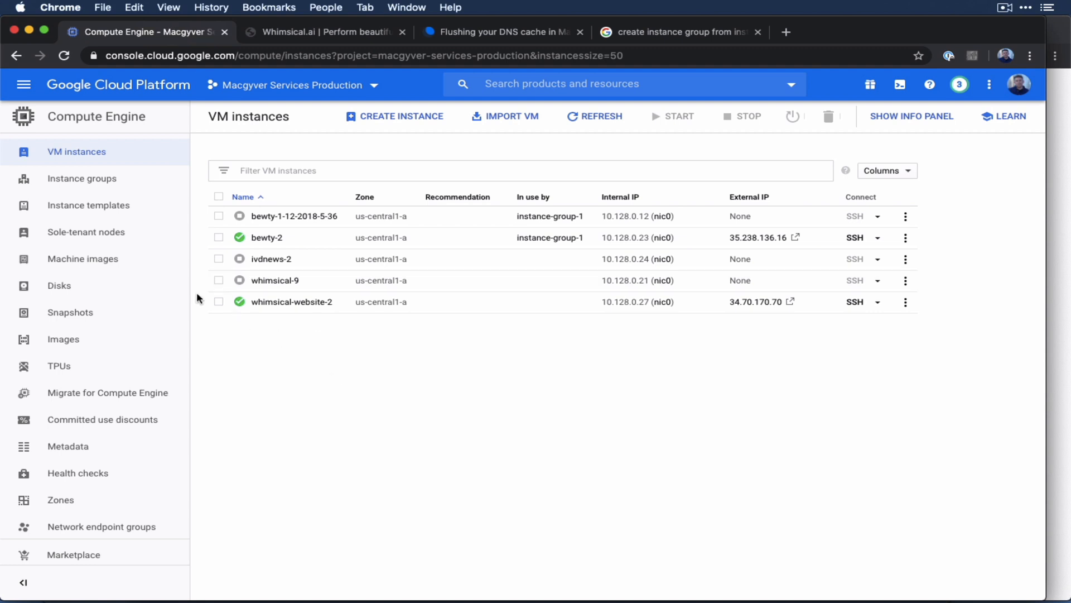
pyautogui.moveTo(171, 262)
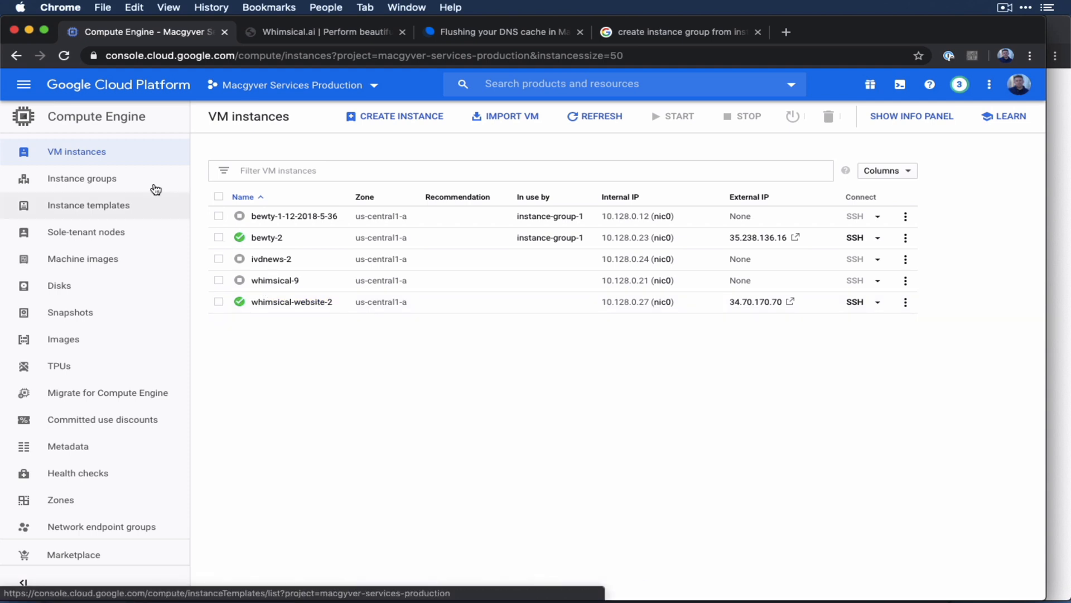
pyautogui.moveTo(341, 413)
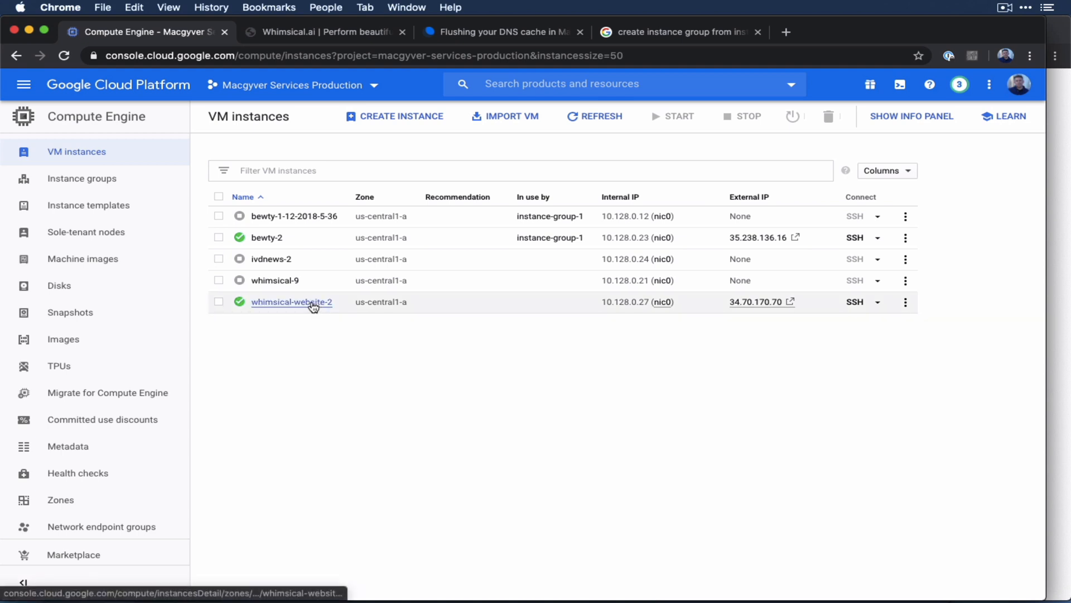
pyautogui.click(291, 301)
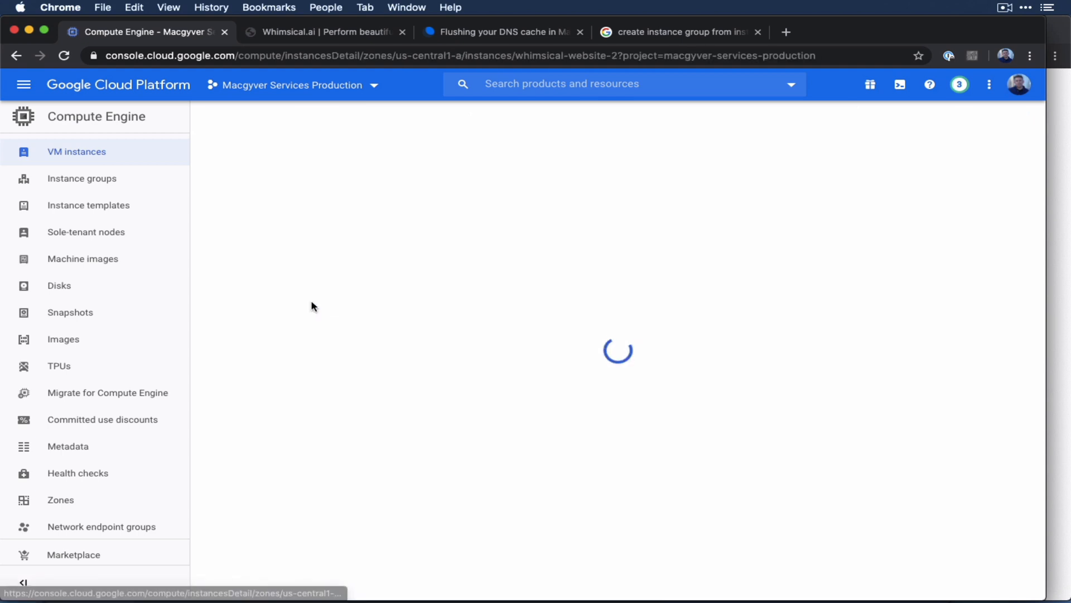
pyautogui.moveTo(674, 359)
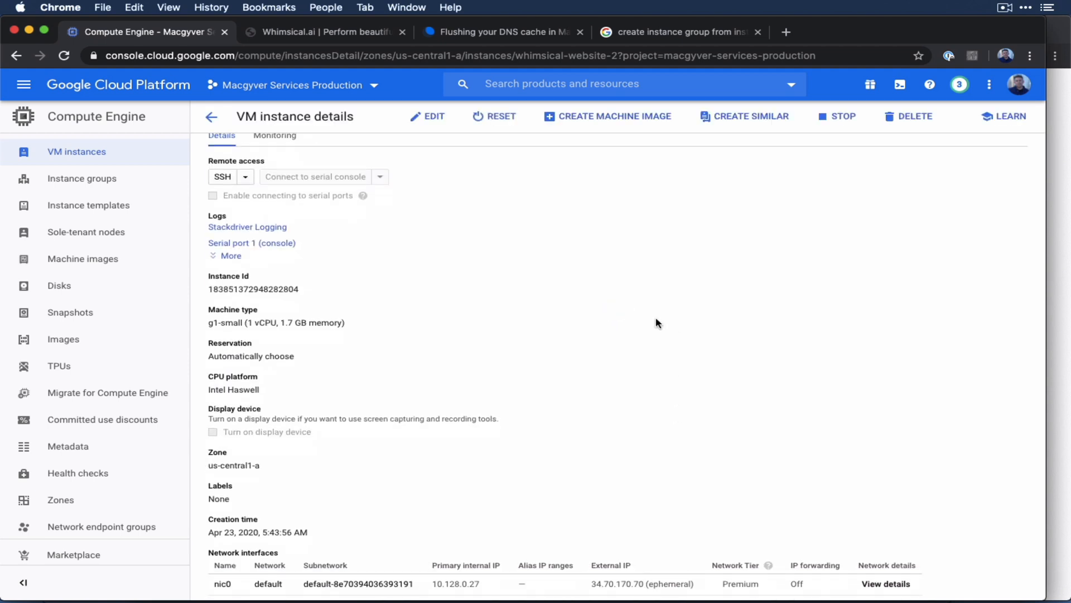
pyautogui.scroll(-3)
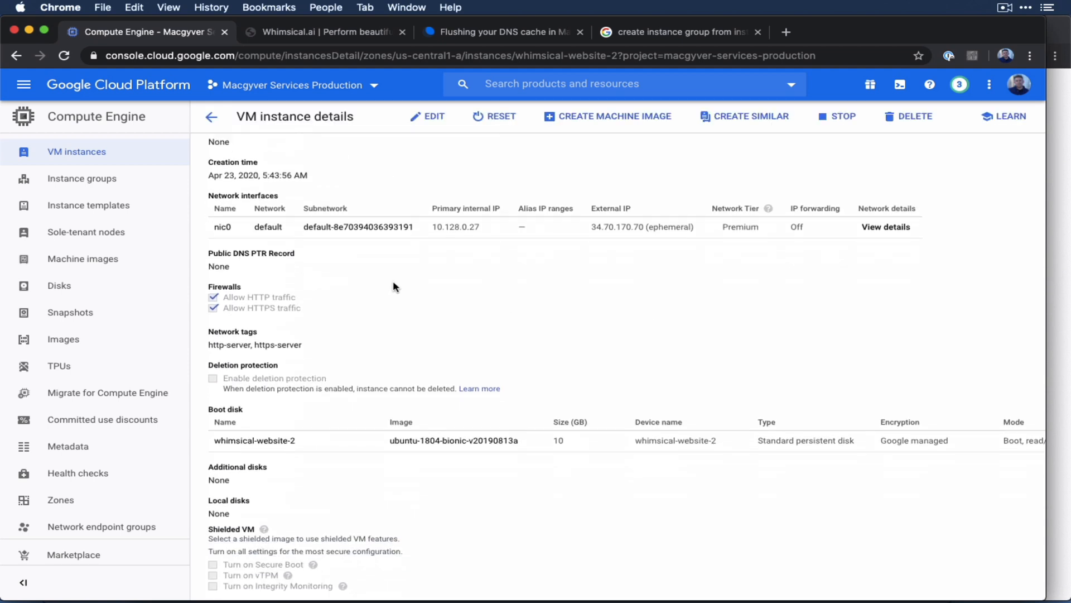
pyautogui.moveTo(506, 357)
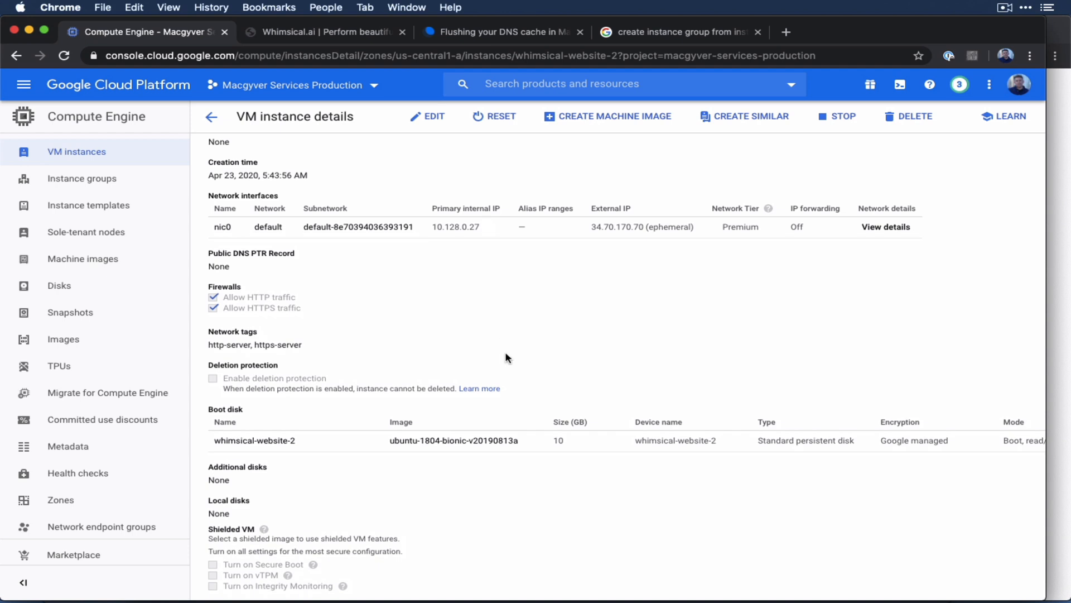
pyautogui.moveTo(509, 343)
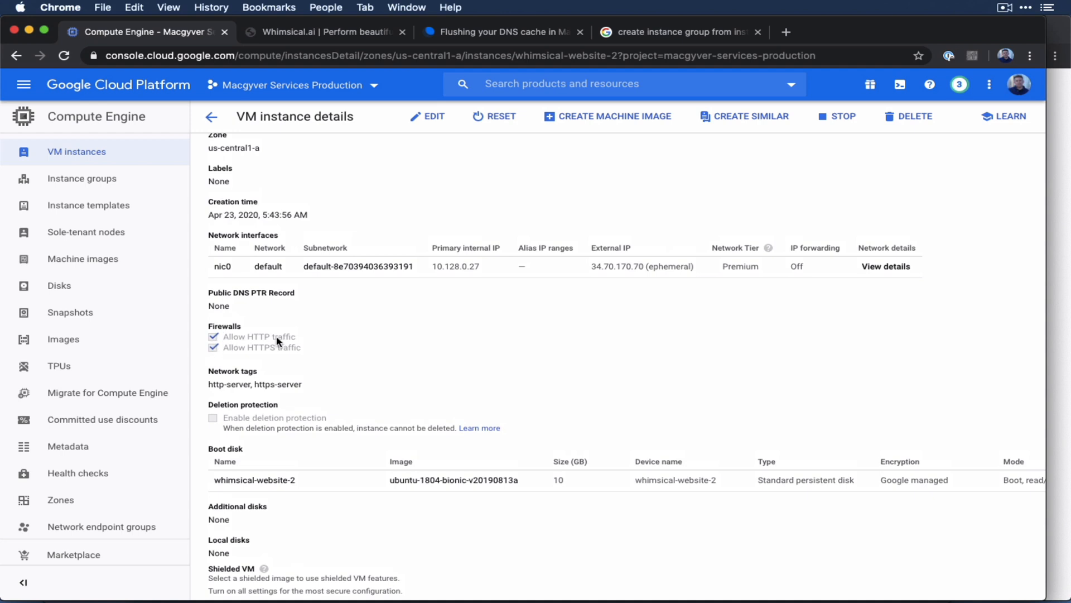
pyautogui.scroll(-3)
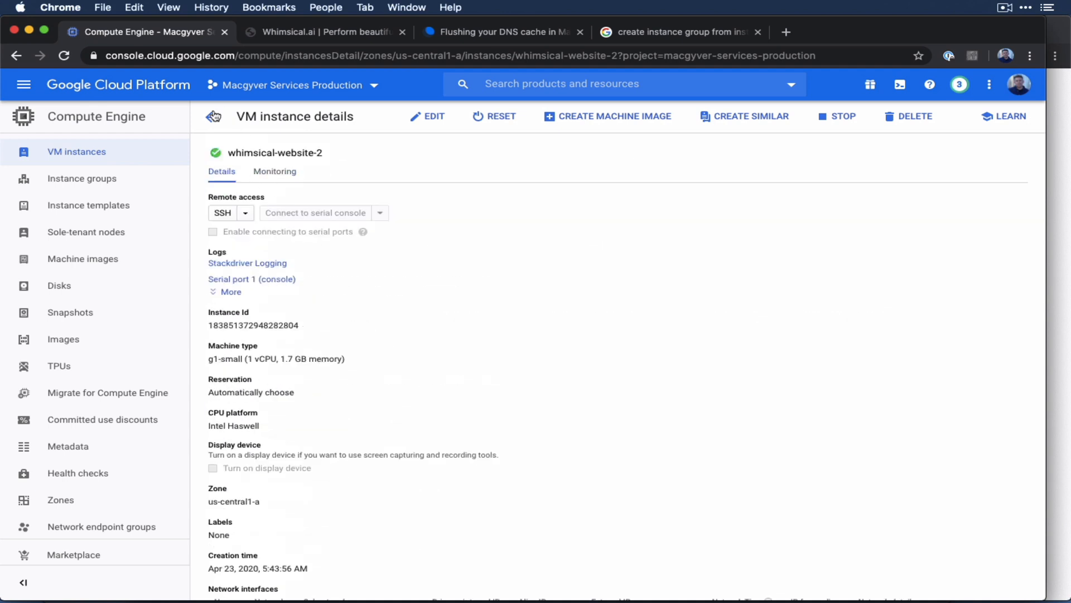
pyautogui.click(214, 115)
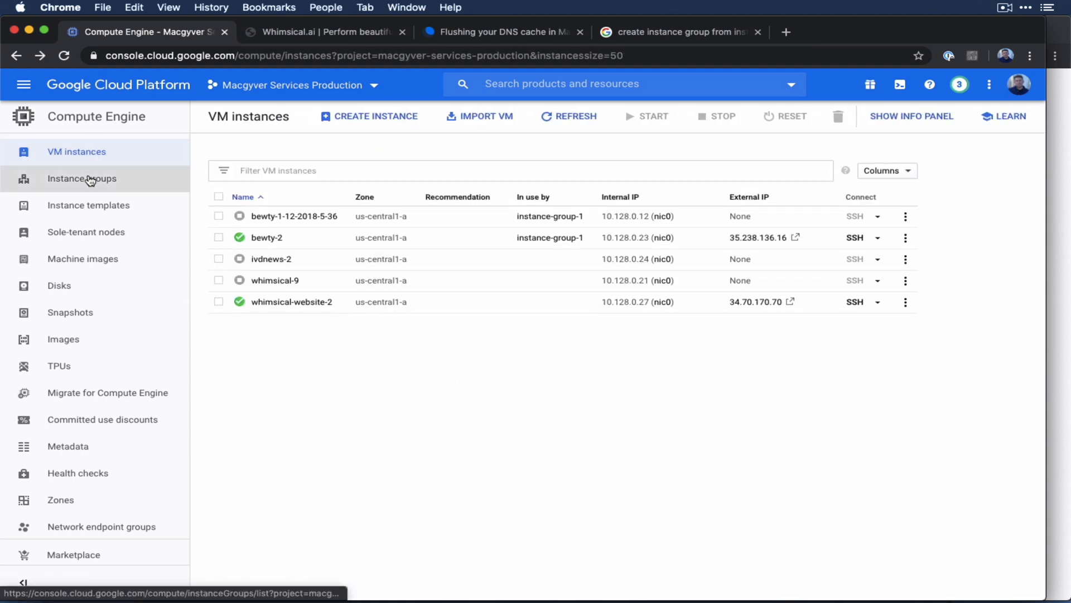
# Step: Begin a new unmanaged instance group named whimsical-instance-group
pyautogui.click(81, 178)
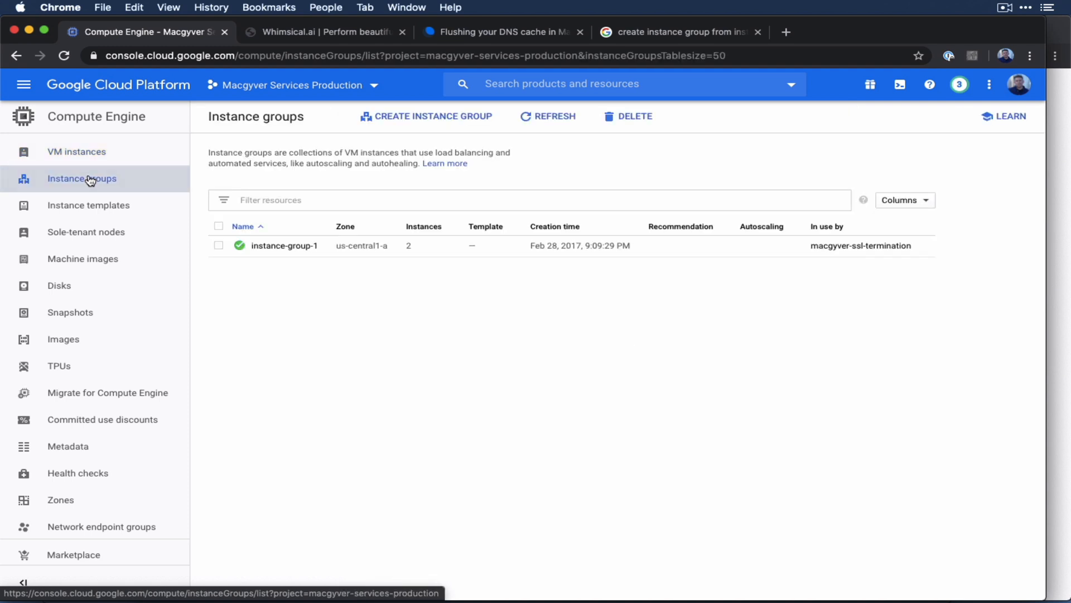
pyautogui.click(426, 116)
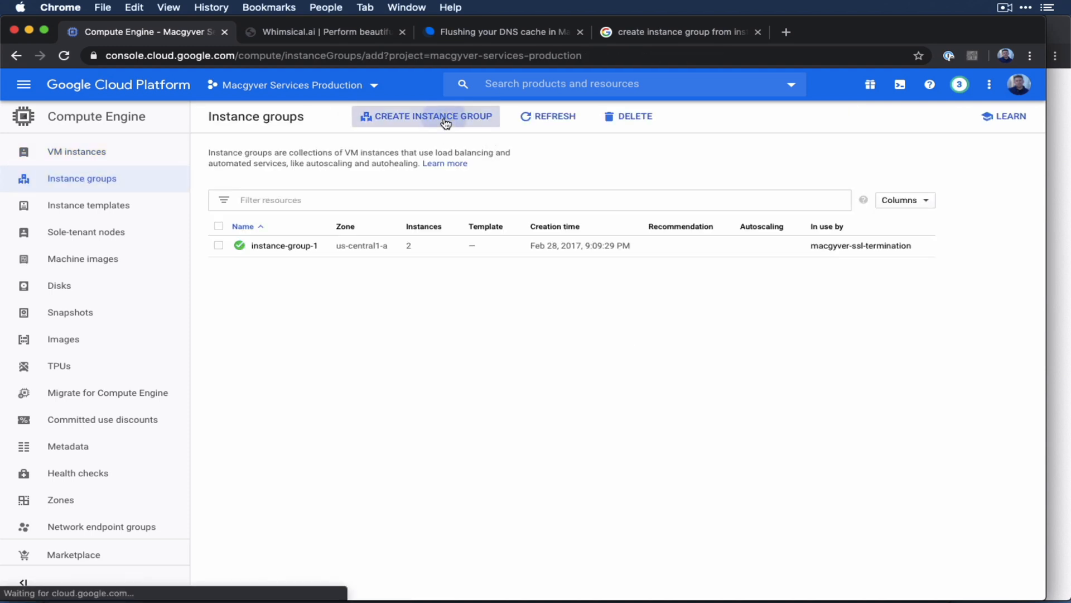
pyautogui.click(425, 115)
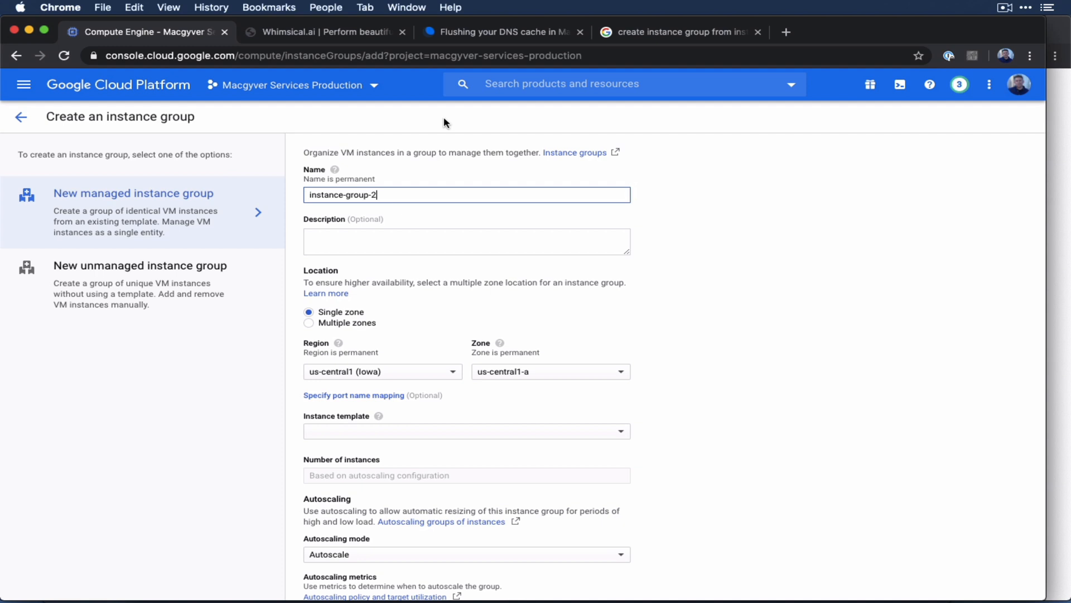
pyautogui.click(139, 265)
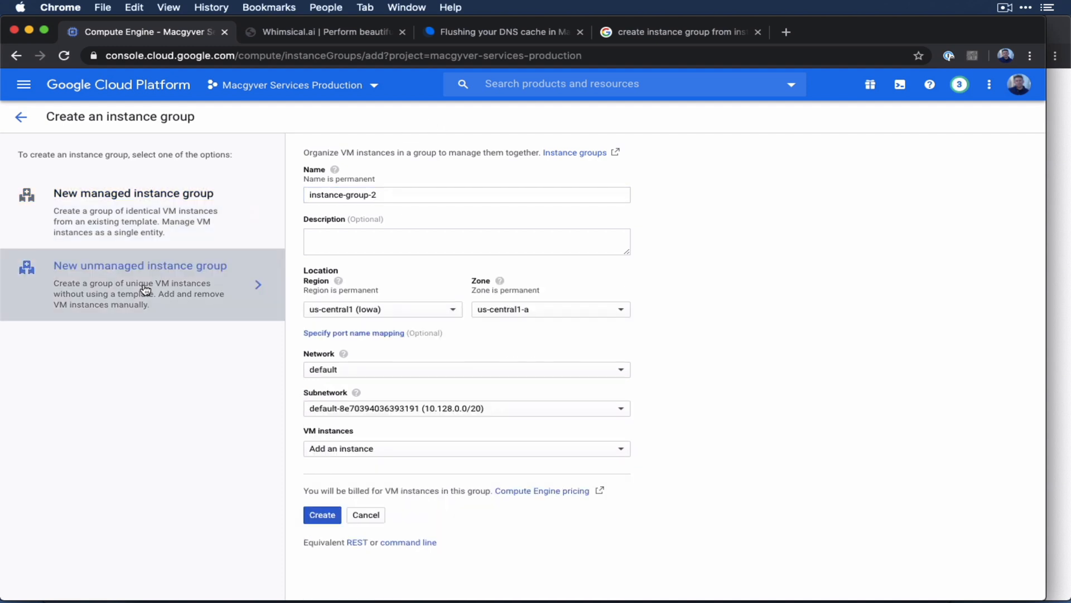
pyautogui.click(466, 195)
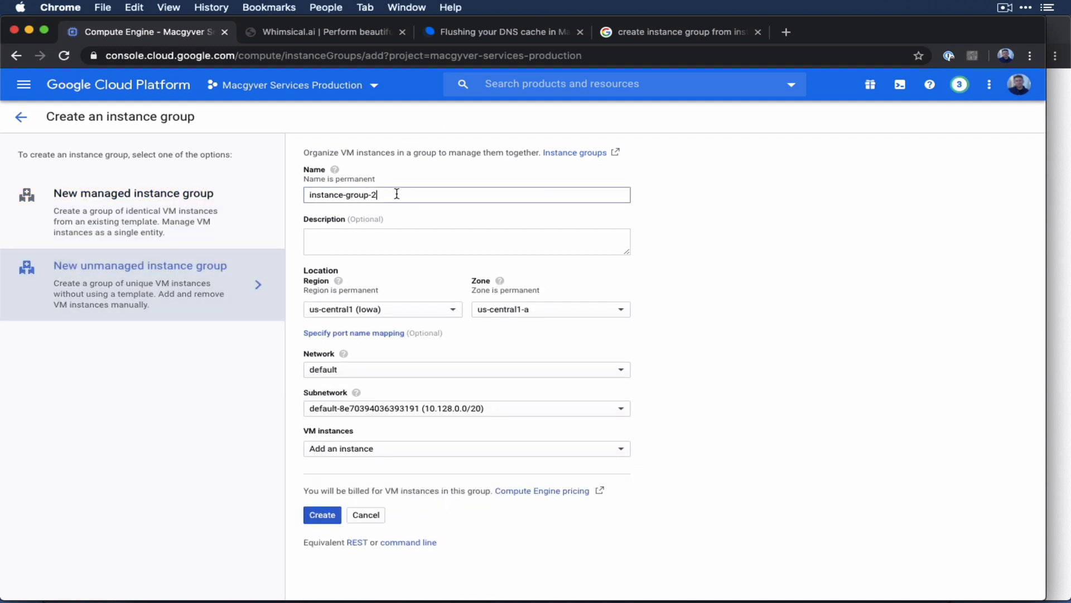
pyautogui.write('whimsical-')
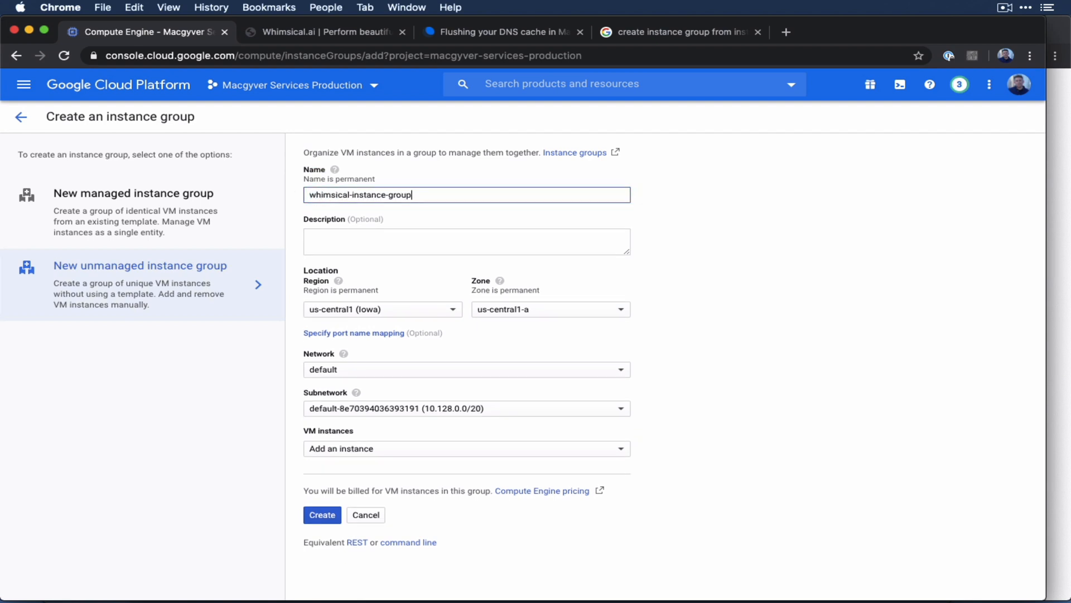
pyautogui.moveTo(495, 267)
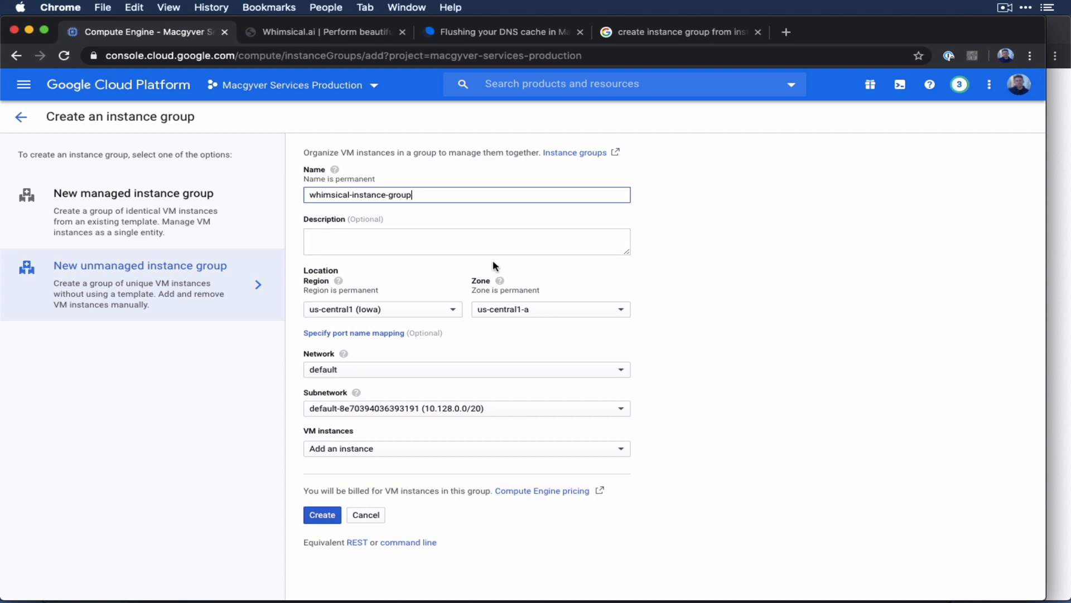
pyautogui.moveTo(600, 285)
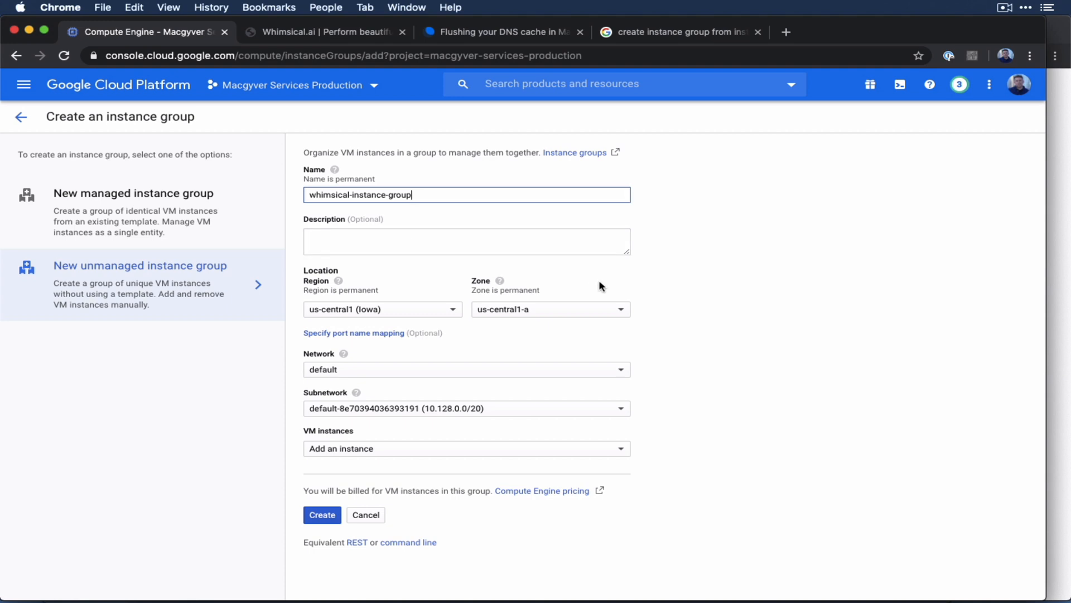
pyautogui.moveTo(610, 295)
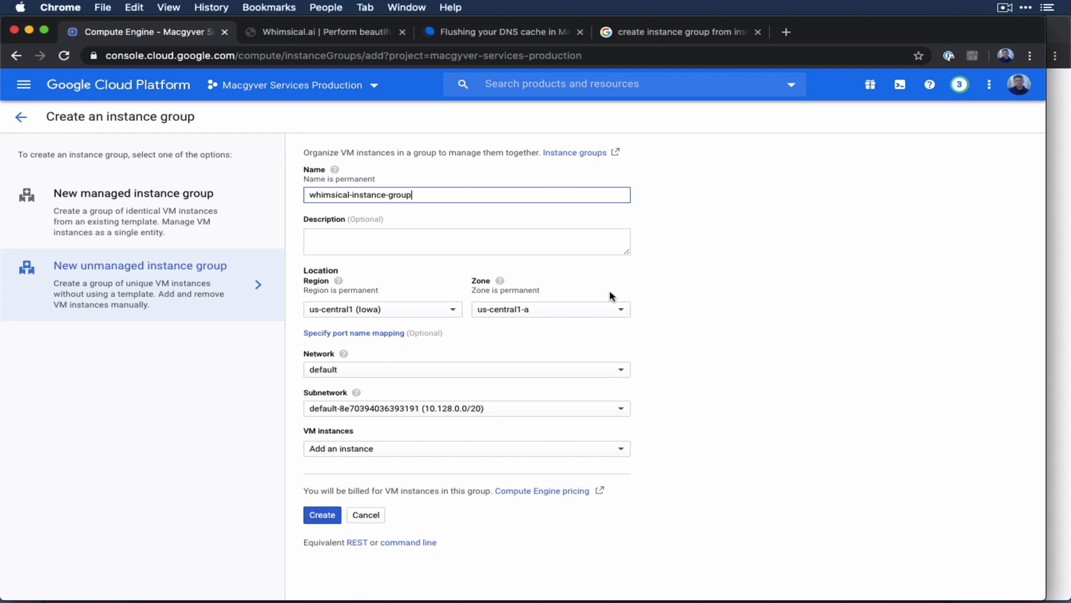
pyautogui.moveTo(622, 309)
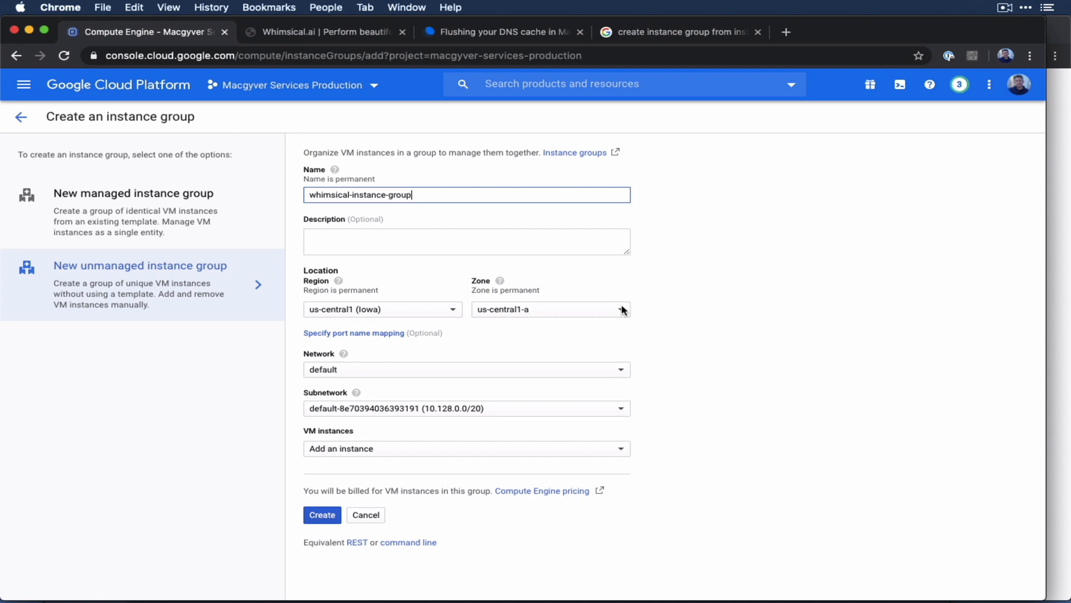
pyautogui.moveTo(655, 356)
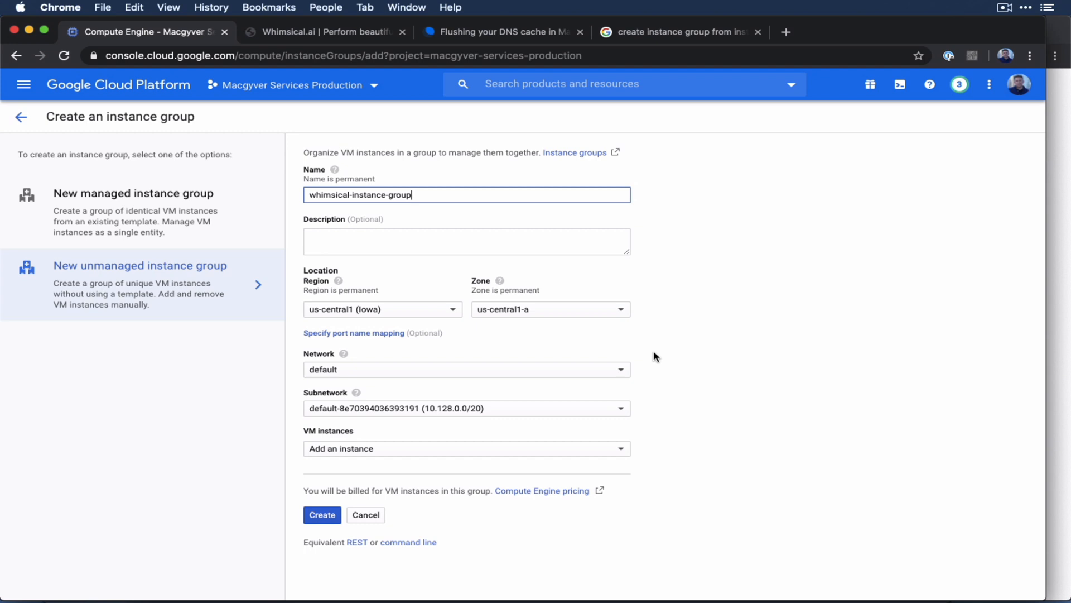
pyautogui.moveTo(606, 396)
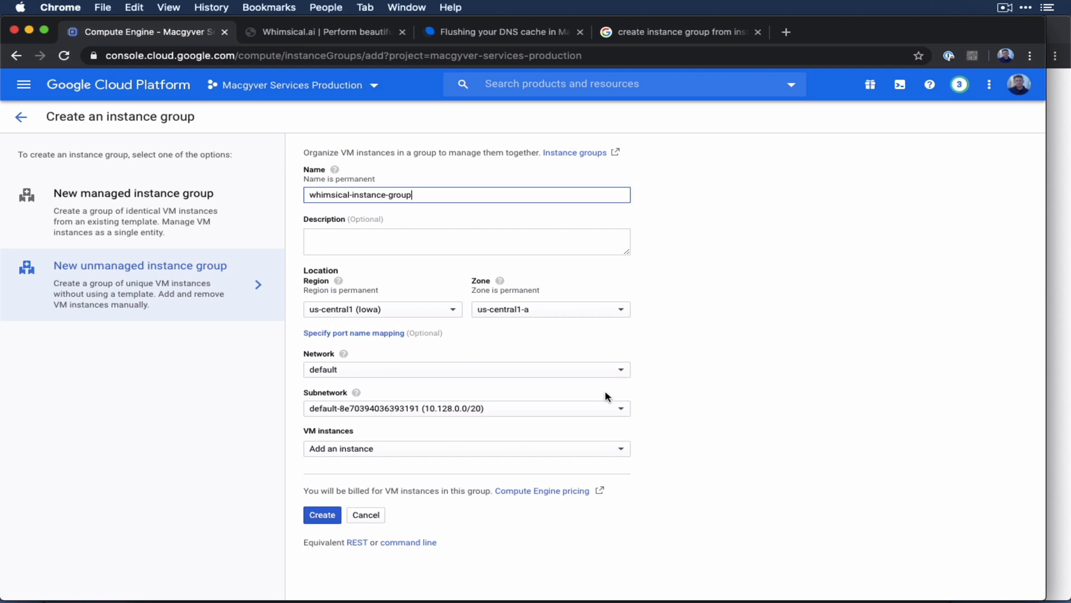
# Step: Add whimsical-website-2 to the group and create it
pyautogui.click(467, 448)
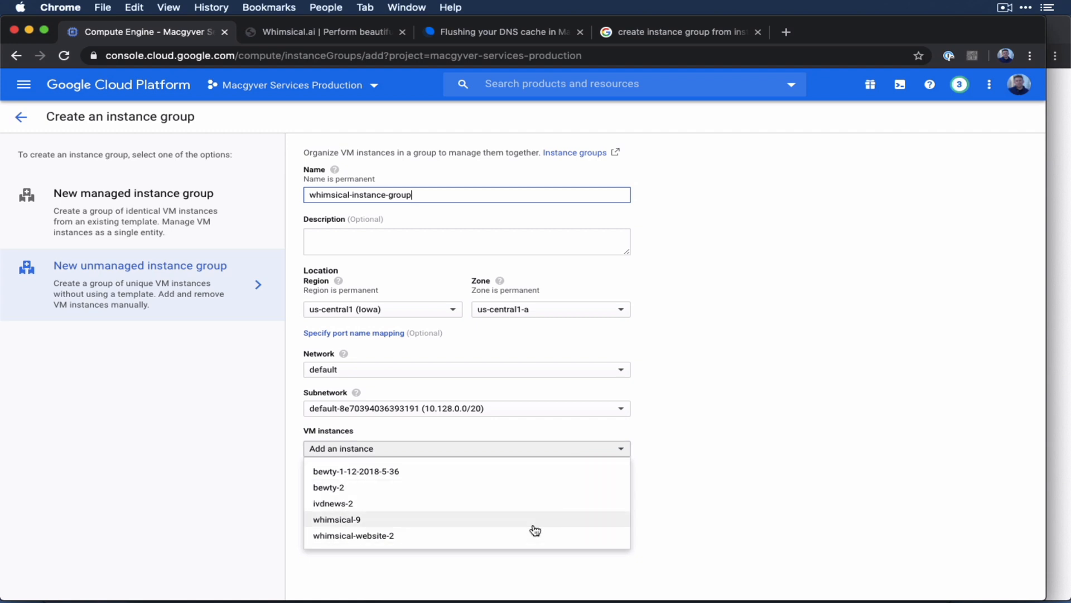
pyautogui.click(353, 535)
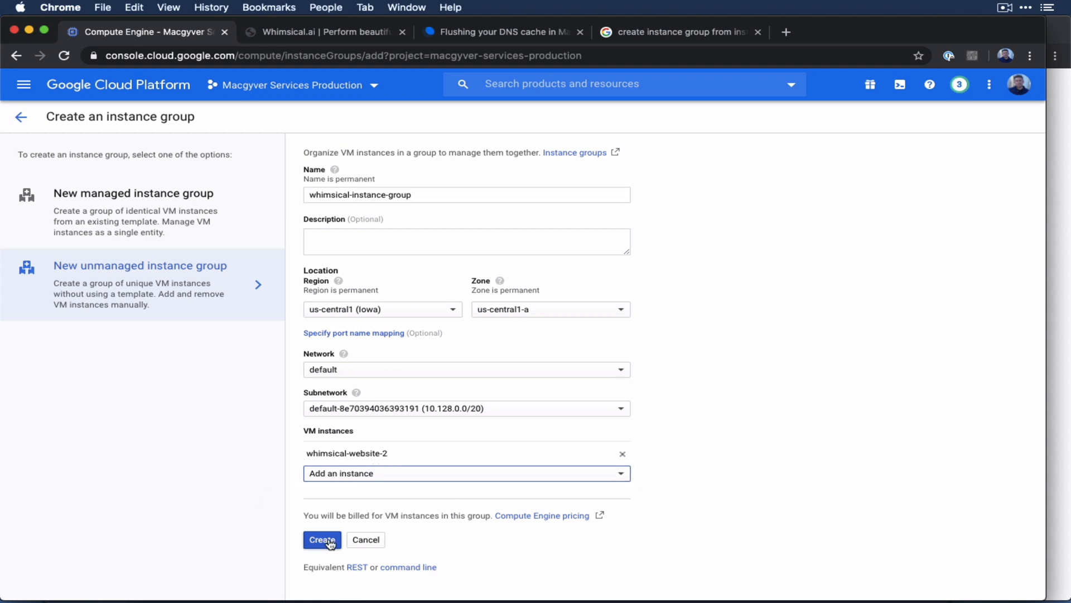
pyautogui.click(322, 539)
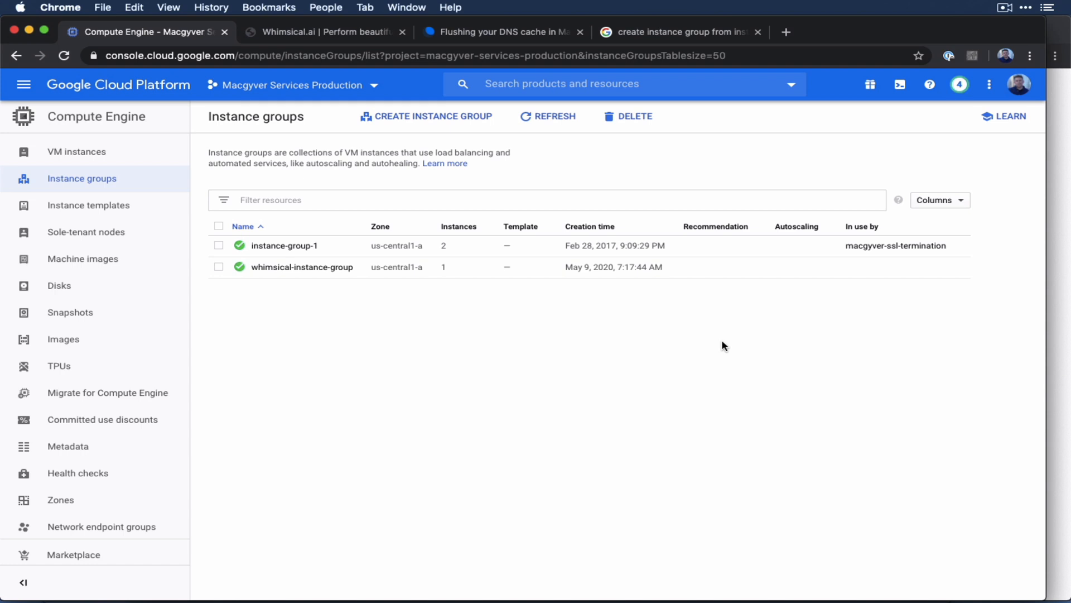
pyautogui.moveTo(405, 307)
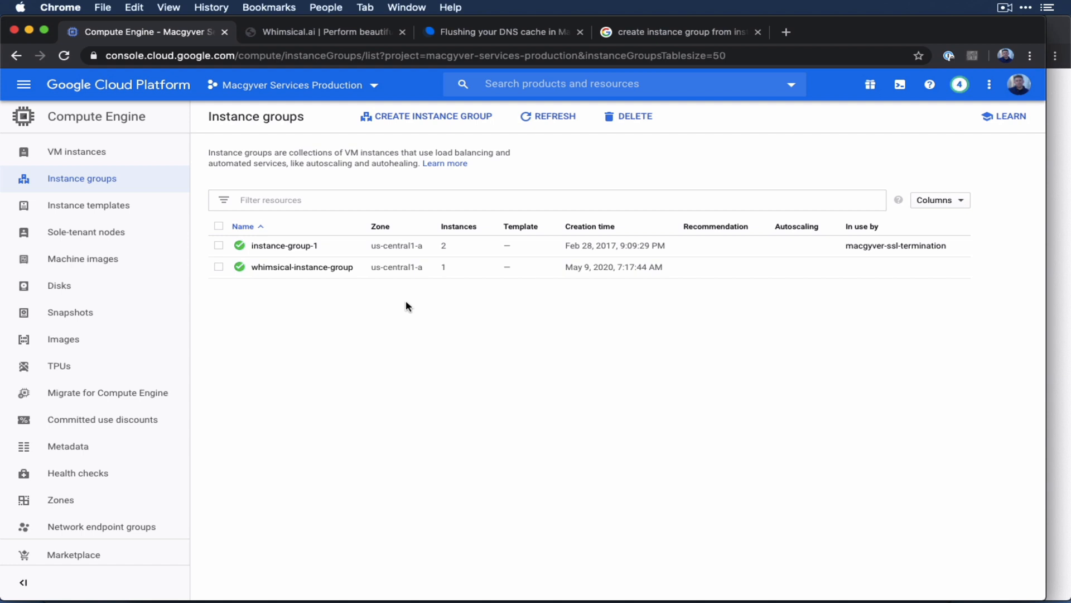
pyautogui.moveTo(371, 288)
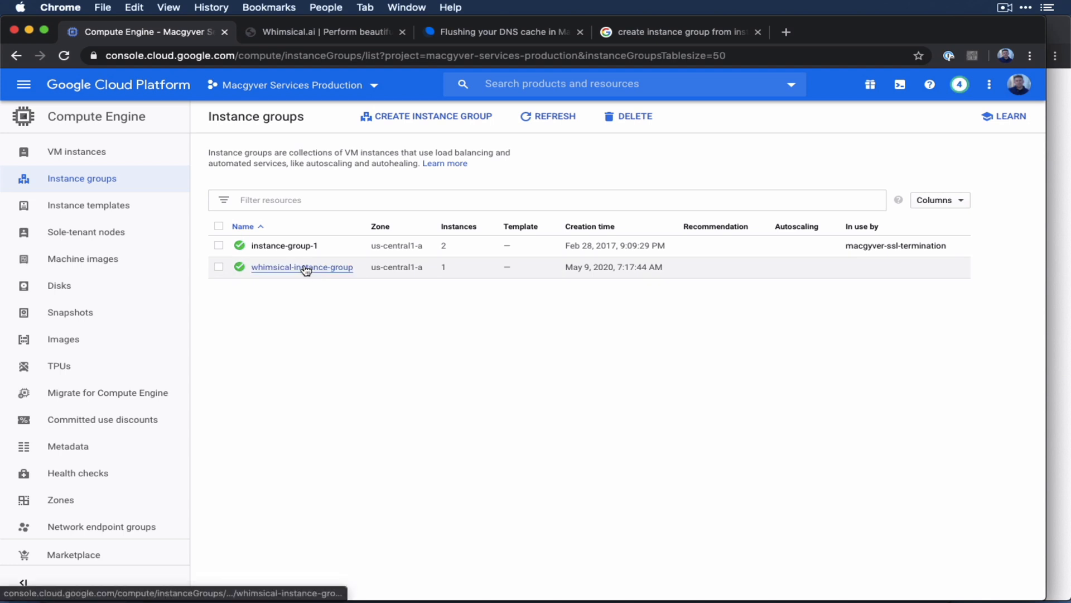
# Step: Open whimsical-instance-group's members, showing whimsical-website-2 at external IP 34.70.170.70
pyautogui.click(301, 266)
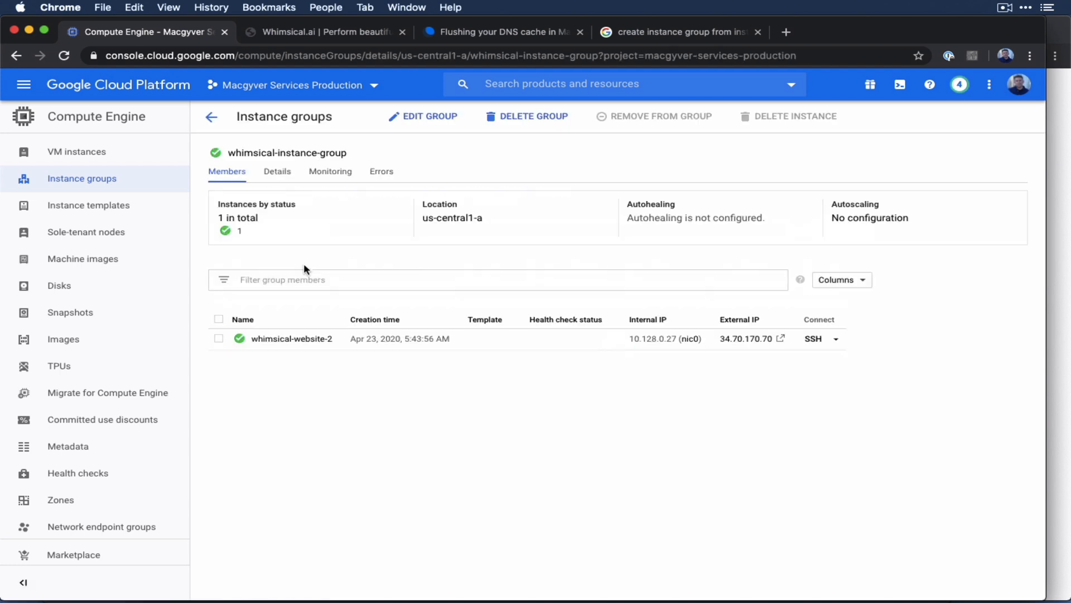
pyautogui.moveTo(290, 338)
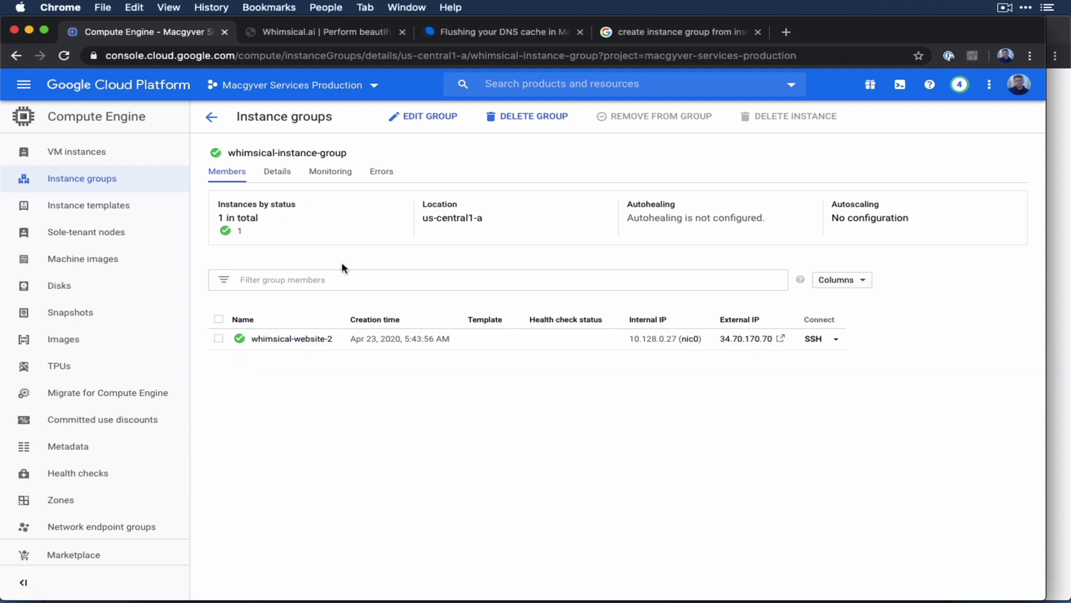
pyautogui.moveTo(388, 304)
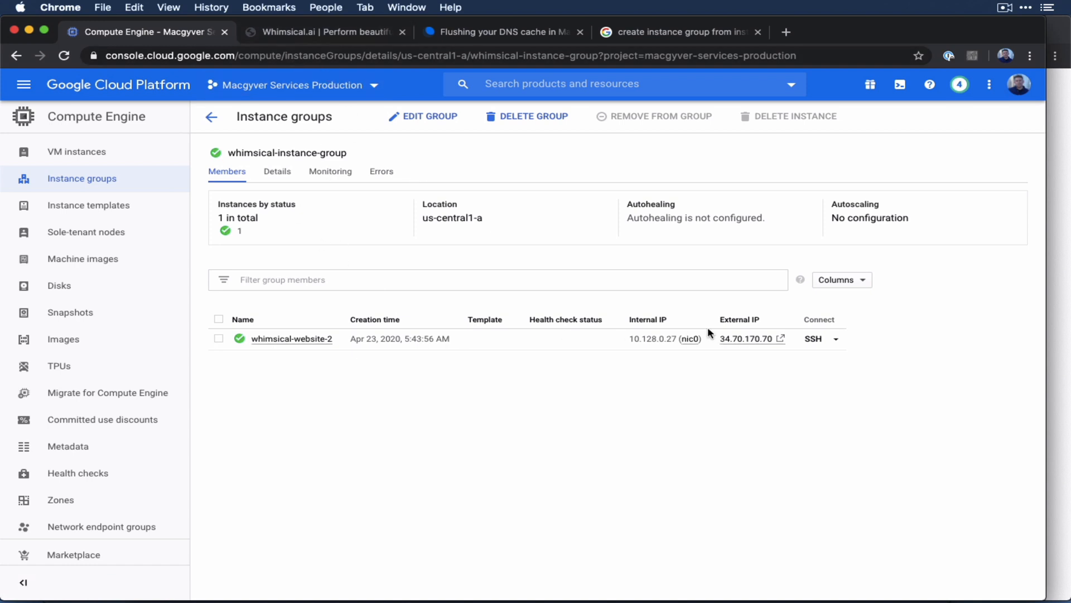
pyautogui.moveTo(747, 339)
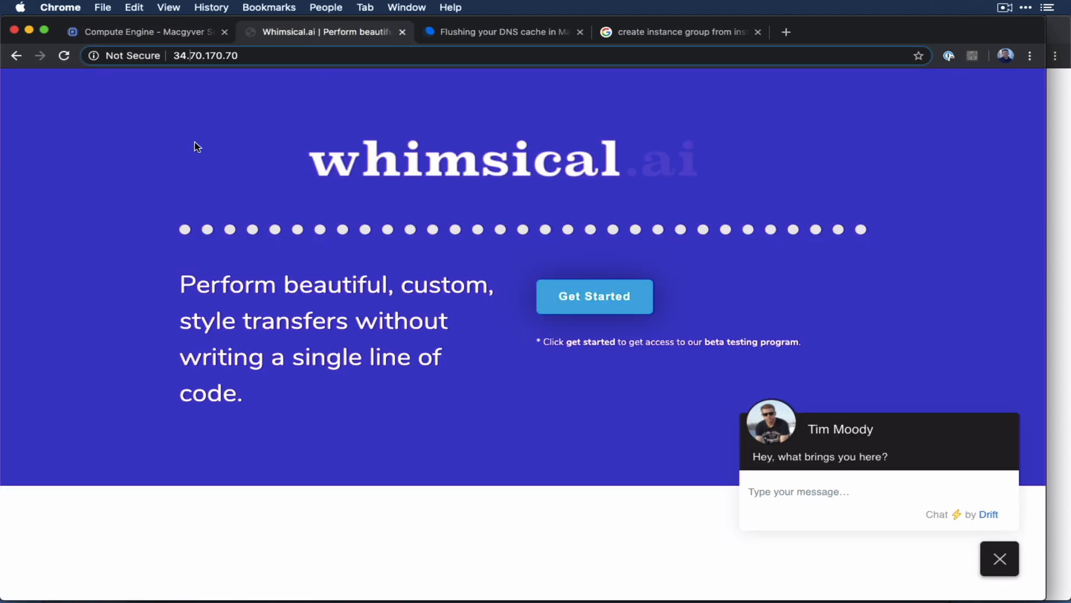
pyautogui.moveTo(322, 427)
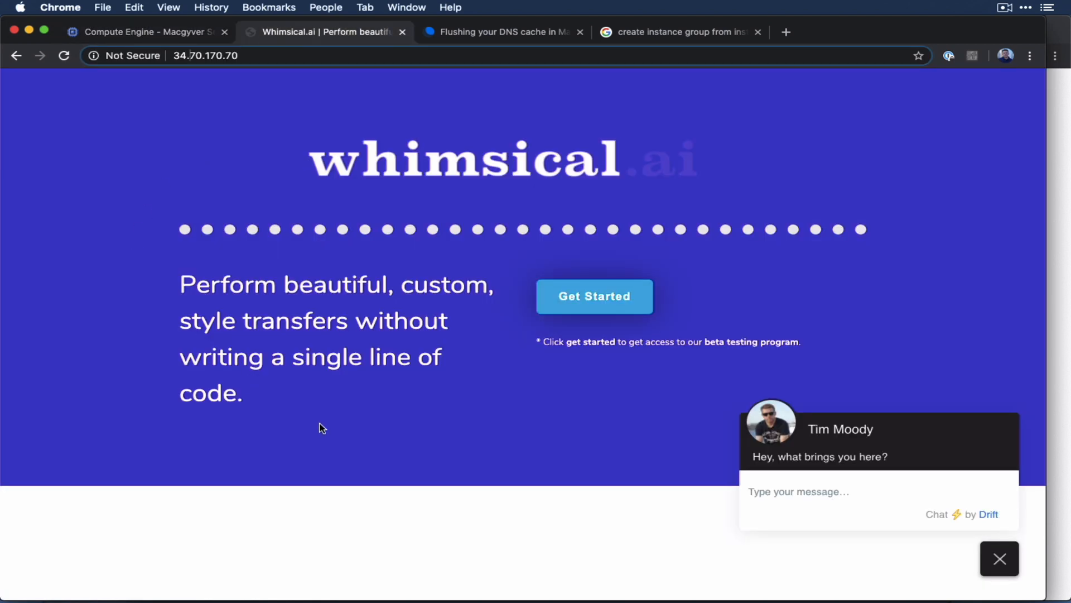
pyautogui.moveTo(191, 180)
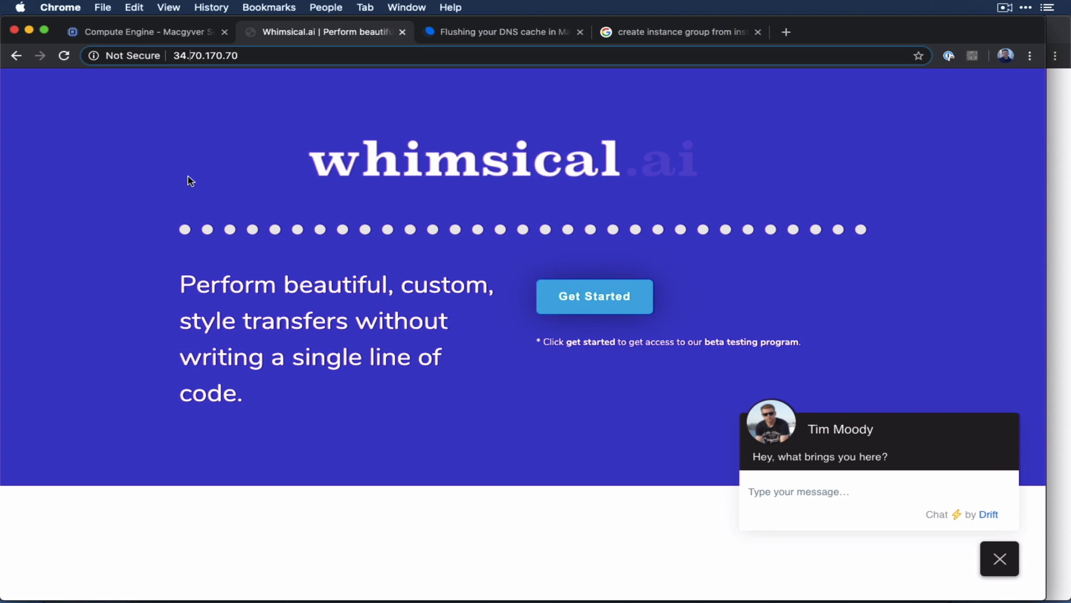
pyautogui.moveTo(212, 88)
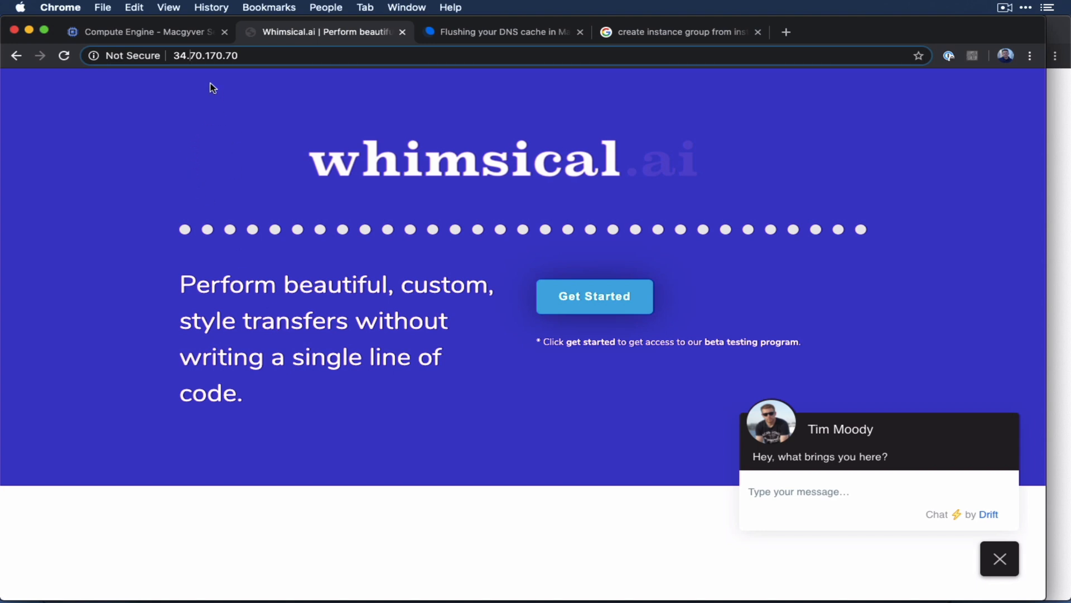
pyautogui.moveTo(188, 72)
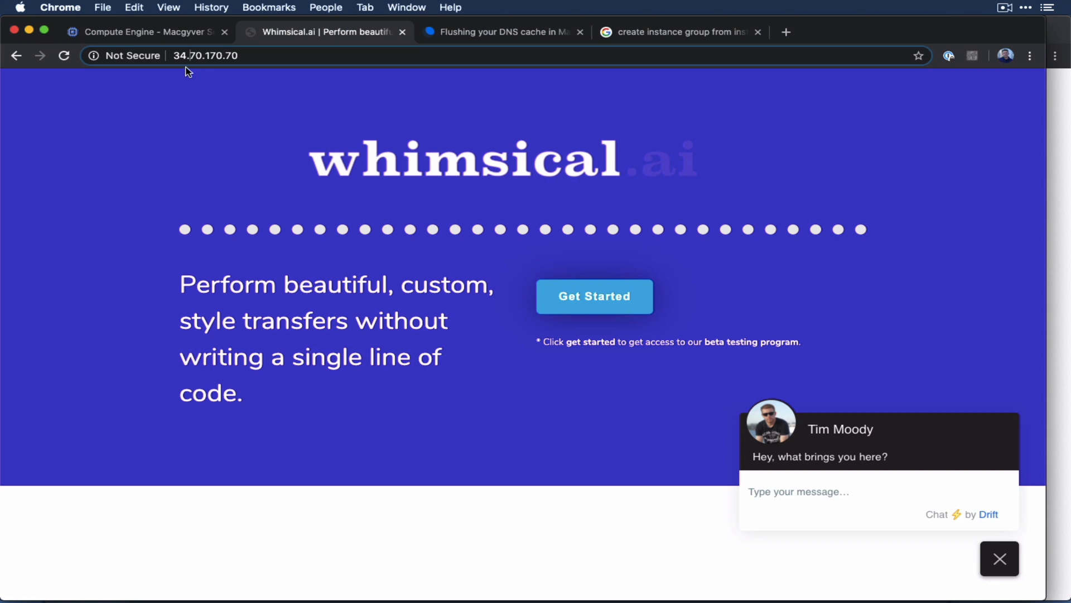
pyautogui.moveTo(218, 154)
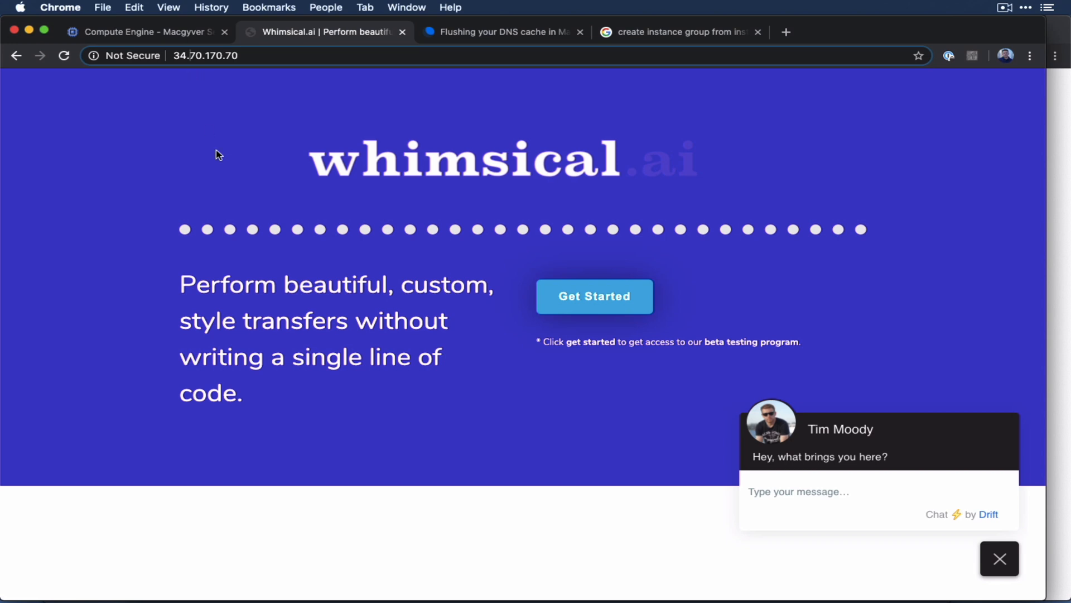
pyautogui.moveTo(423, 171)
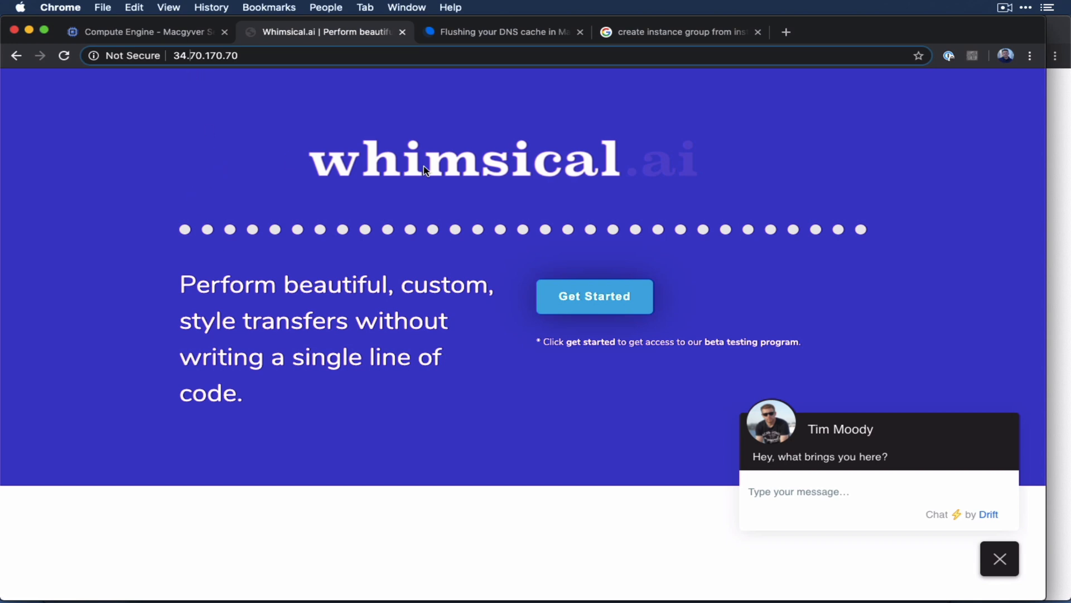
pyautogui.moveTo(365, 370)
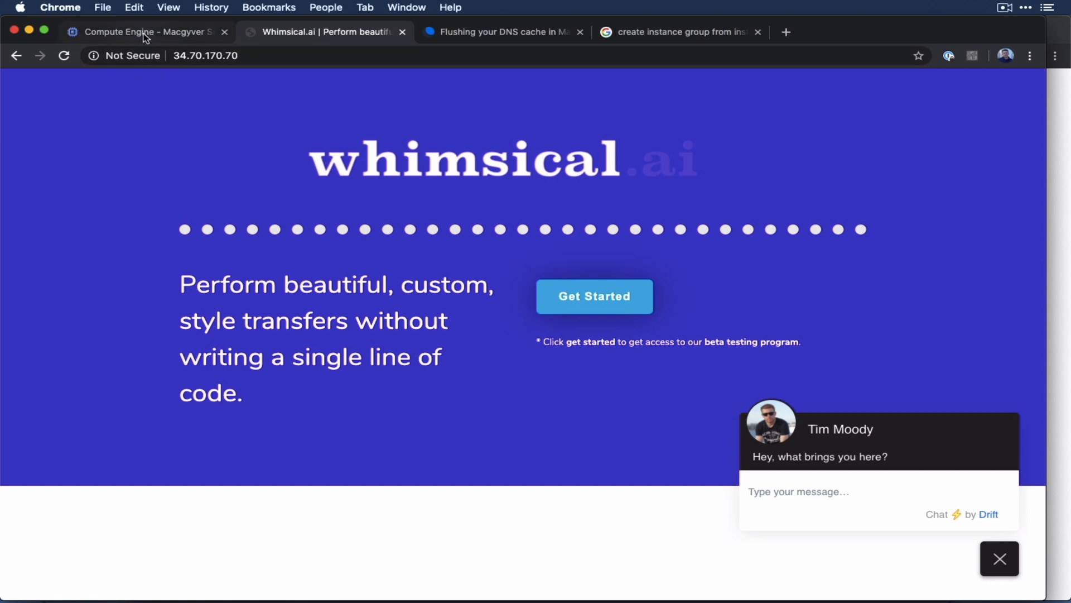
# Step: Switch from the Whimsical.ai site back to the whimsical-instance-group page
pyautogui.click(144, 32)
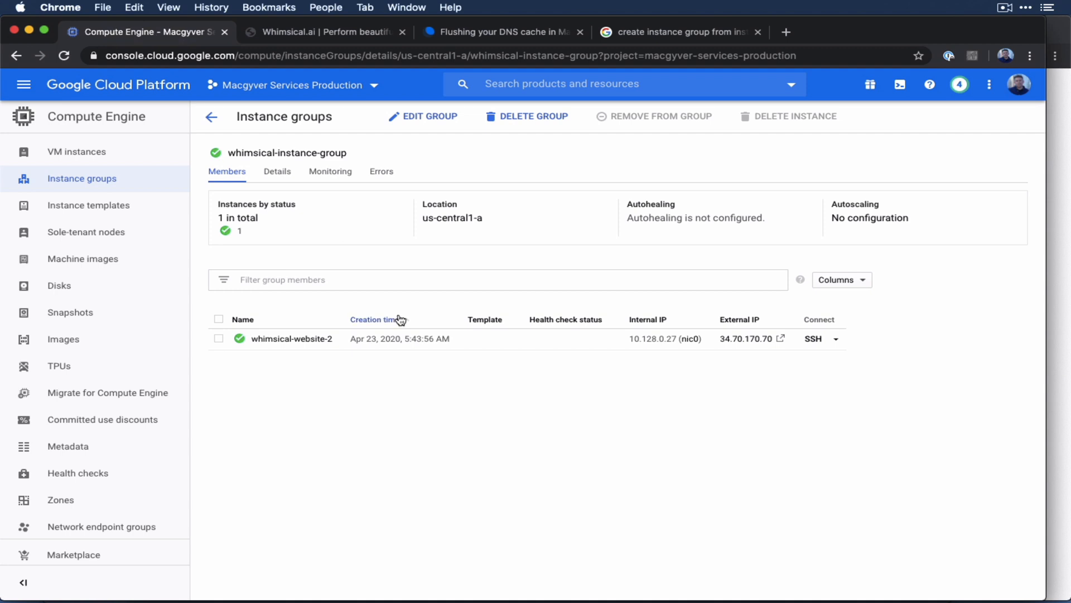
pyautogui.moveTo(74, 86)
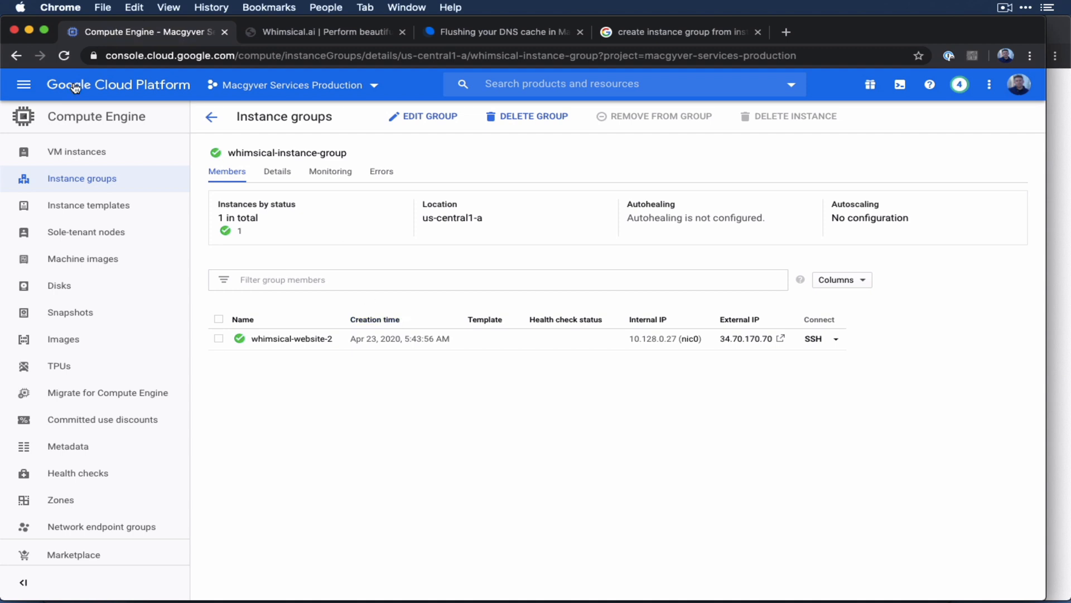
# Step: Start an HTTP(S) load balancer from Load balancing, choosing From Internet to my VMs
pyautogui.click(23, 85)
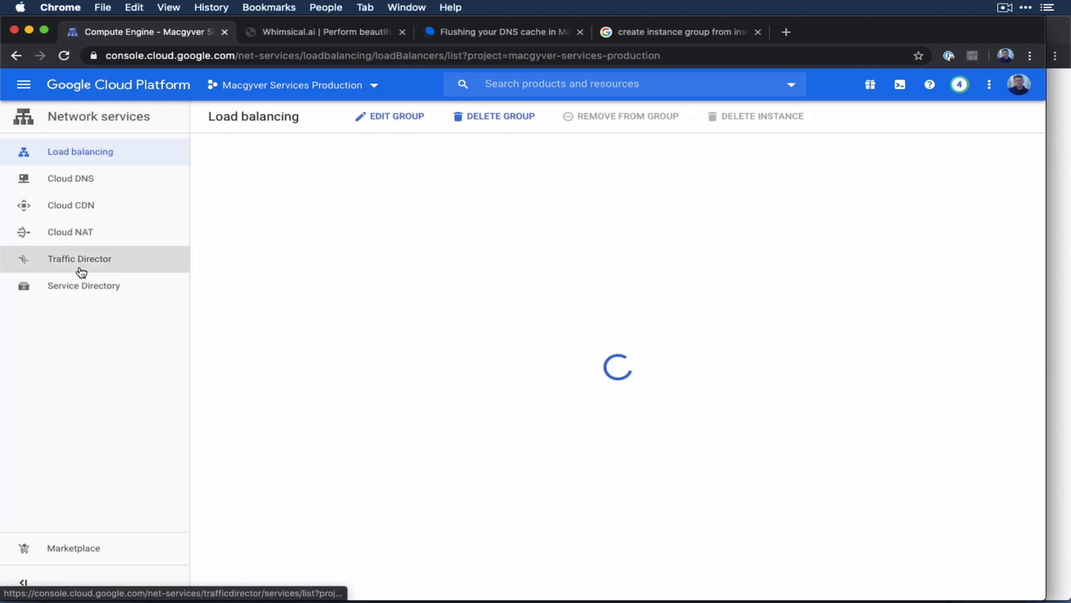
pyautogui.click(80, 151)
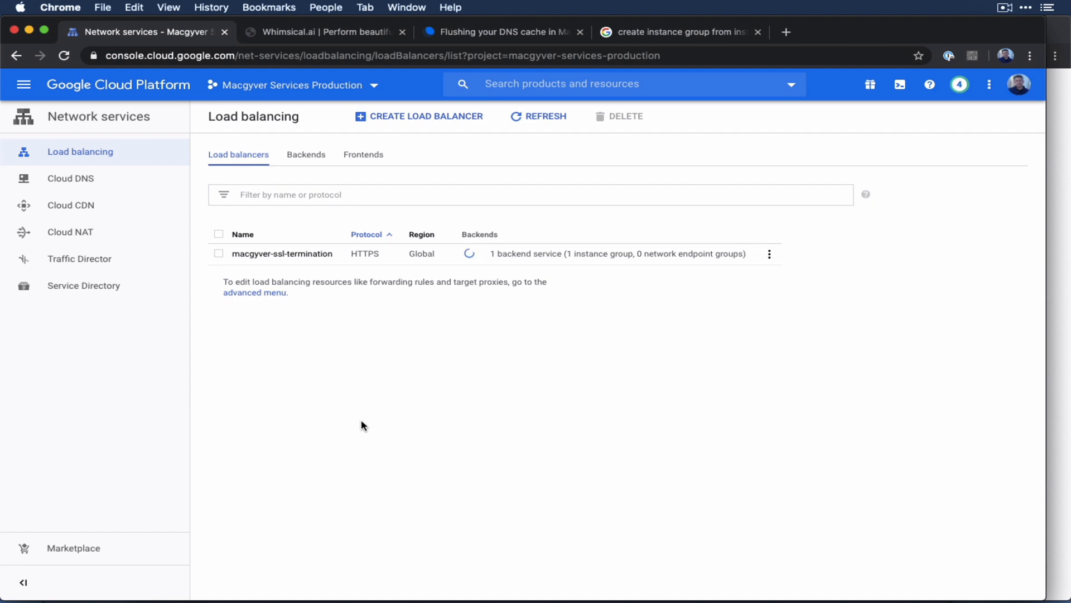
pyautogui.click(420, 116)
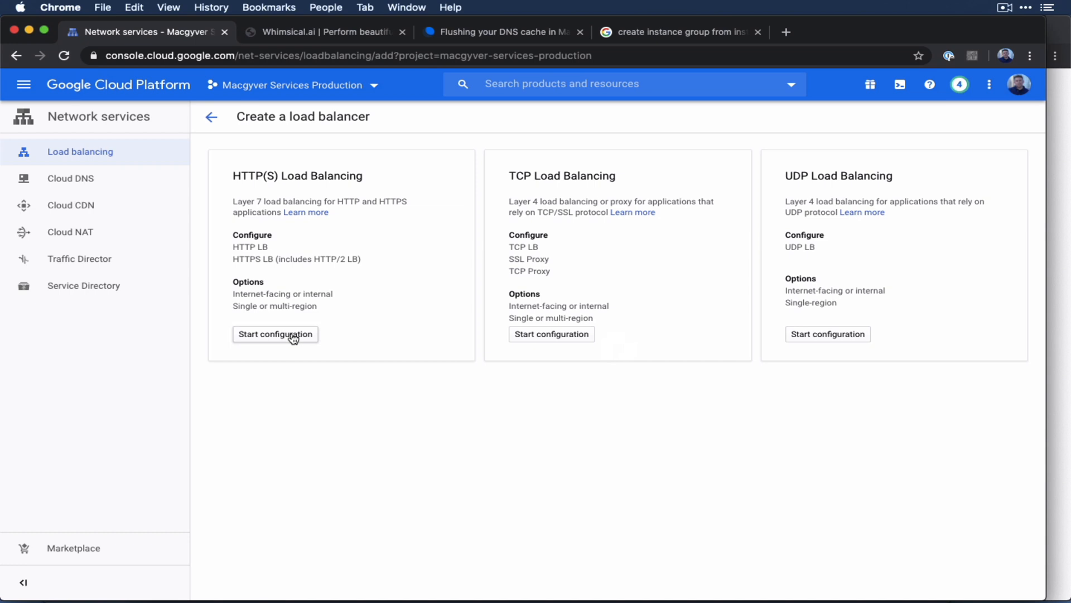
pyautogui.click(274, 335)
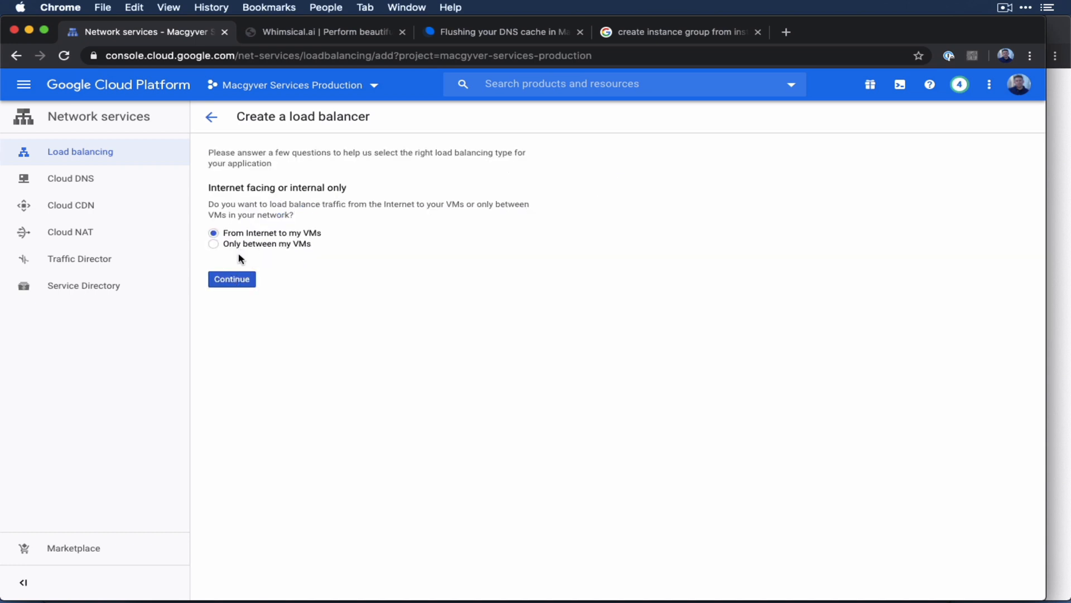
pyautogui.click(231, 279)
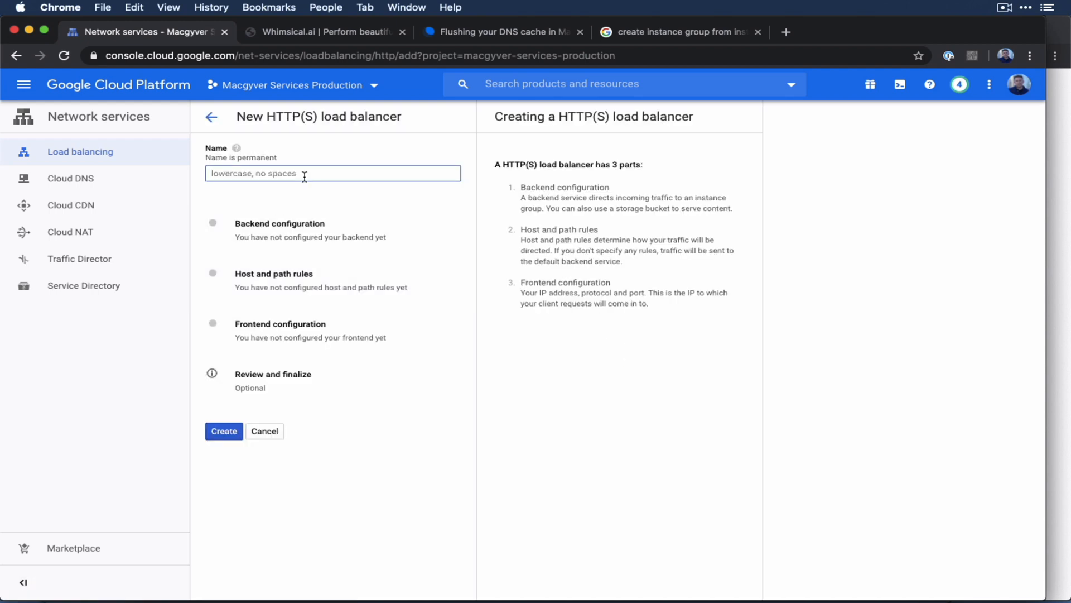
# Step: Name the load balancer whimsical-load-balancer and show the backend service choices
pyautogui.write('whimsical-load-balancer')
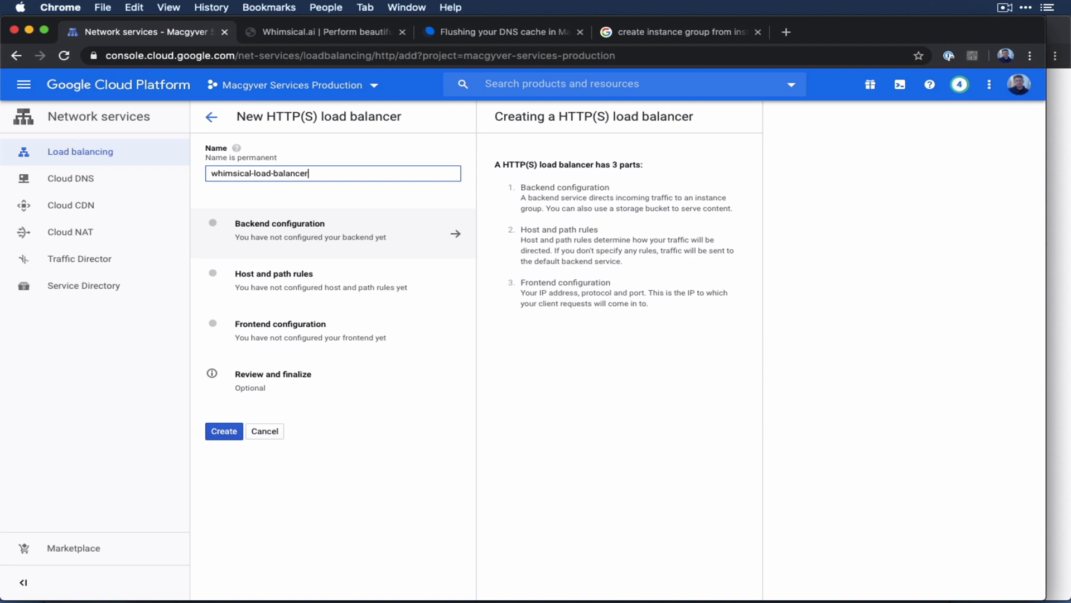
pyautogui.moveTo(533, 280)
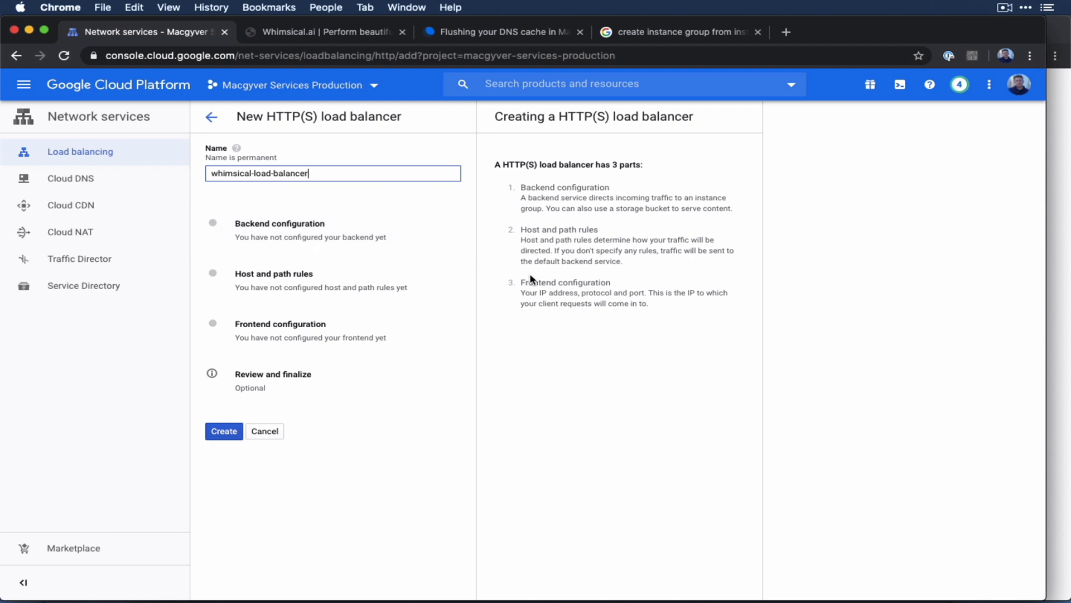
pyautogui.moveTo(364, 244)
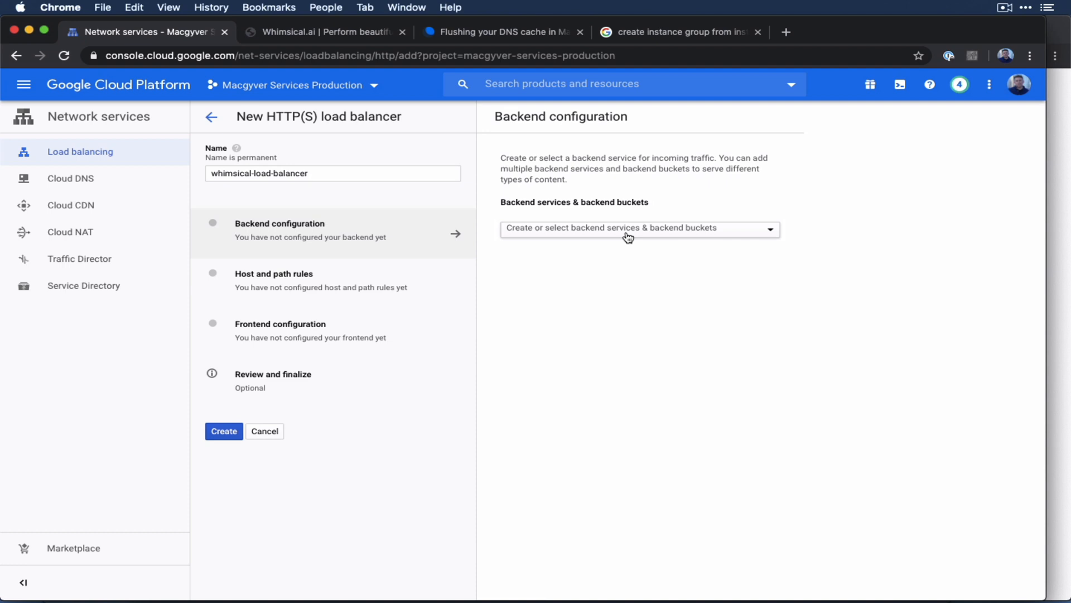
pyautogui.click(638, 228)
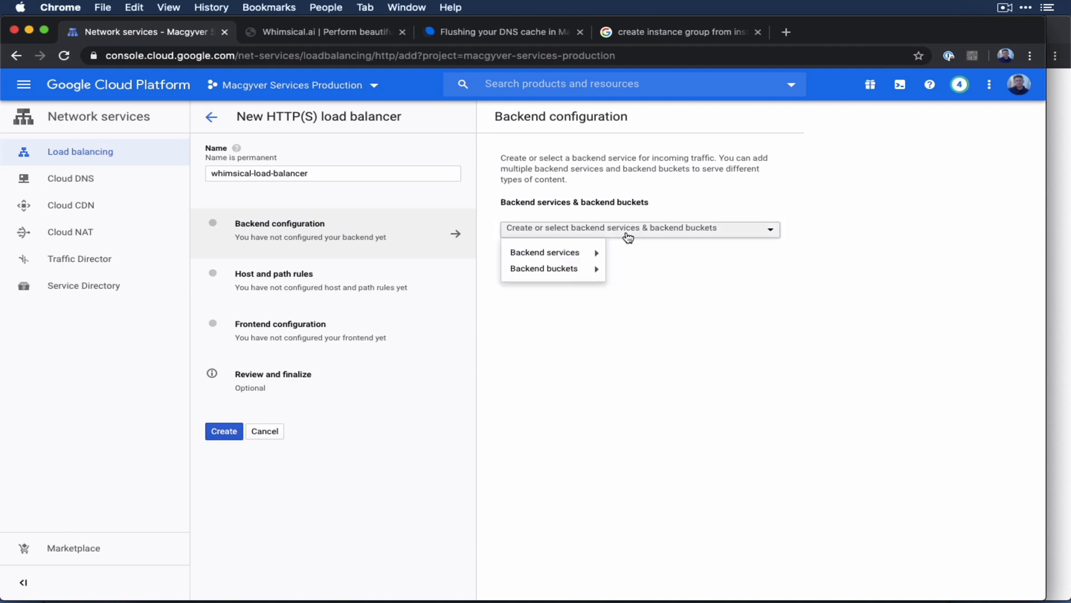
pyautogui.moveTo(544, 253)
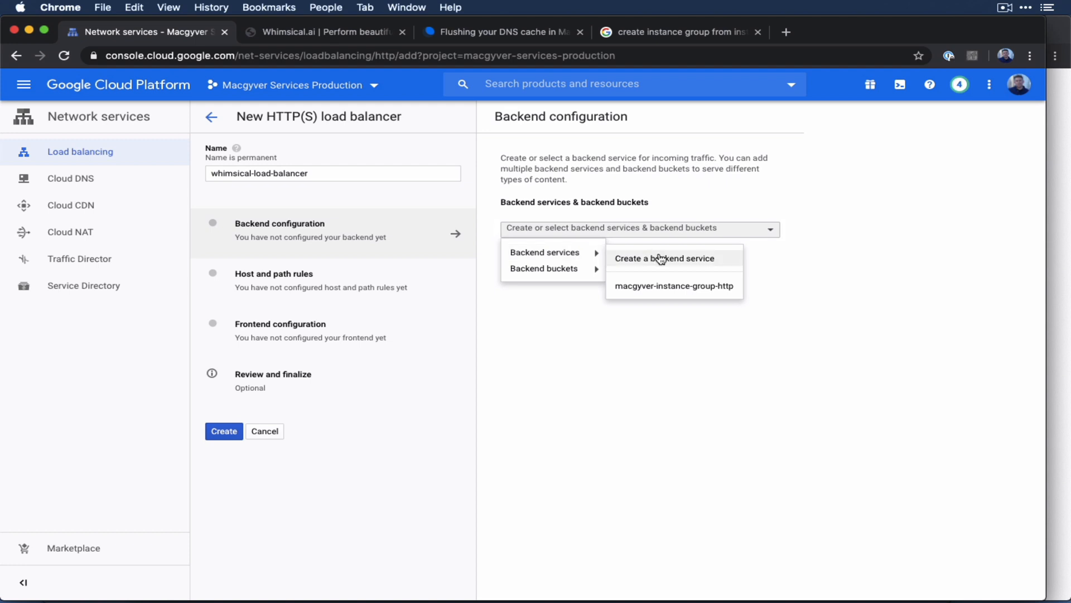
# Step: Create backend service whimsical-backend on whimsical-instance-group, port 80, with Cloud CDN enabled
pyautogui.click(672, 258)
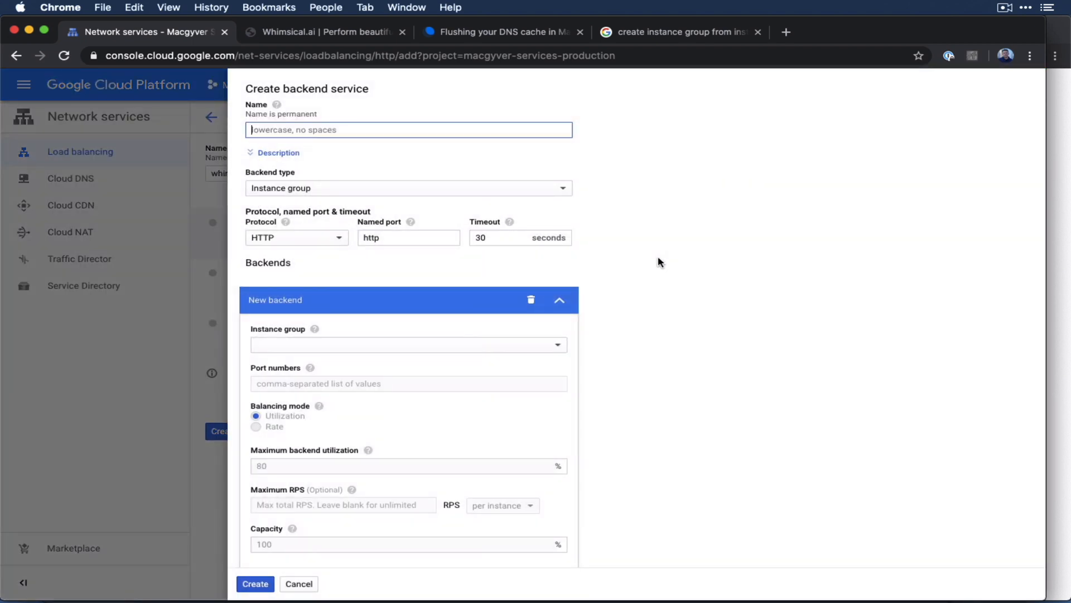
pyautogui.write('whimsical-')
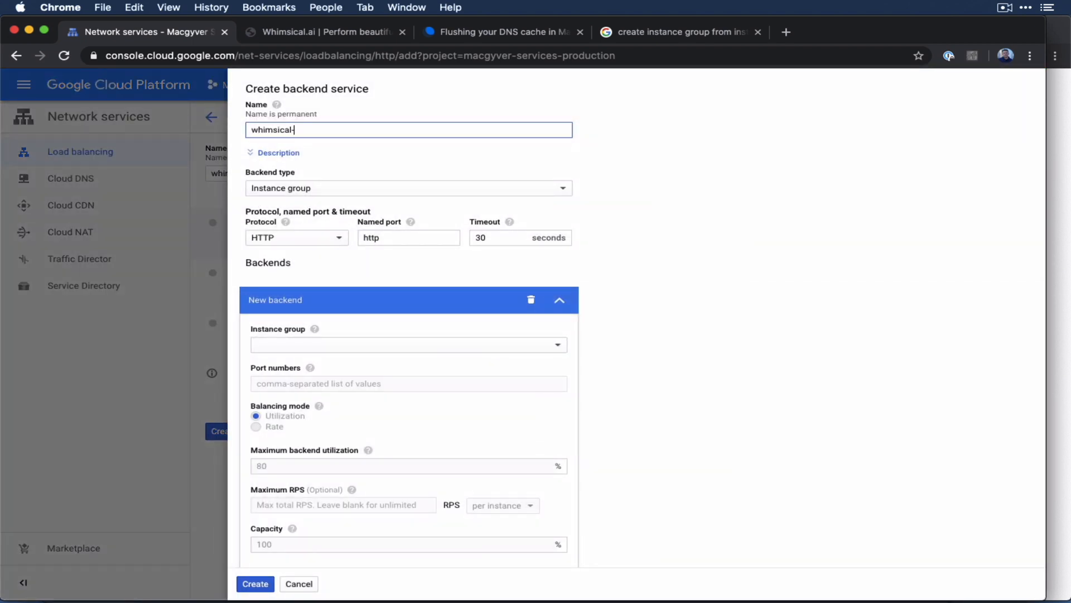
pyautogui.write('backend')
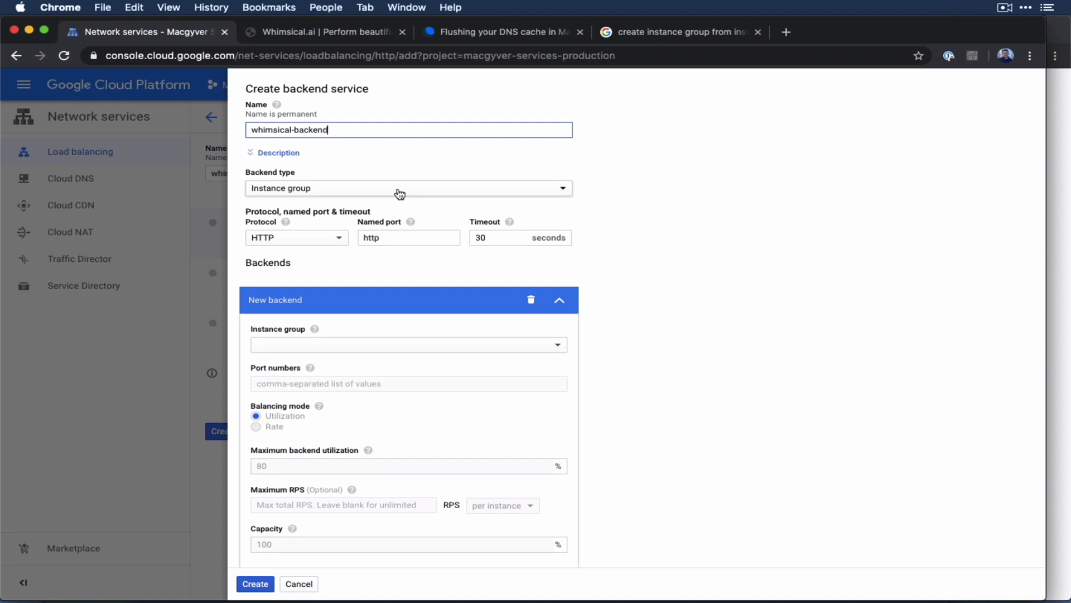
pyautogui.click(408, 344)
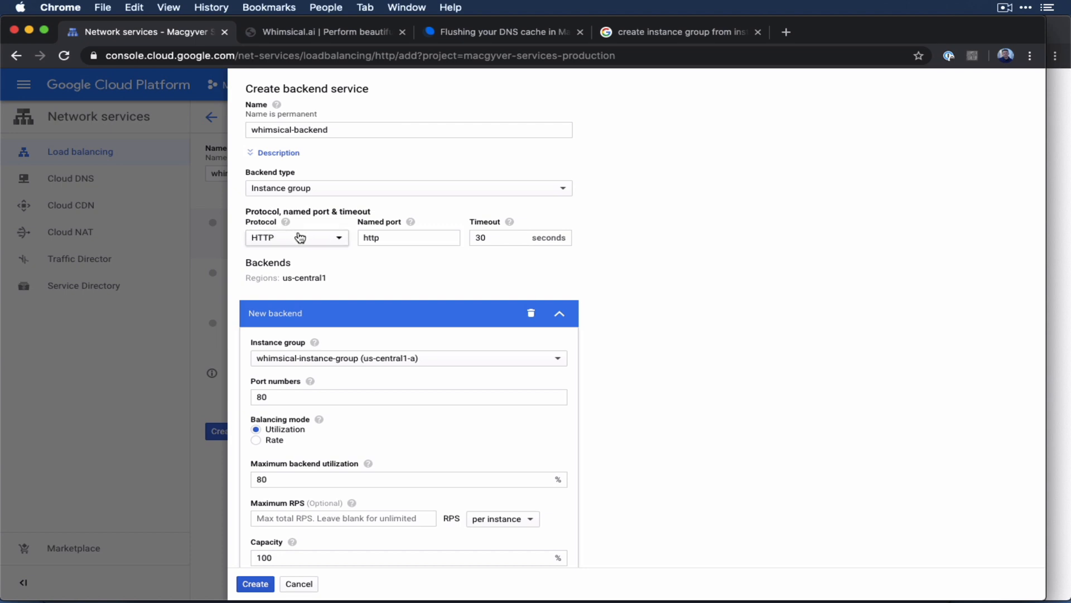
pyautogui.moveTo(301, 240)
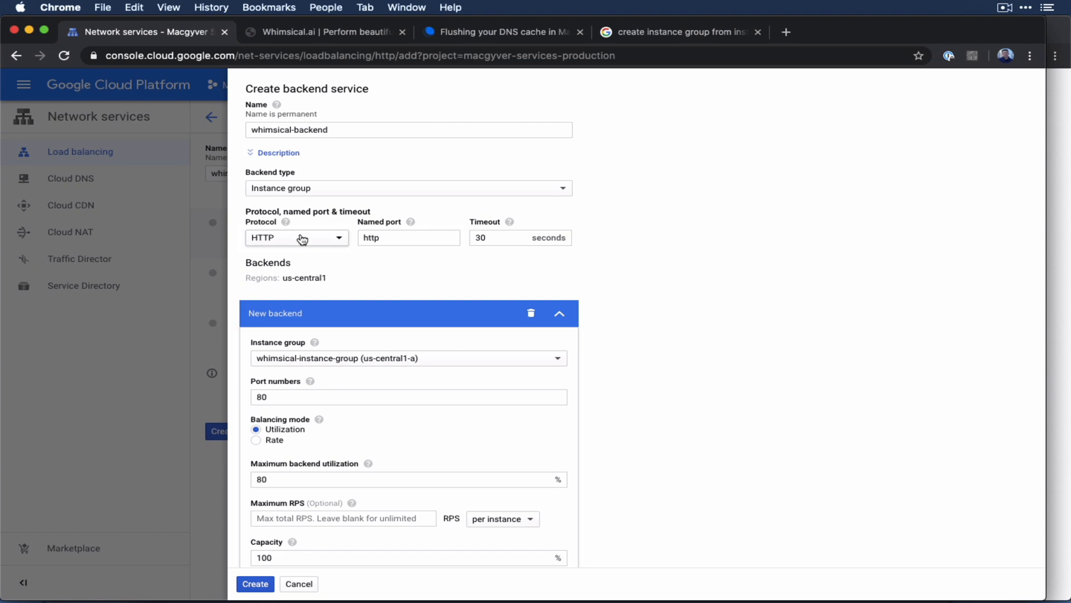
pyautogui.moveTo(362, 277)
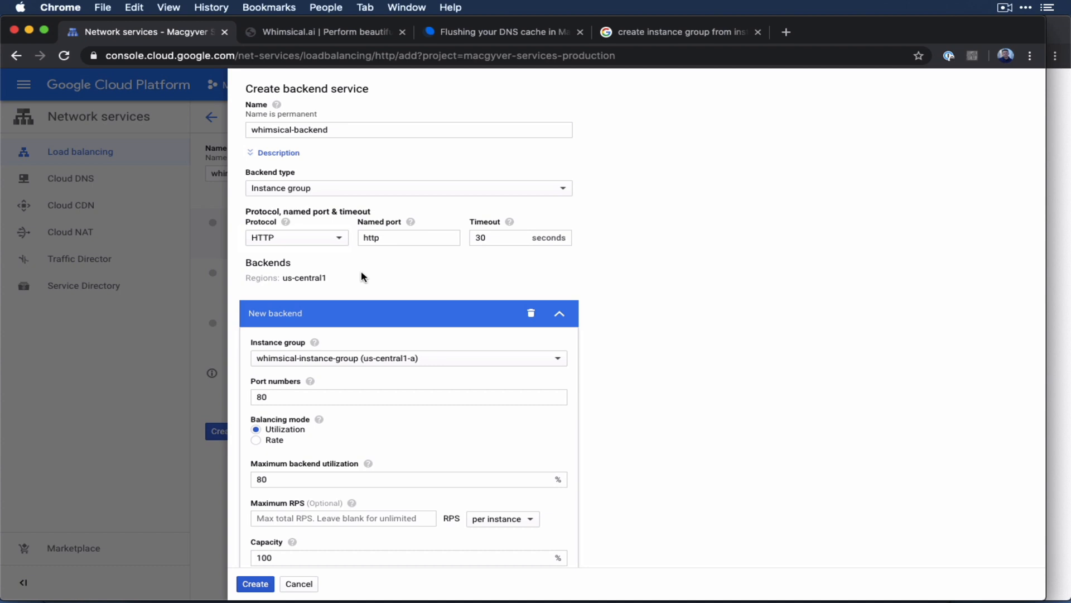
pyautogui.moveTo(572, 283)
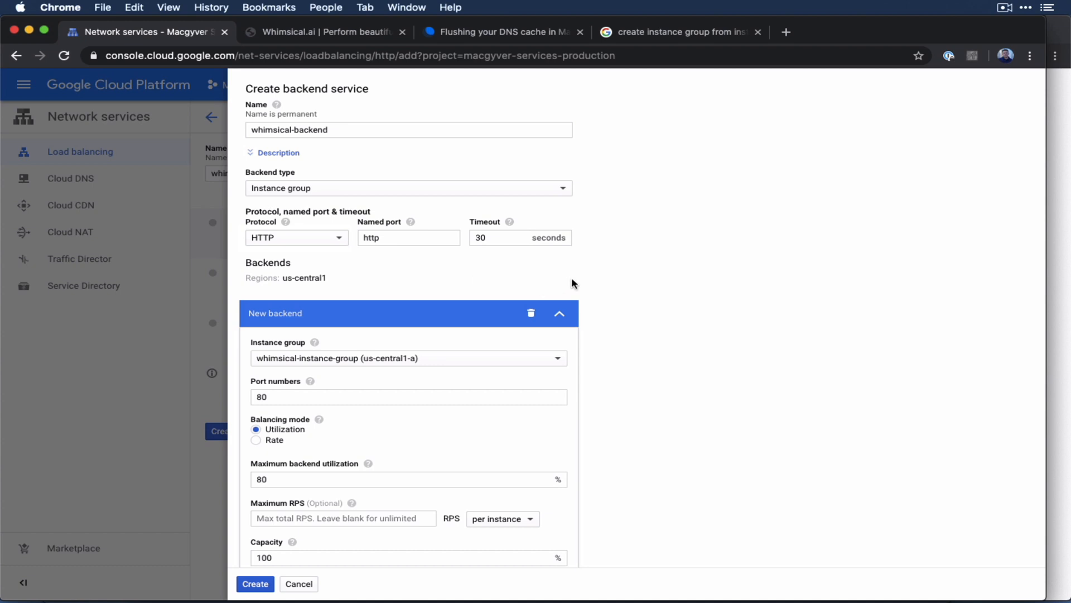
pyautogui.moveTo(345, 270)
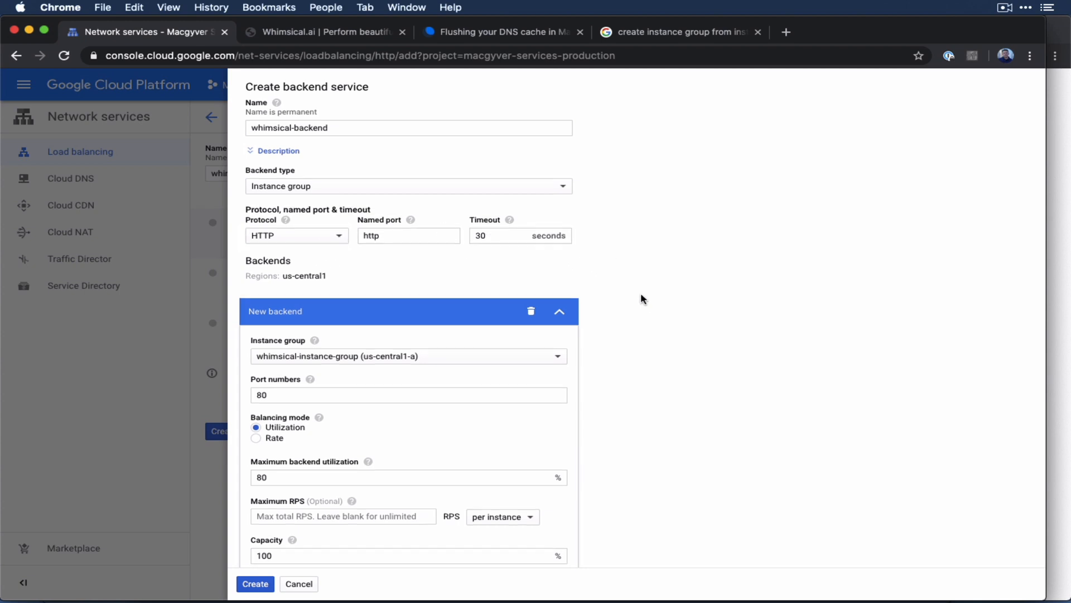
pyautogui.scroll(-3)
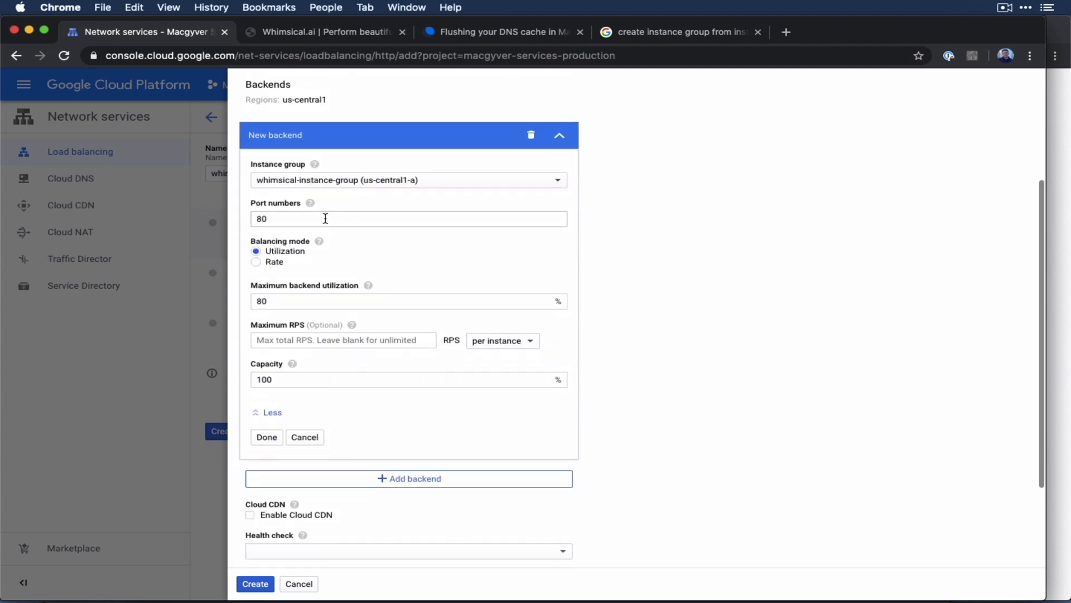
pyautogui.scroll(-3)
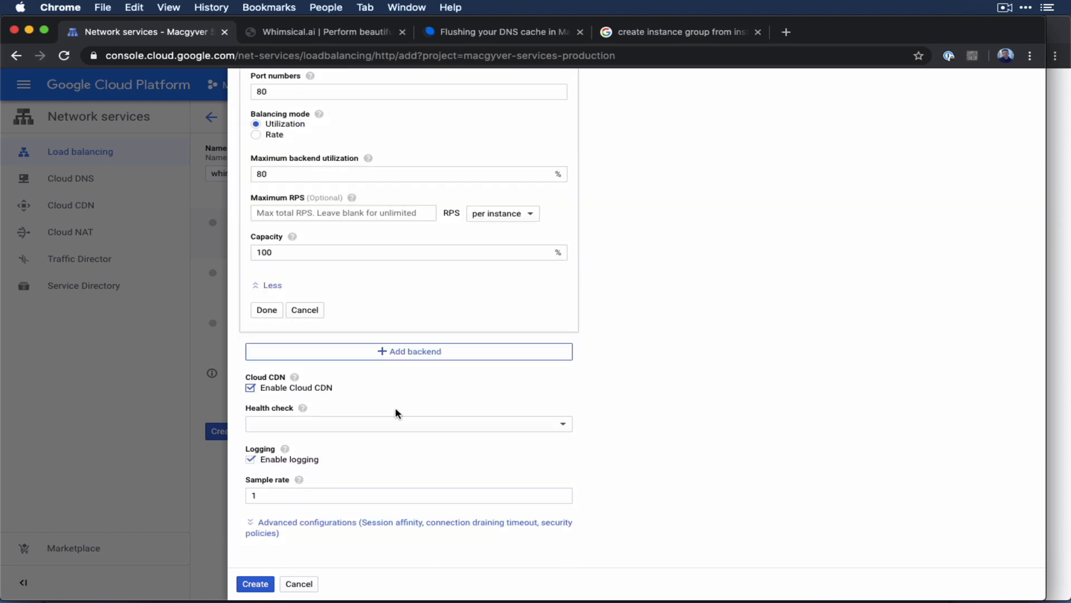
pyautogui.moveTo(402, 424)
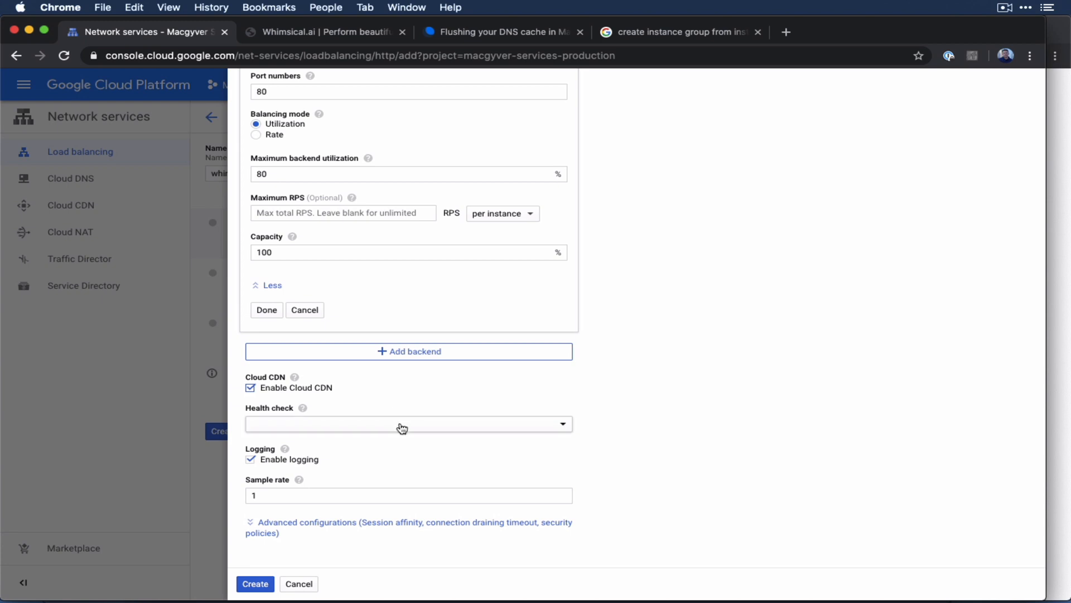
# Step: Add HTTP health check whimsical-healthcheck with request path / and 30-second interval
pyautogui.click(408, 424)
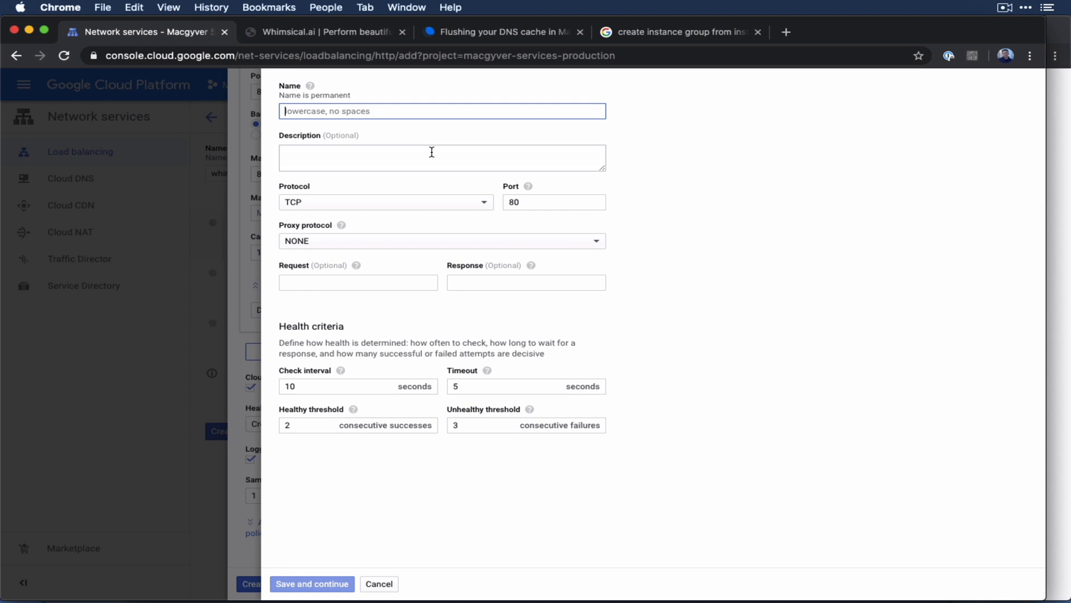
pyautogui.write('whimsical-')
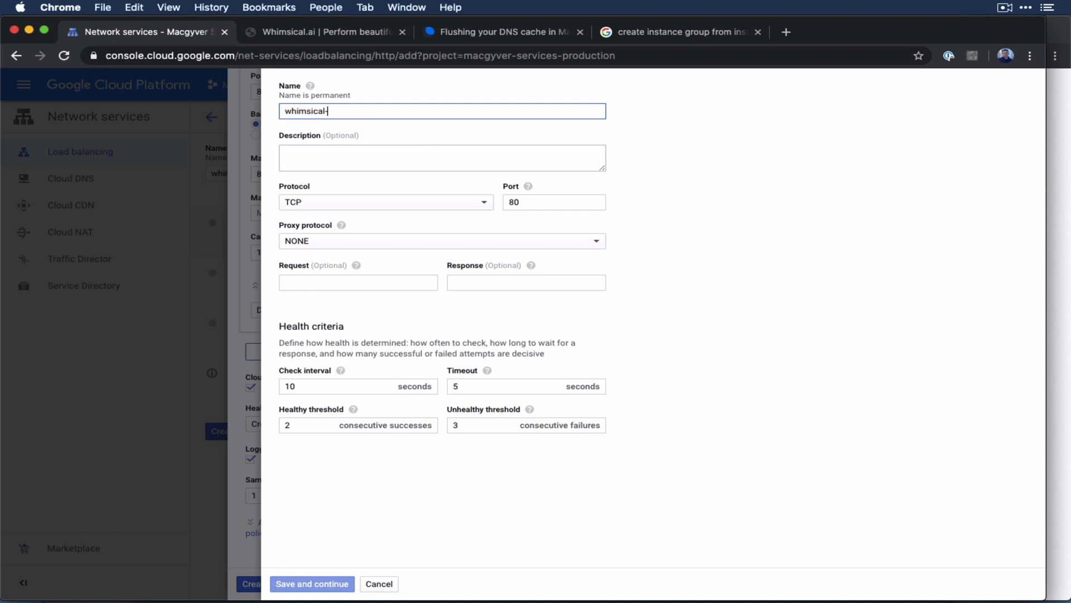
pyautogui.write('healthcheck')
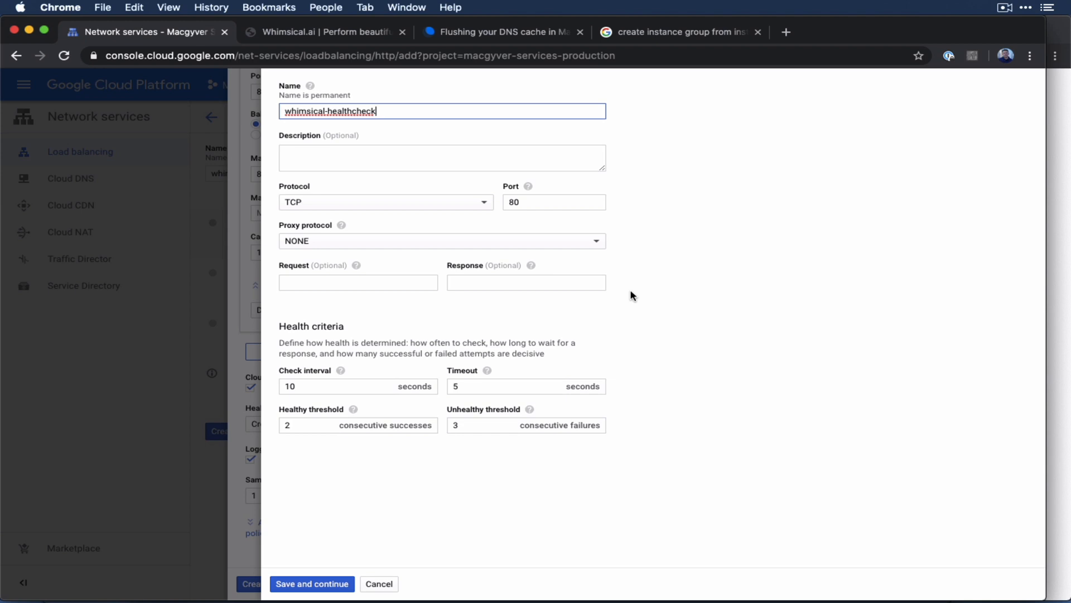
pyautogui.moveTo(571, 325)
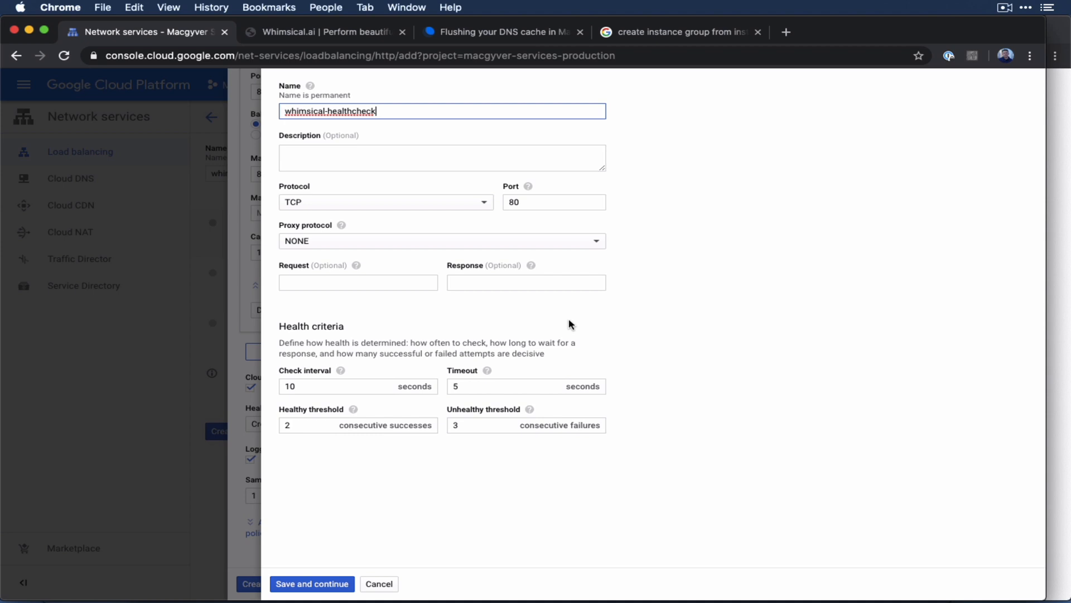
pyautogui.moveTo(381, 221)
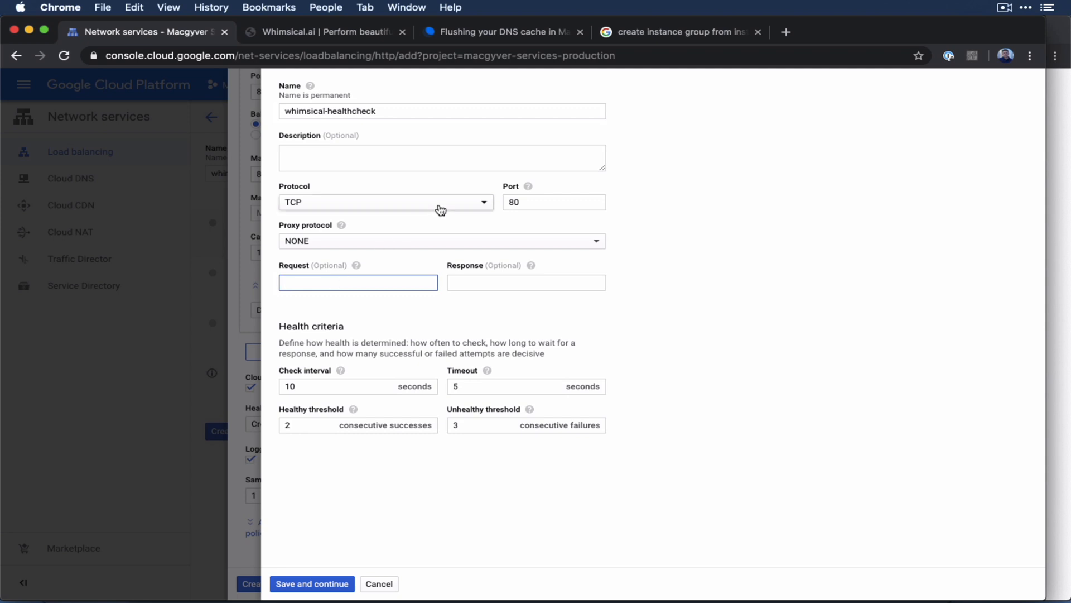
pyautogui.click(386, 201)
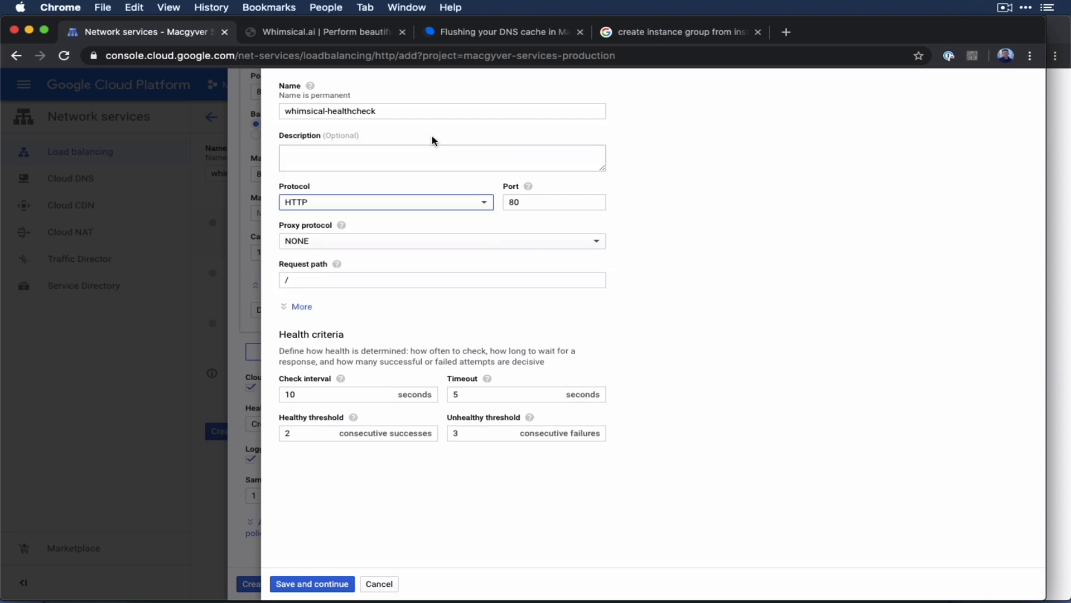
pyautogui.click(442, 280)
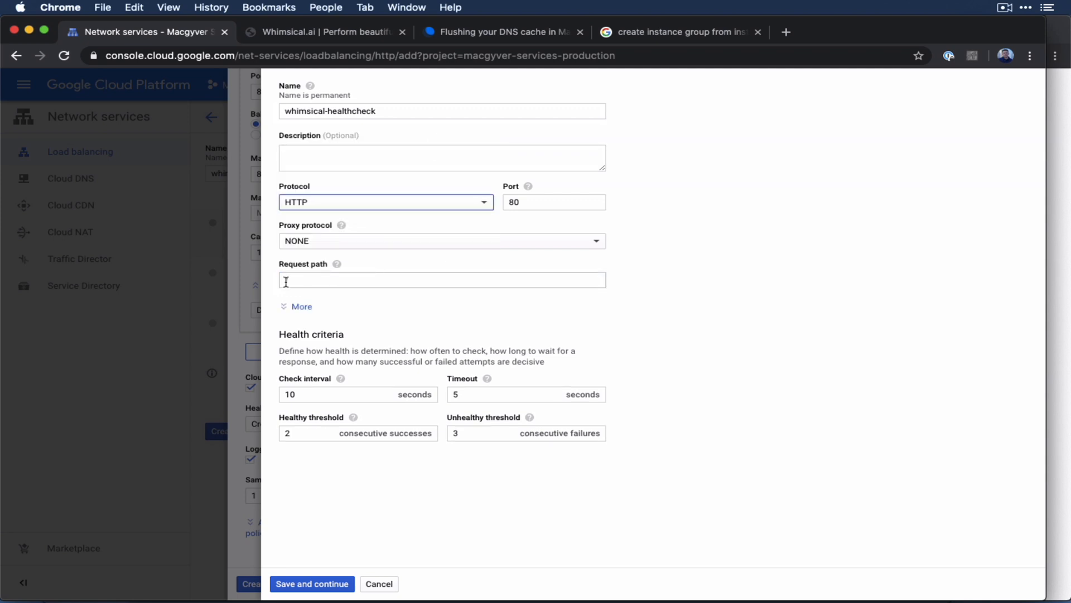
pyautogui.write('/')
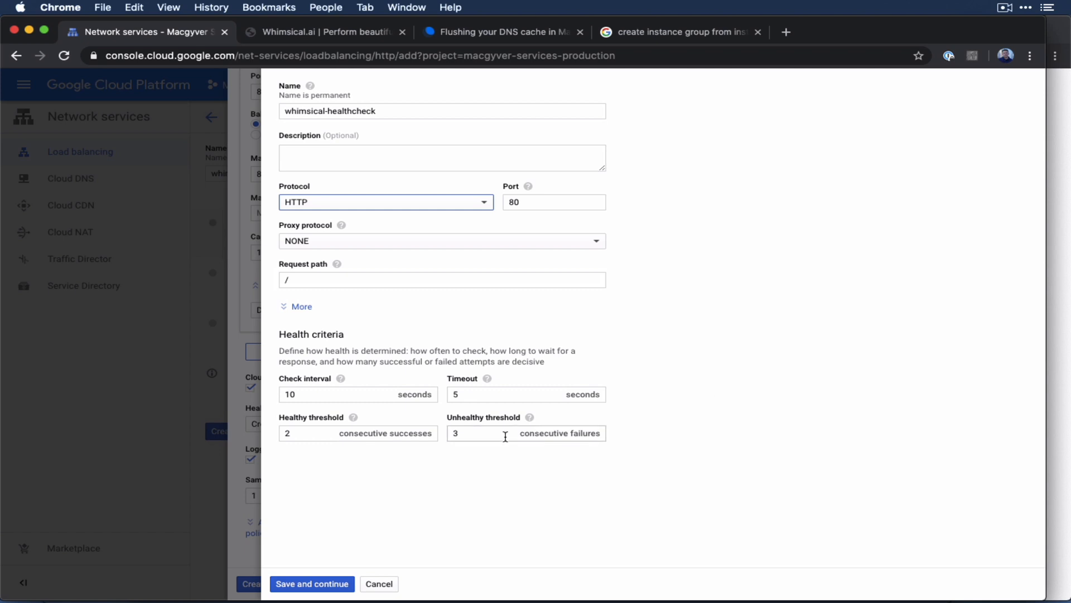
pyautogui.moveTo(457, 467)
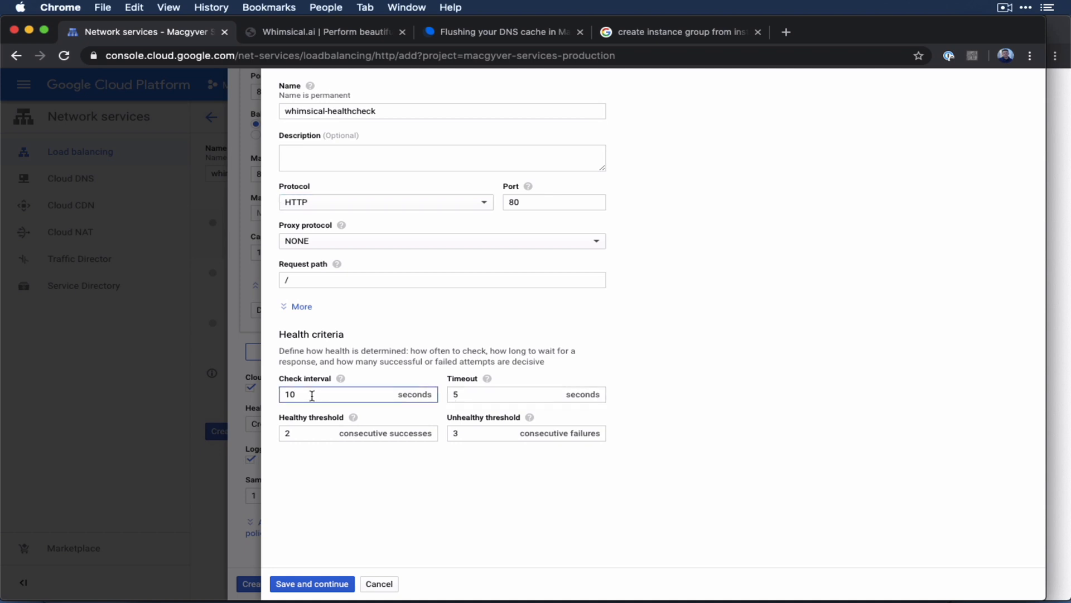
pyautogui.doubleClick(288, 394)
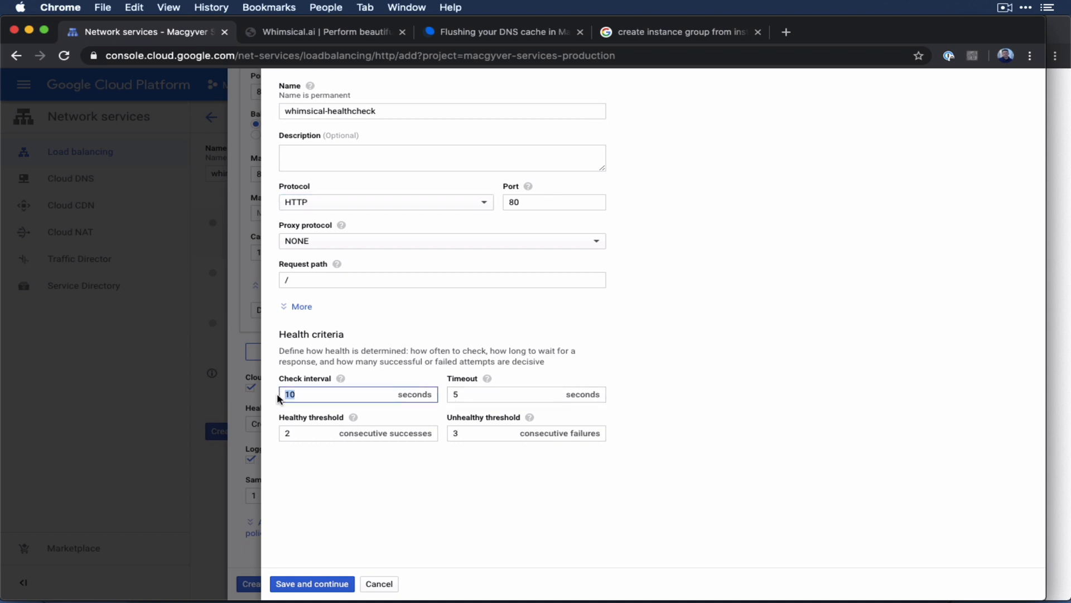
pyautogui.write('30')
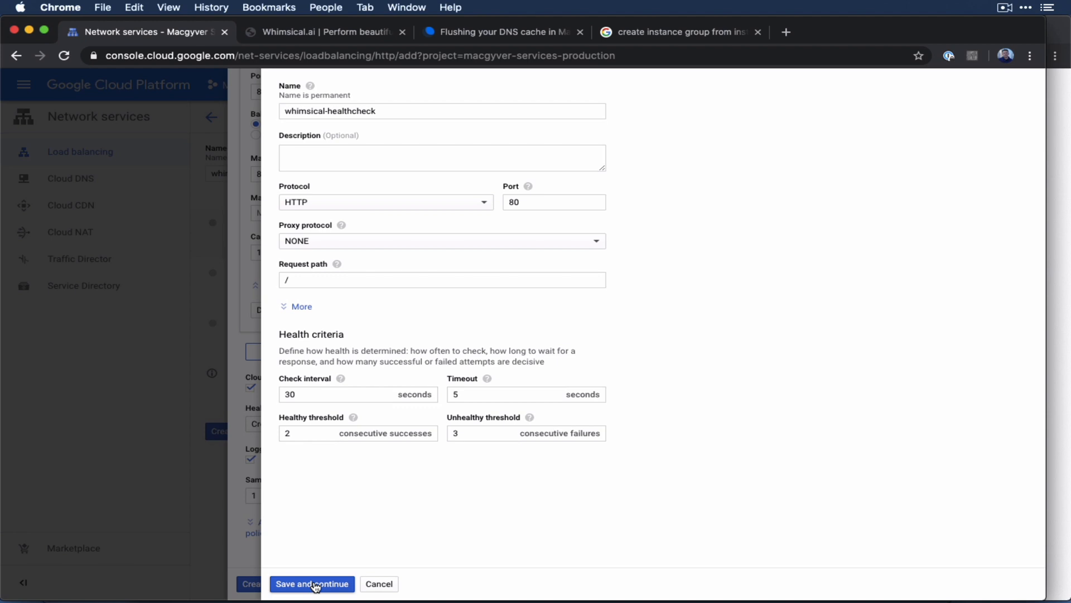
pyautogui.click(311, 583)
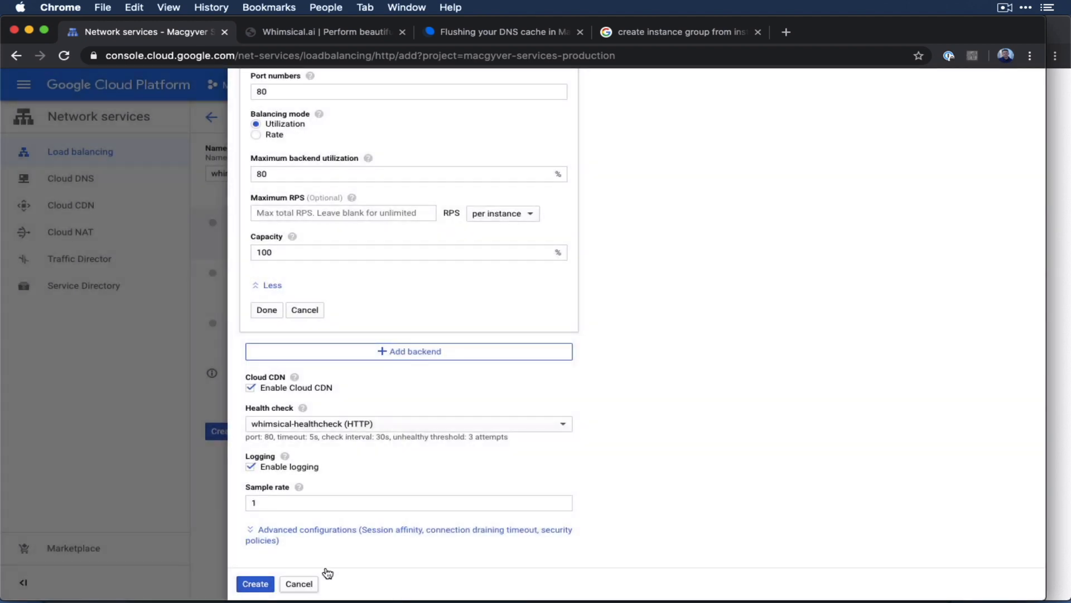
# Step: Submit the whimsical-backend service form so the backend gets created
pyautogui.scroll(-3)
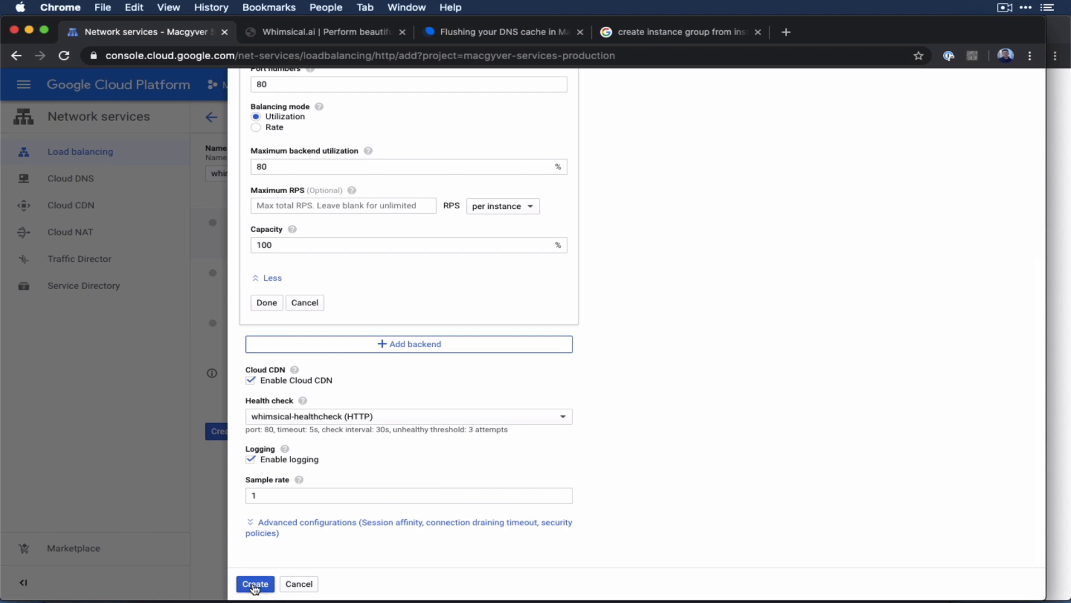
pyautogui.click(265, 302)
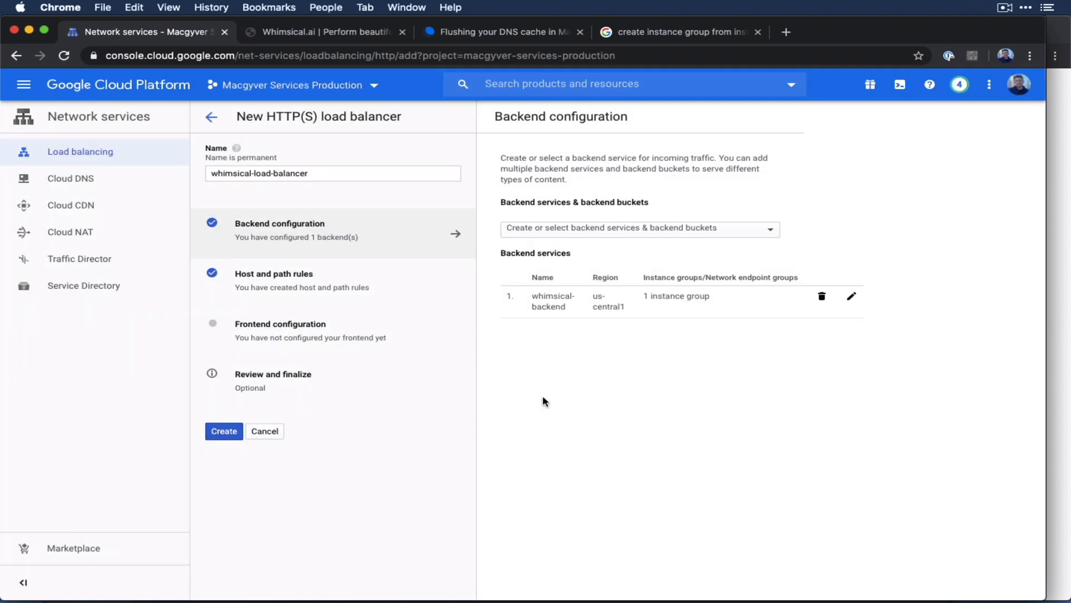
pyautogui.moveTo(392, 280)
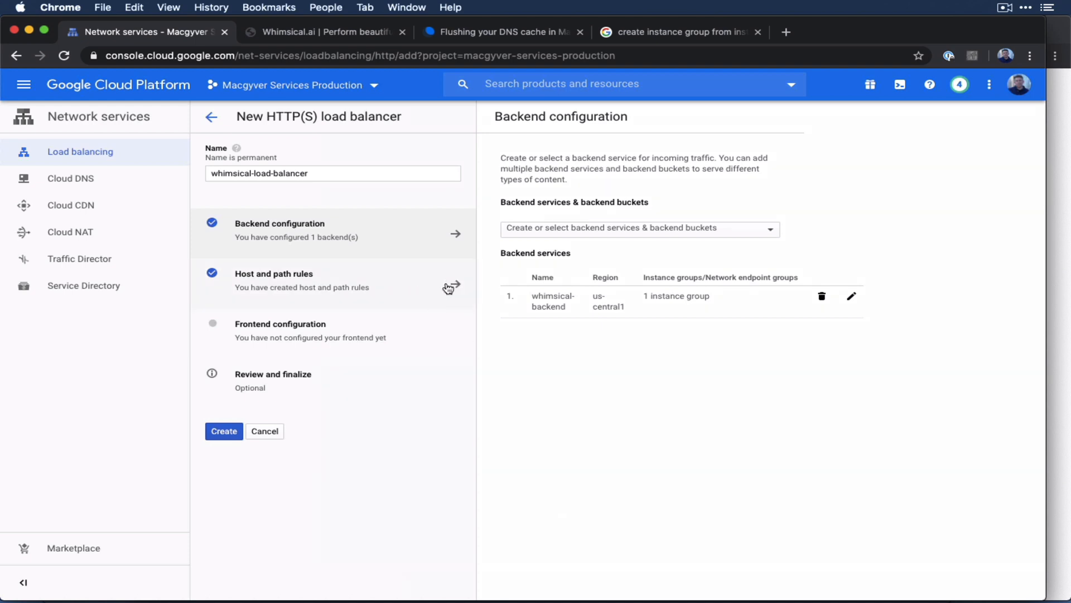
# Step: Name the frontend front-end-whimsical and set its protocol to HTTPS (includes HTTP/2)
pyautogui.click(274, 281)
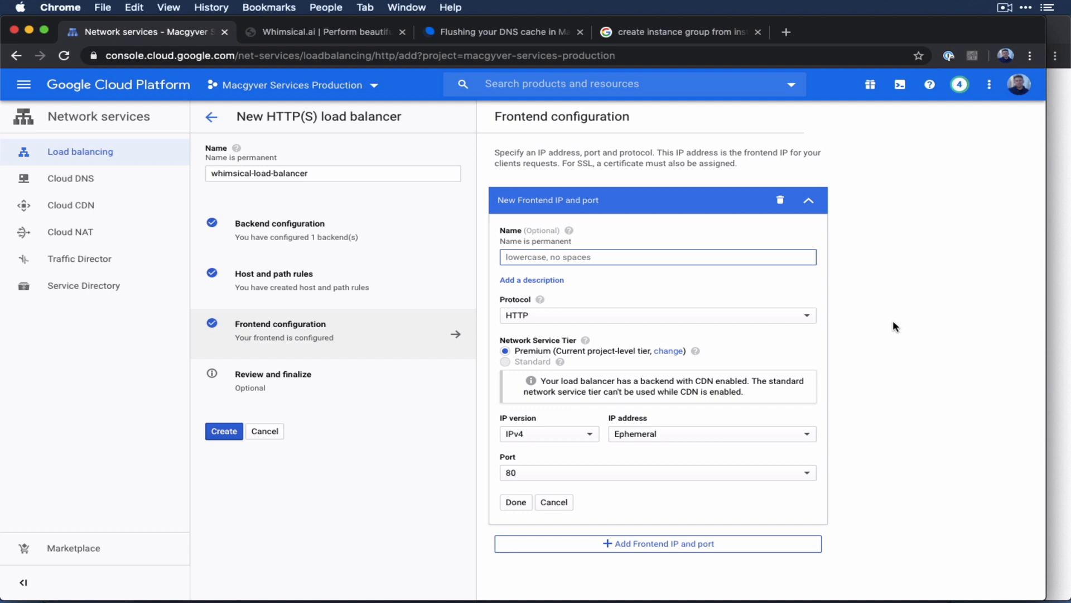
pyautogui.write('f')
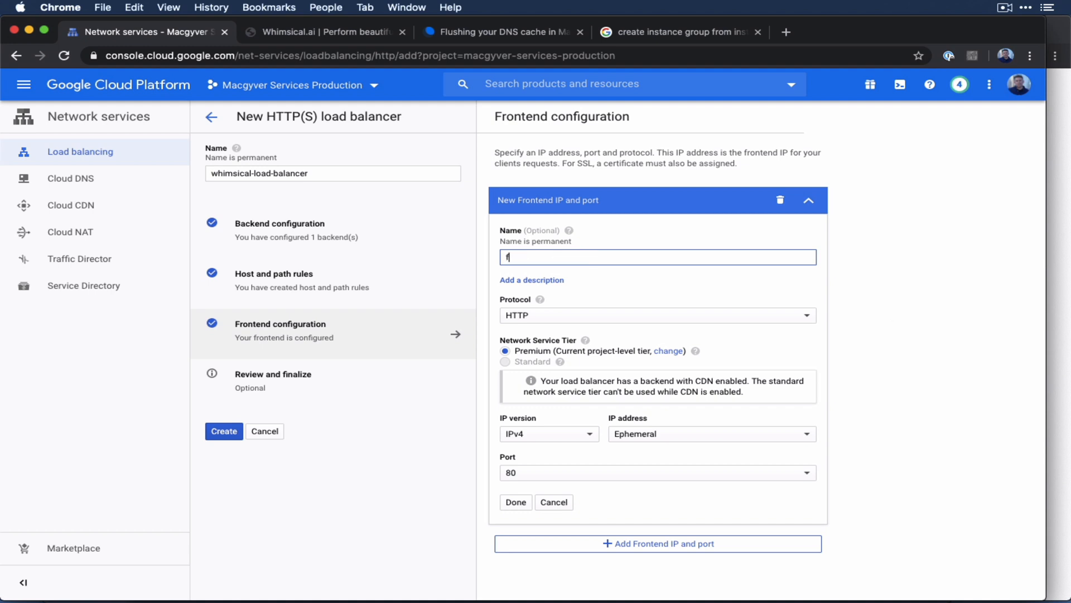
pyautogui.write('ront-end-')
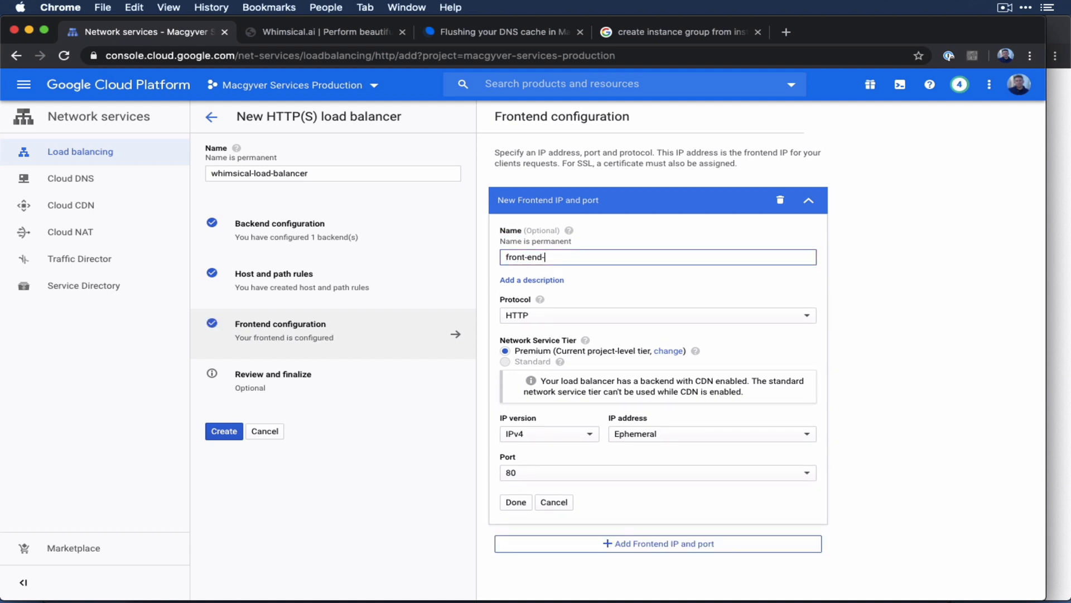
pyautogui.write('whimsical')
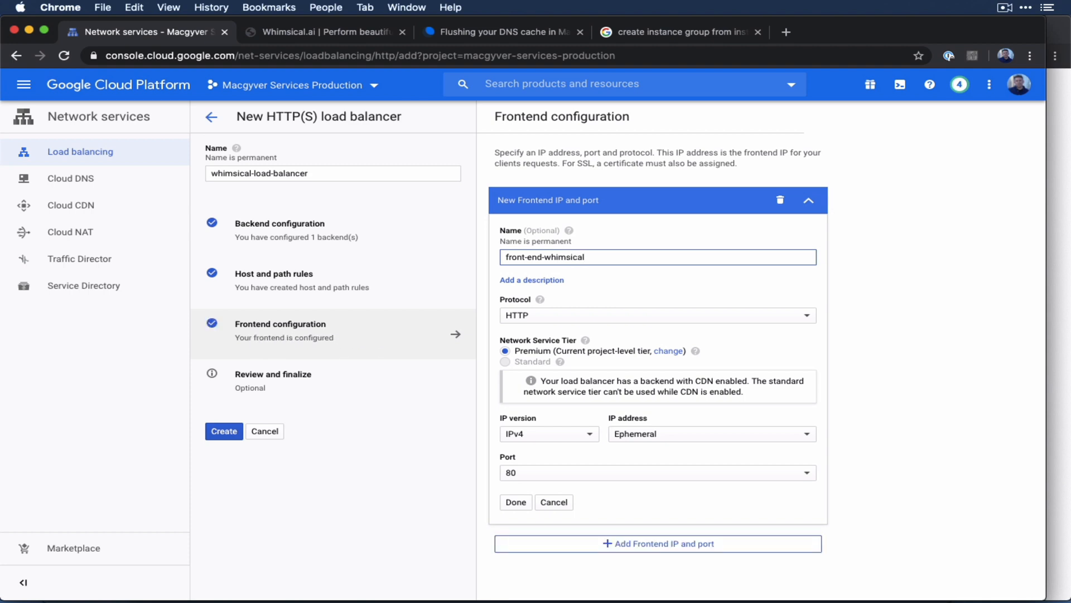
pyautogui.click(656, 315)
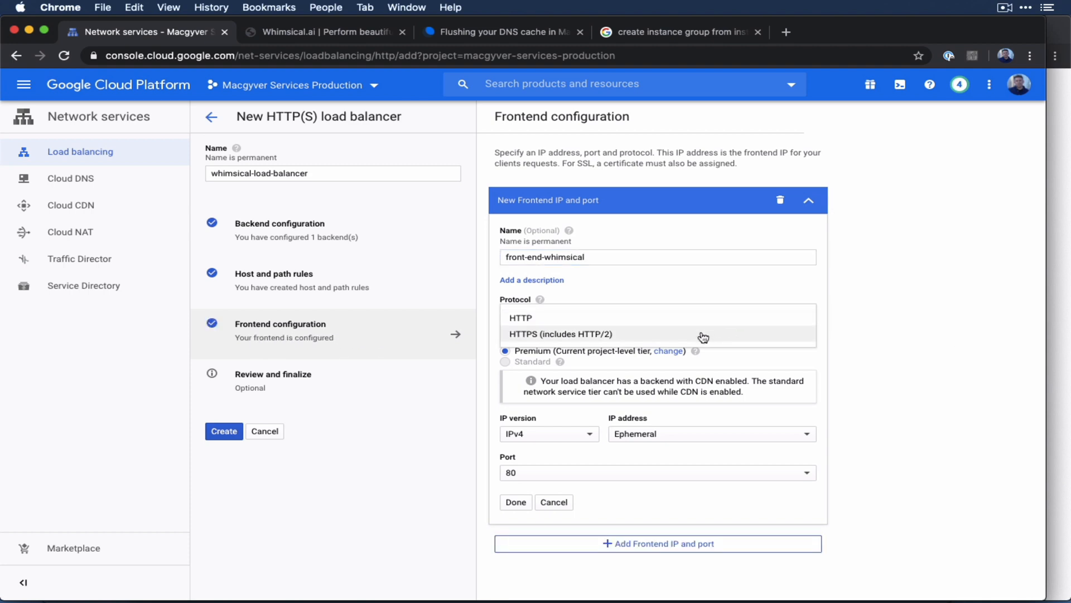
pyautogui.click(561, 333)
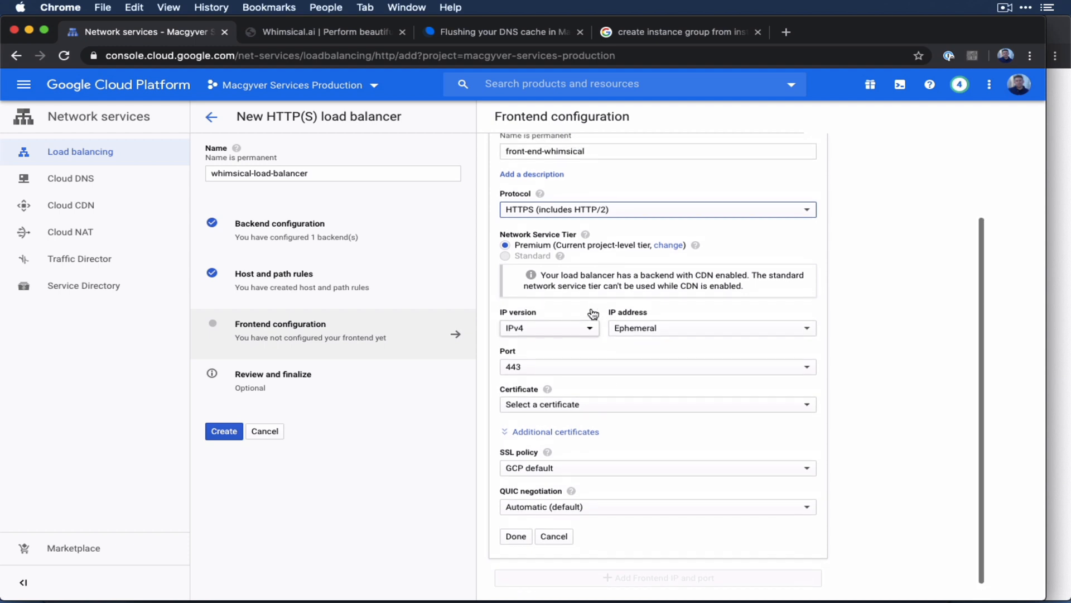
pyautogui.click(710, 327)
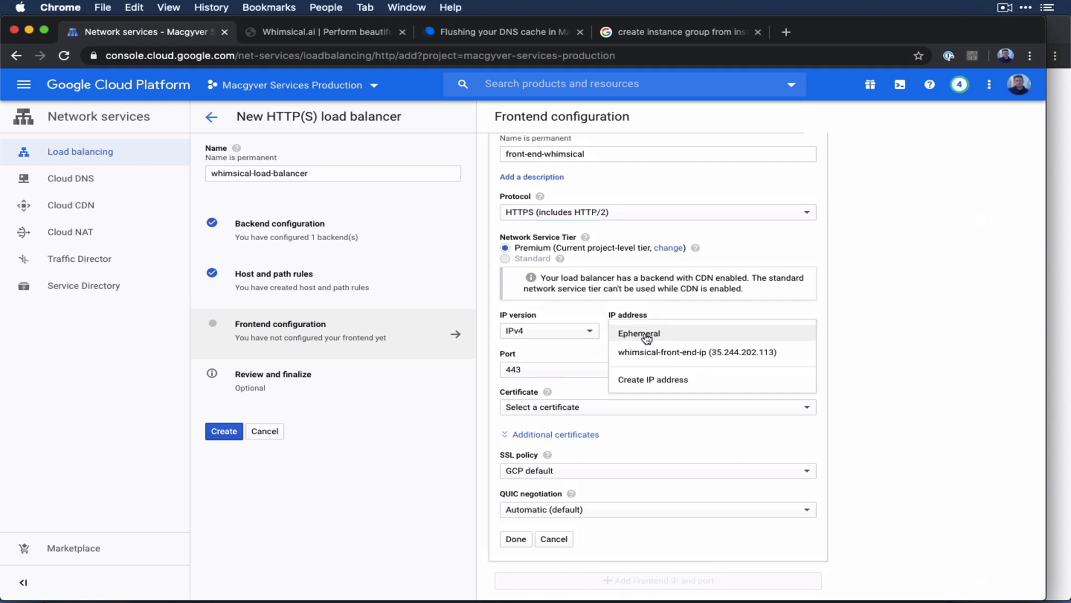
pyautogui.moveTo(670, 367)
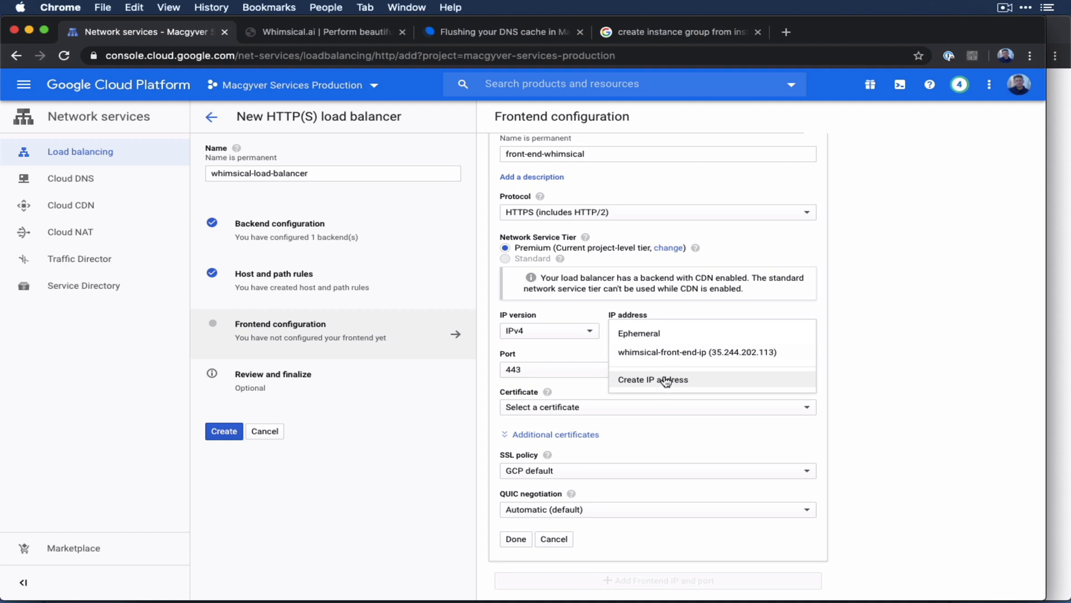
# Step: Reserve static IP front-end-ip-whimsical (34.107.248.84) as the frontend address
pyautogui.click(652, 379)
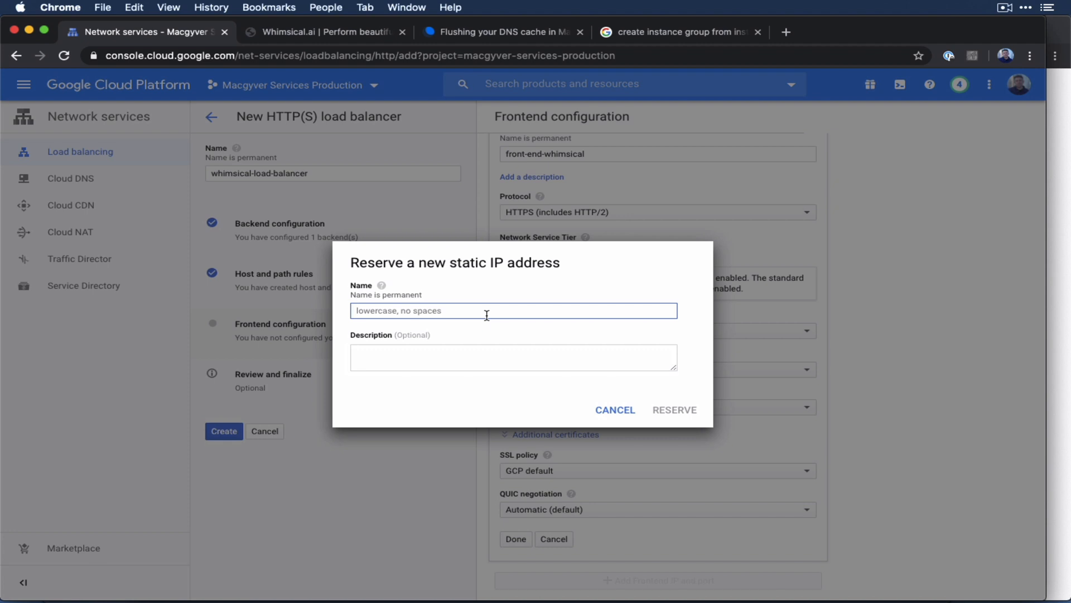
pyautogui.write('front-e')
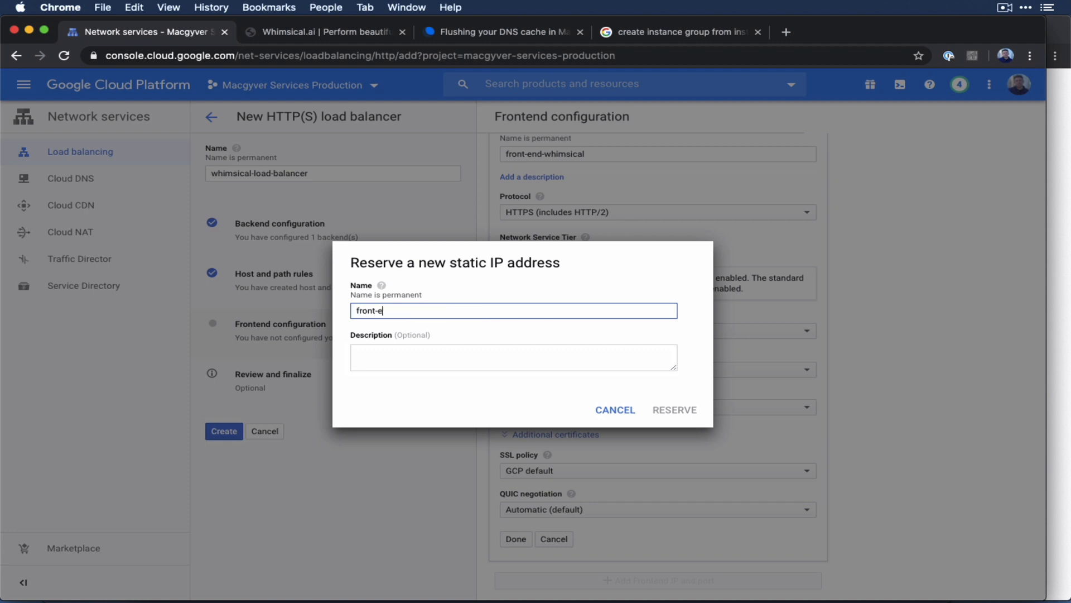
pyautogui.write('nd-ip-whimsica')
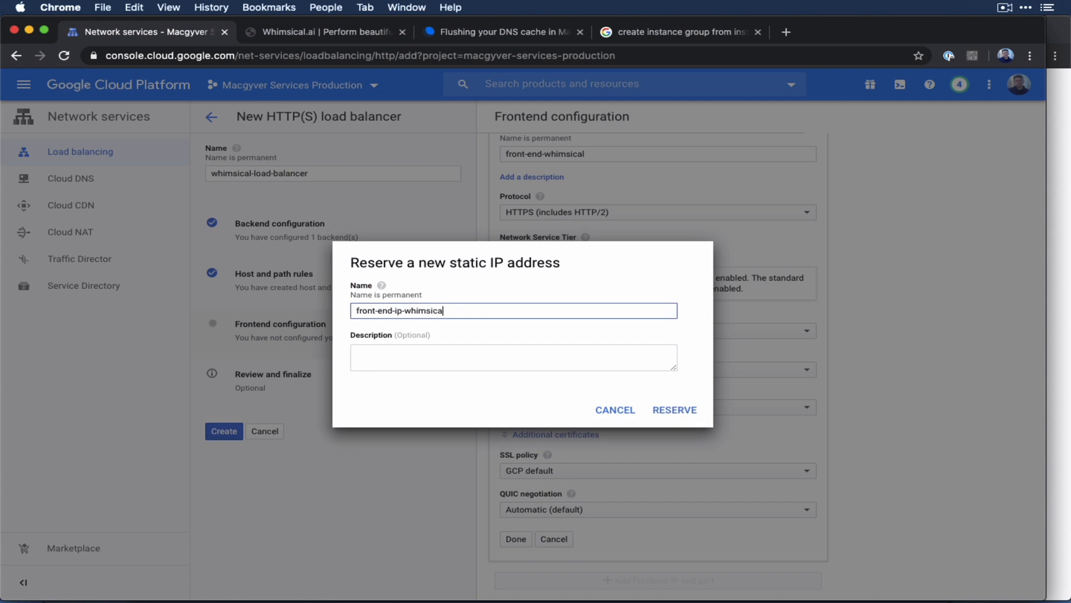
pyautogui.click(673, 409)
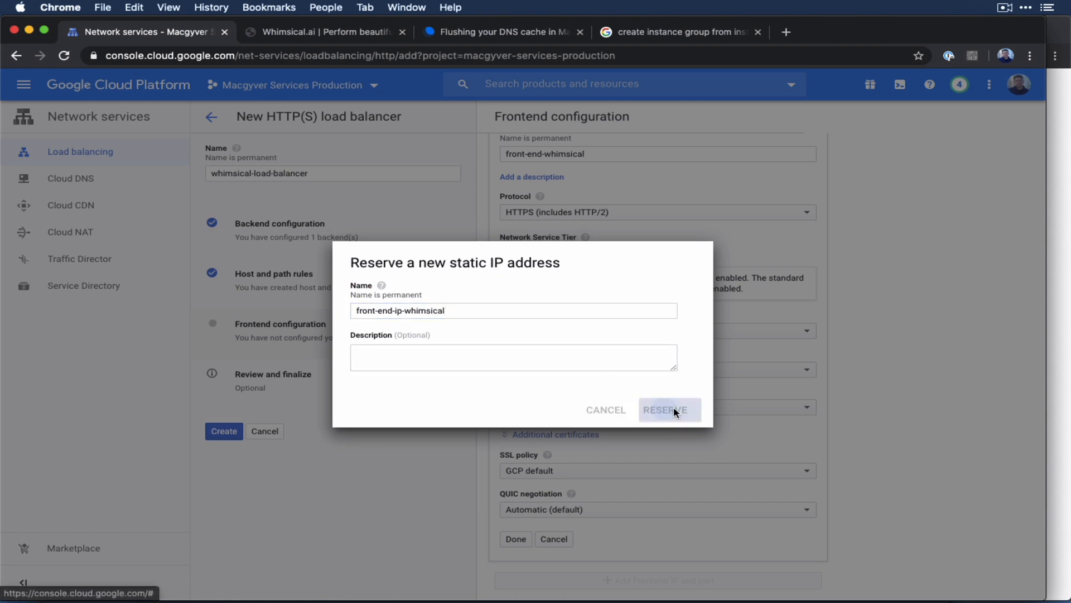
pyautogui.click(652, 410)
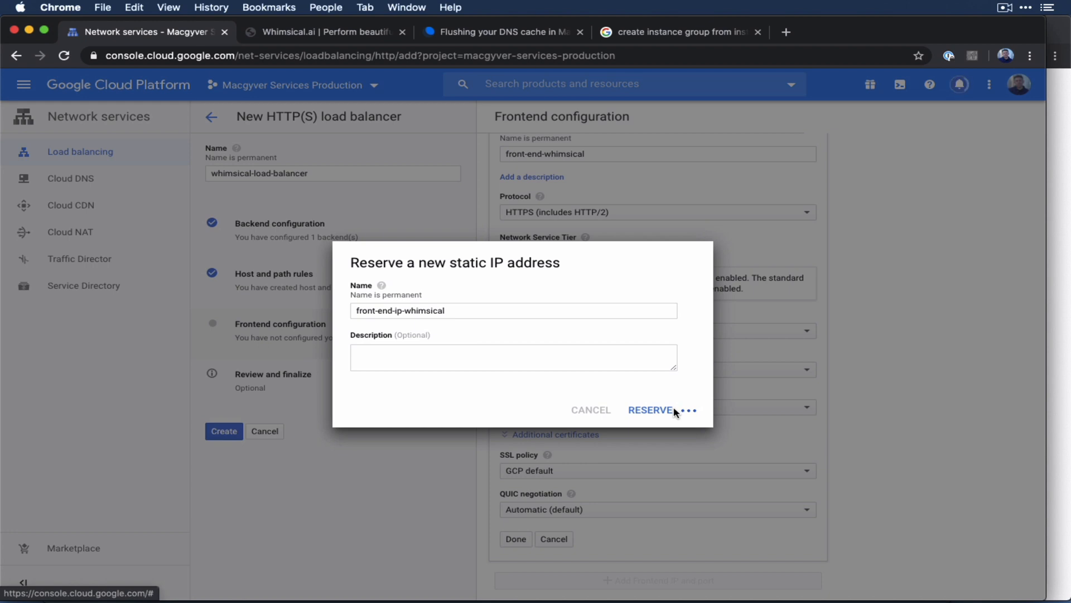
pyautogui.click(649, 408)
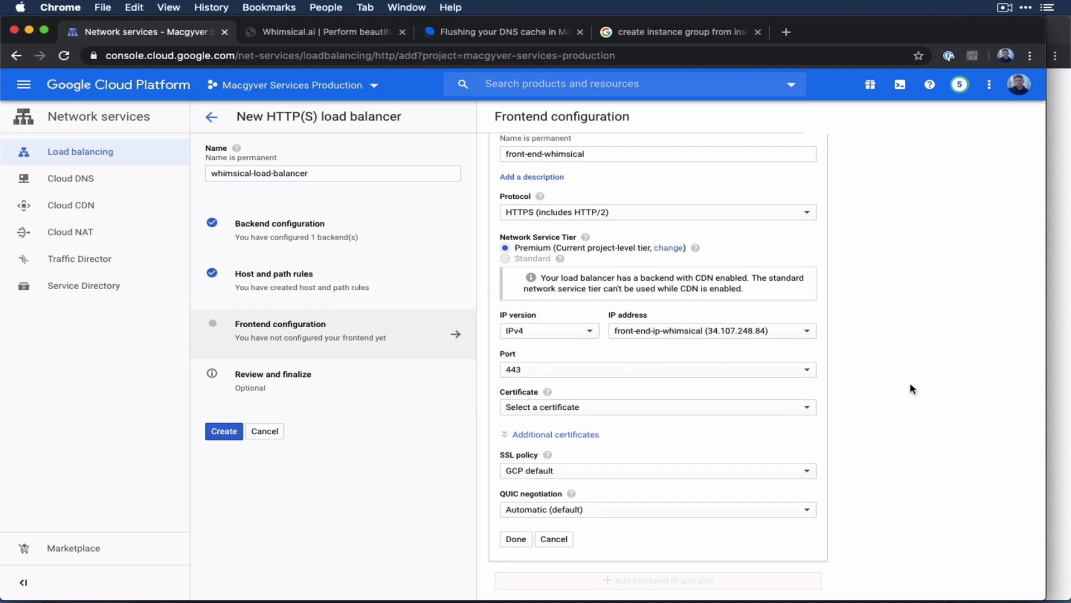
# Step: Expand Additional certificates and list the HTTPS frontend's certificate choices
pyautogui.click(554, 434)
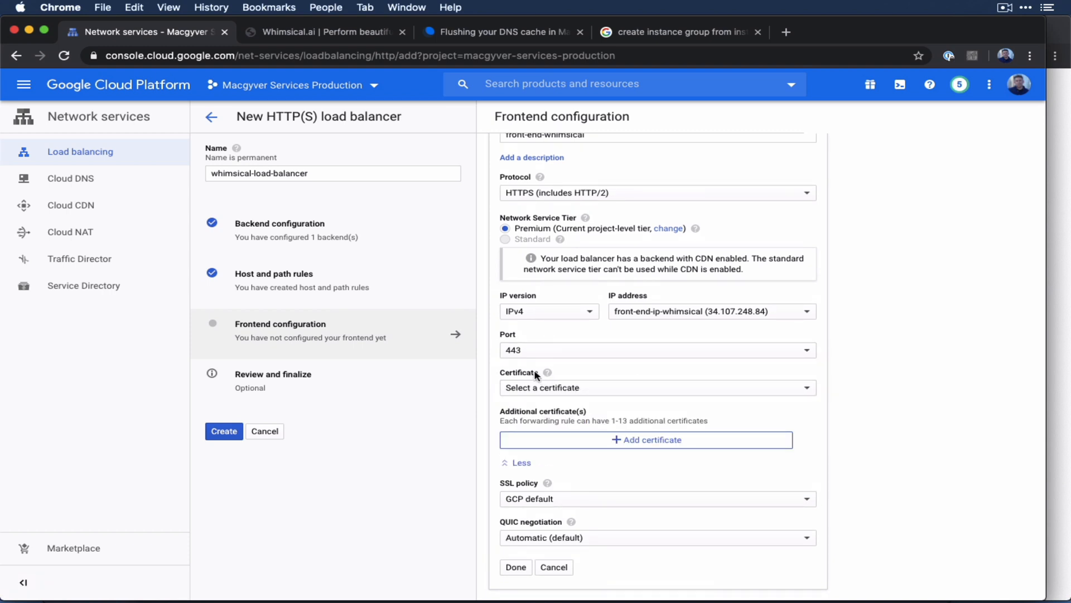
pyautogui.moveTo(633, 444)
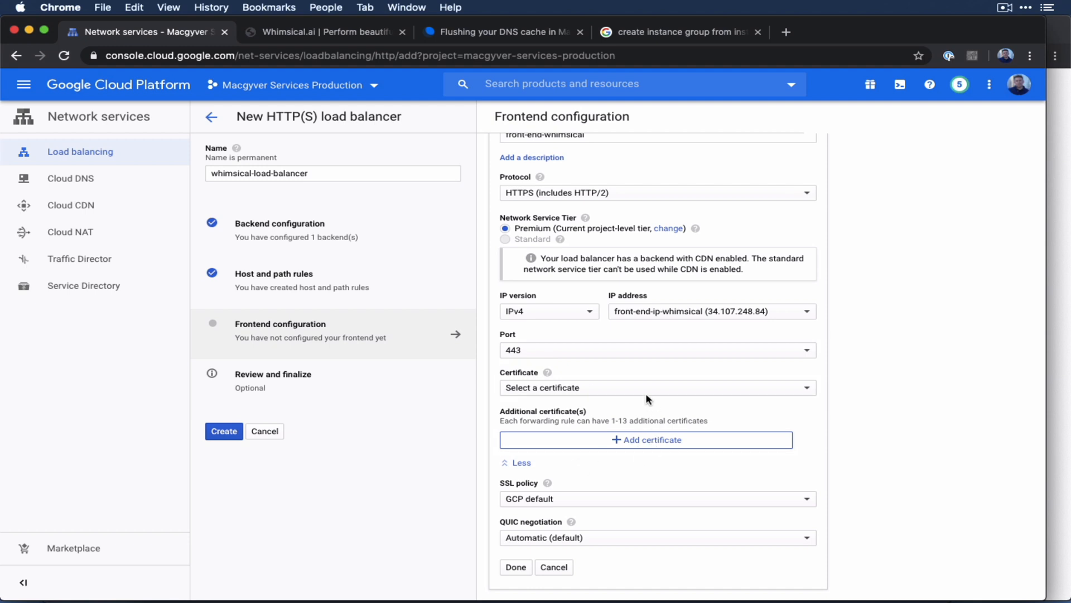
pyautogui.click(656, 387)
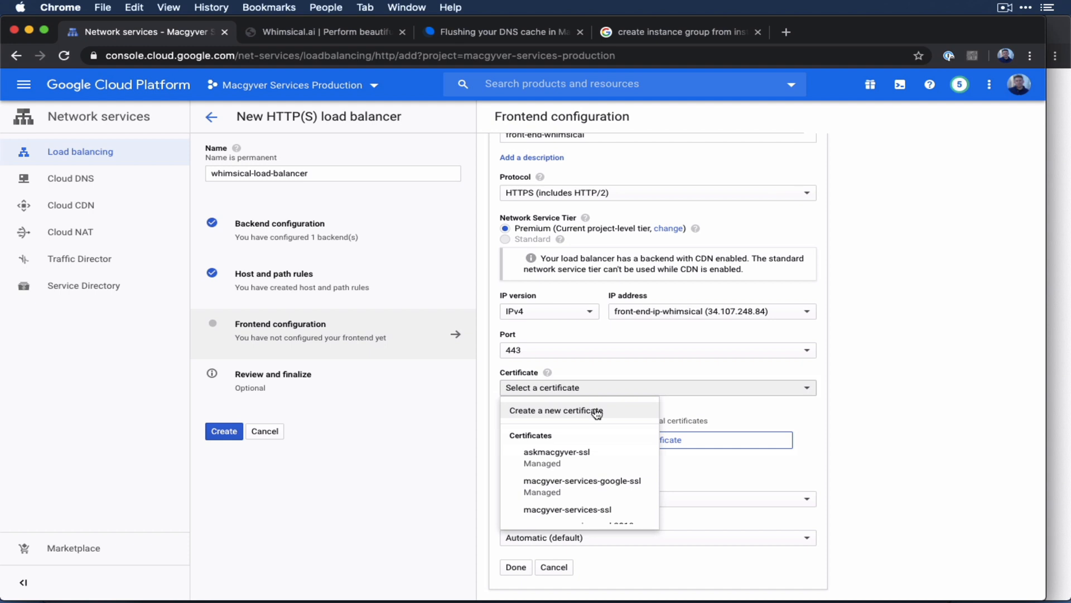
# Step: Create Google-managed certificate whimsical-new-cert for domain whimsical.ai on the HTTPS frontend
pyautogui.click(556, 410)
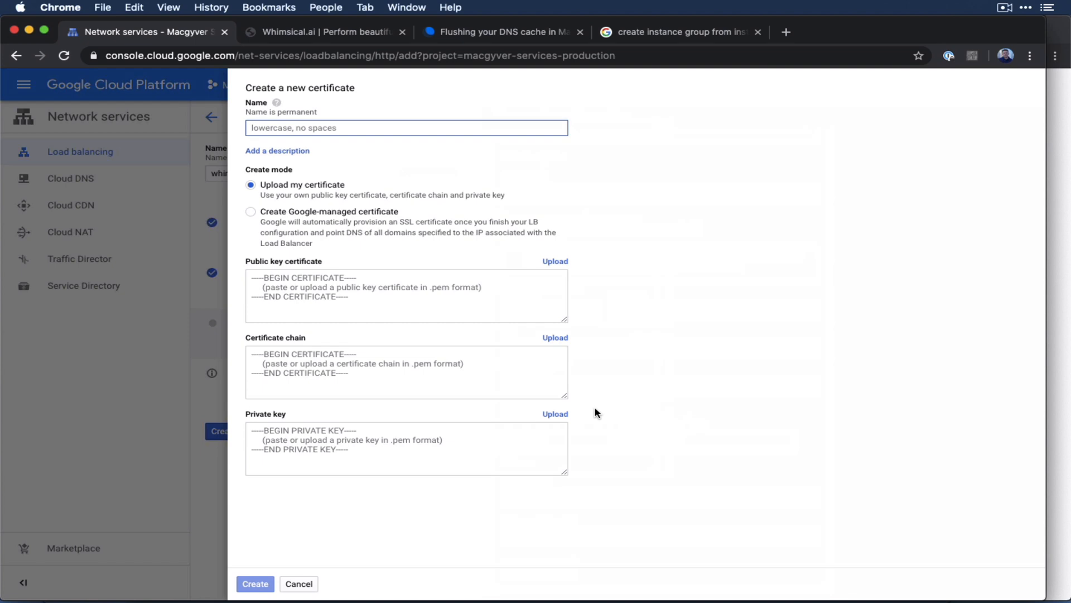
pyautogui.write('whimsical-new-cert')
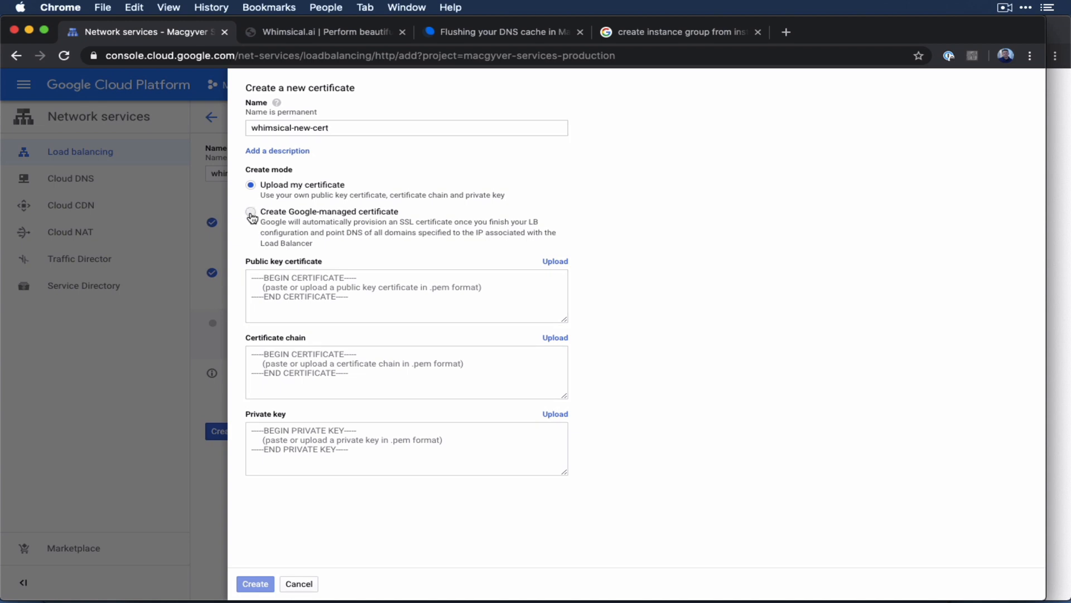
pyautogui.click(250, 211)
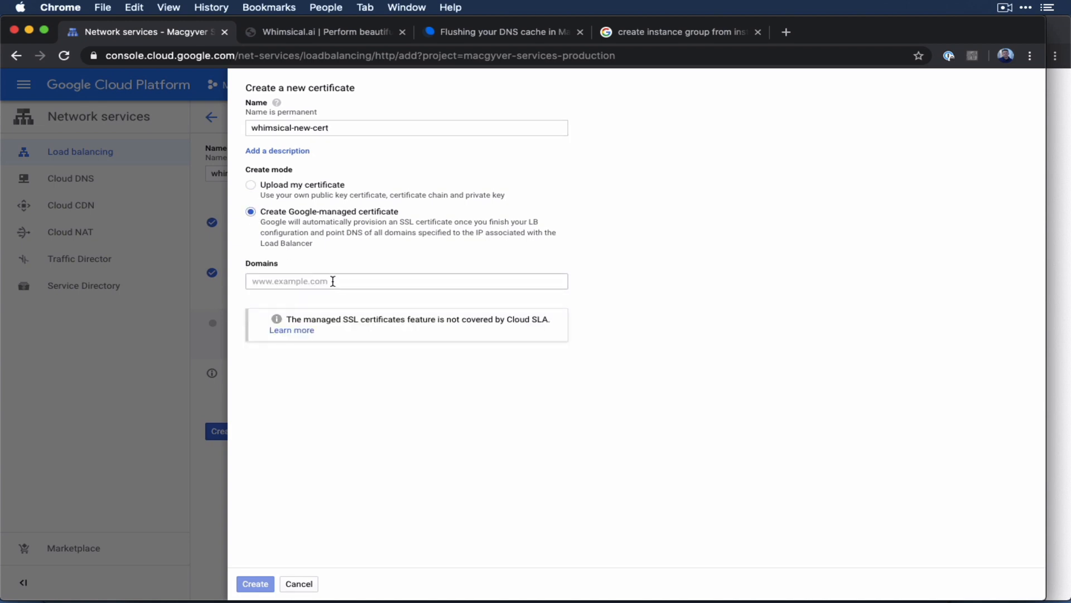
pyautogui.write('w')
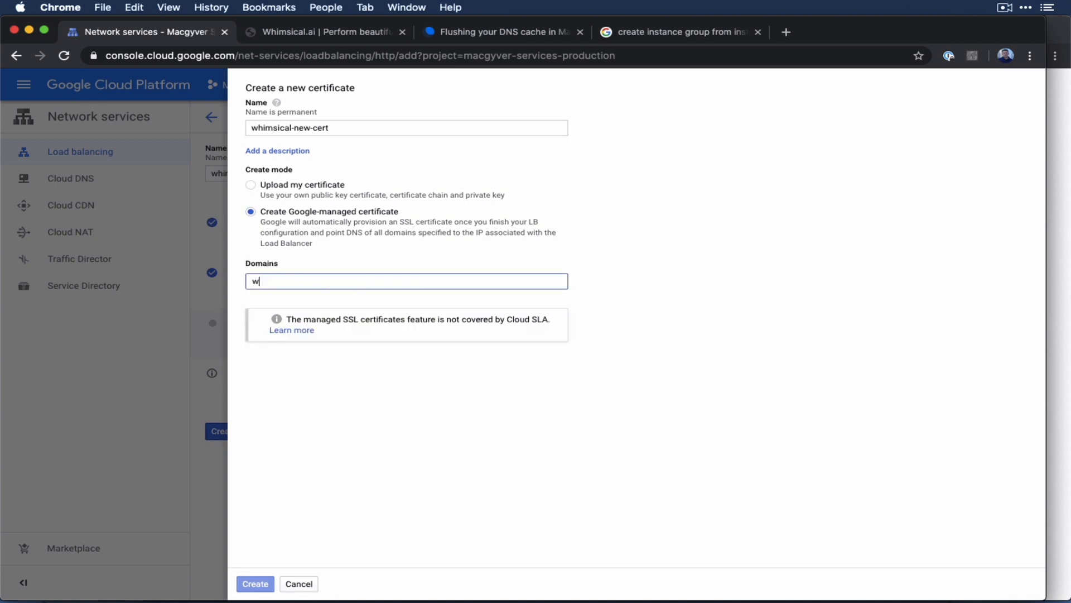
pyautogui.write('himsical')
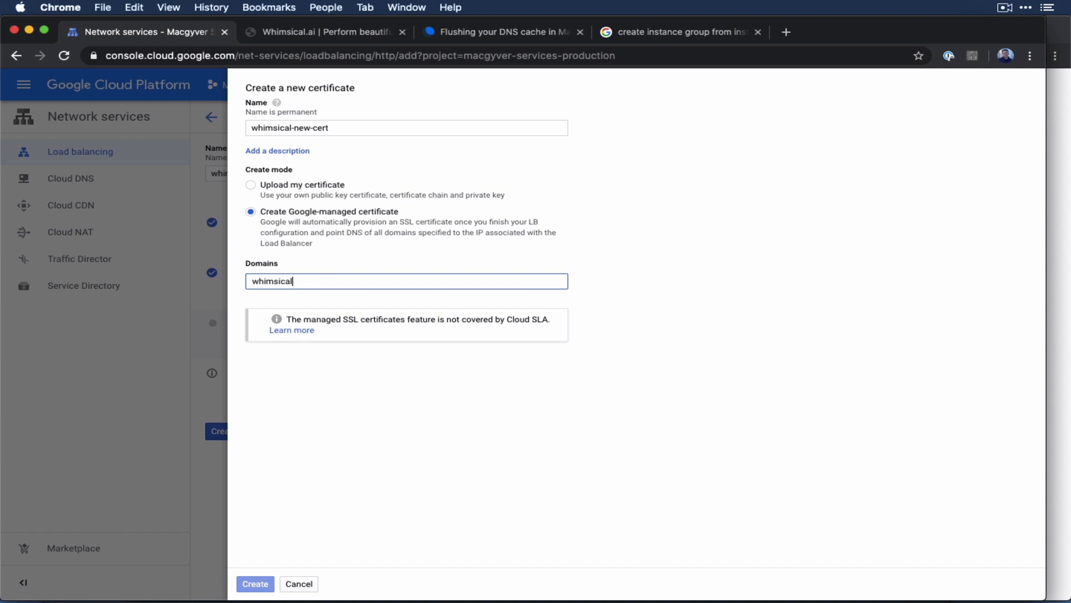
pyautogui.write('.ai')
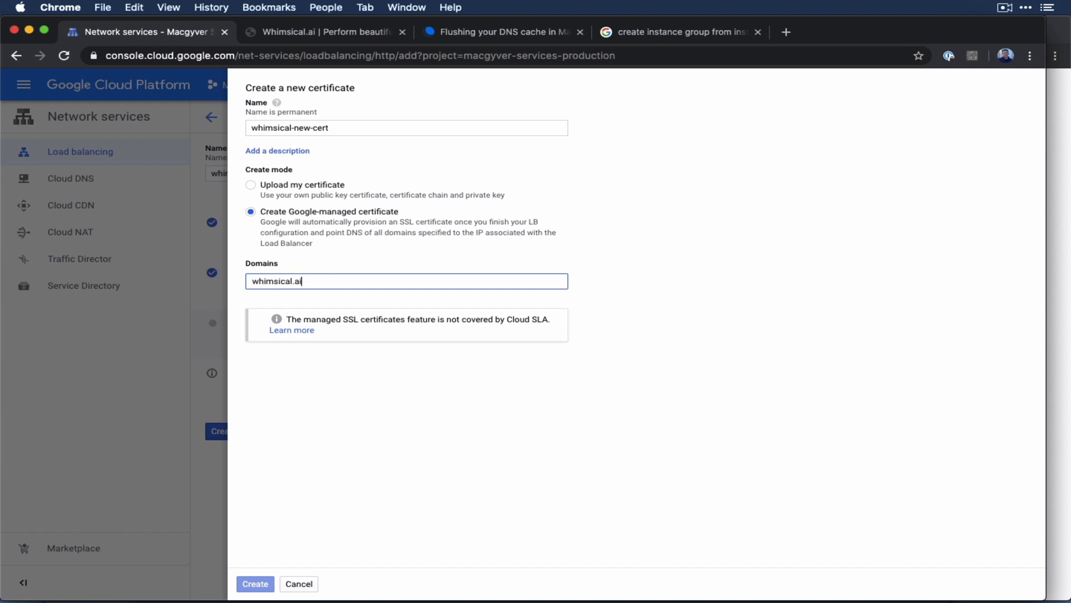
pyautogui.moveTo(321, 465)
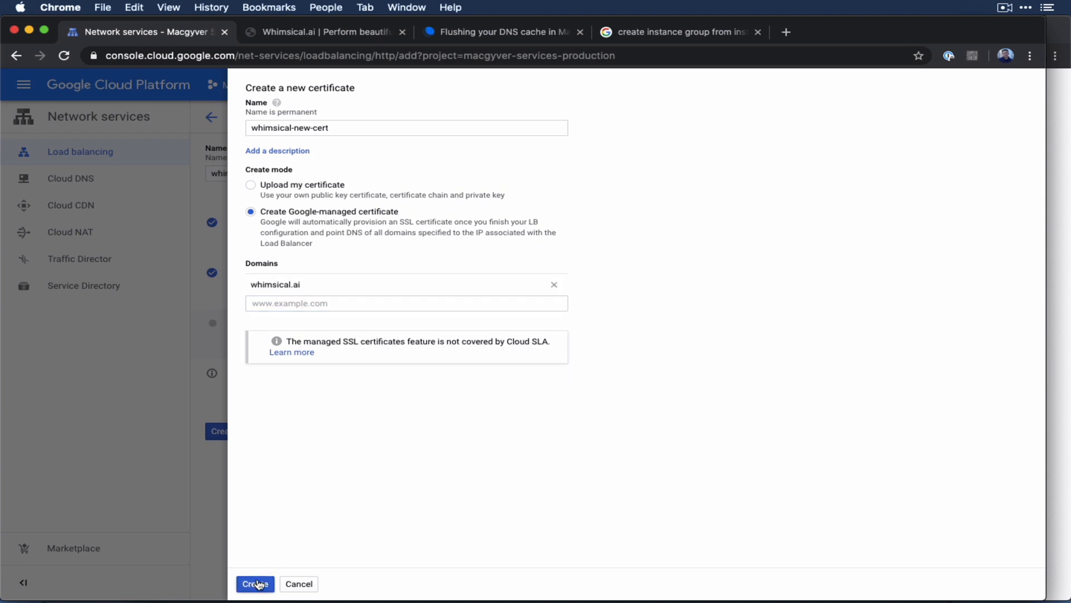
pyautogui.click(254, 583)
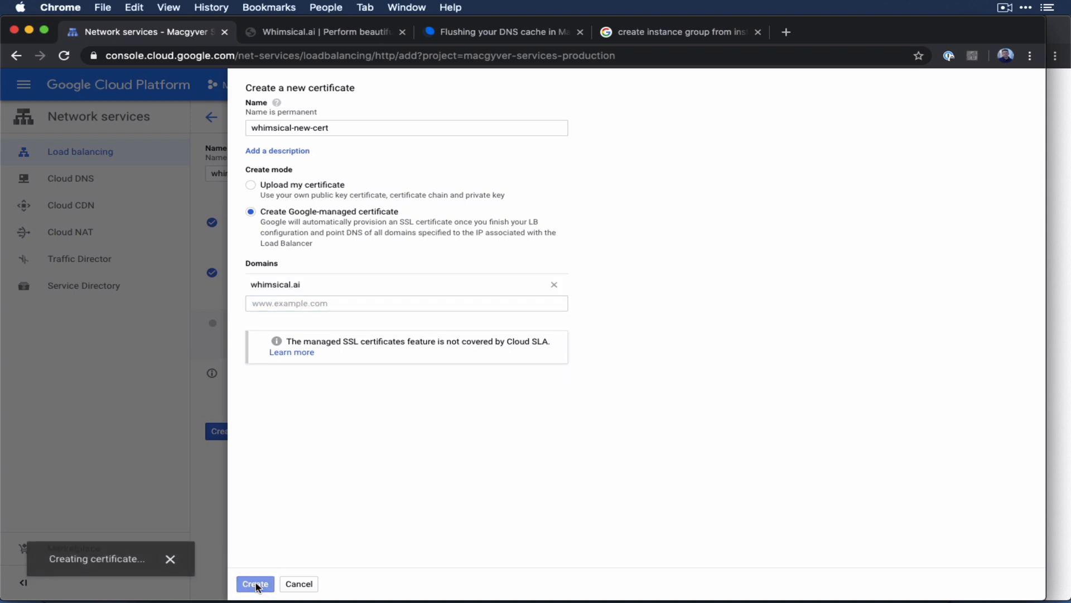
pyautogui.click(255, 584)
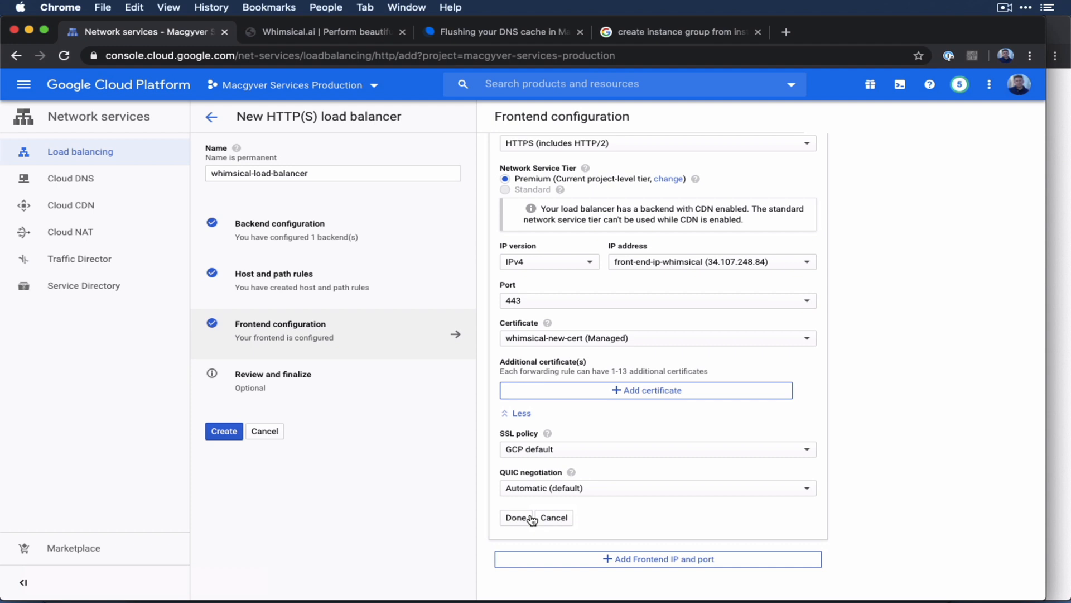
# Step: Finish the HTTPS frontend, create whimsical-load-balancer, and open its details page
pyautogui.click(517, 517)
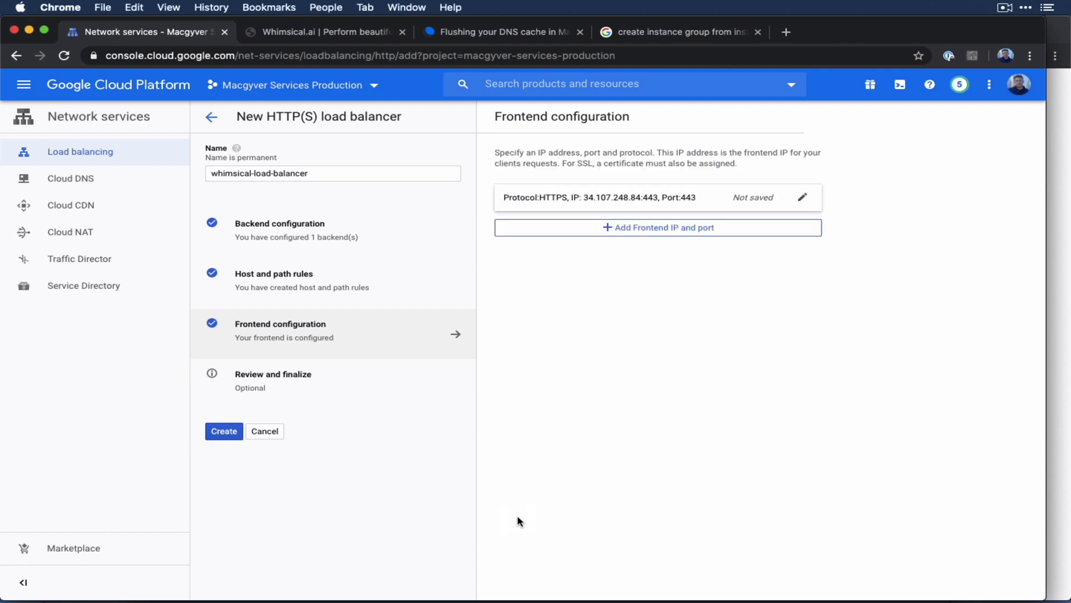
pyautogui.moveTo(399, 389)
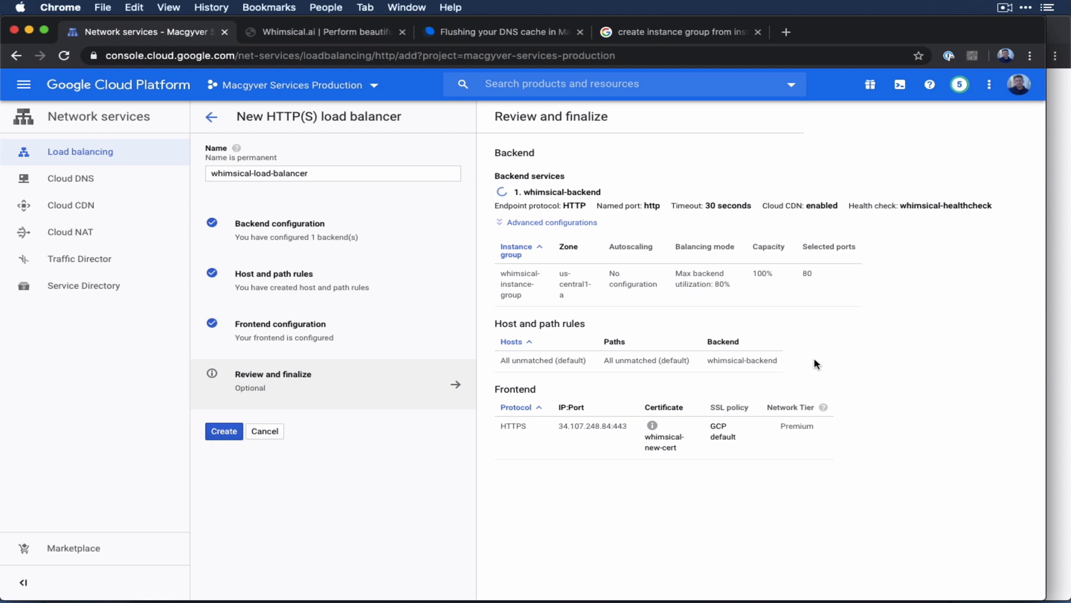
pyautogui.click(224, 431)
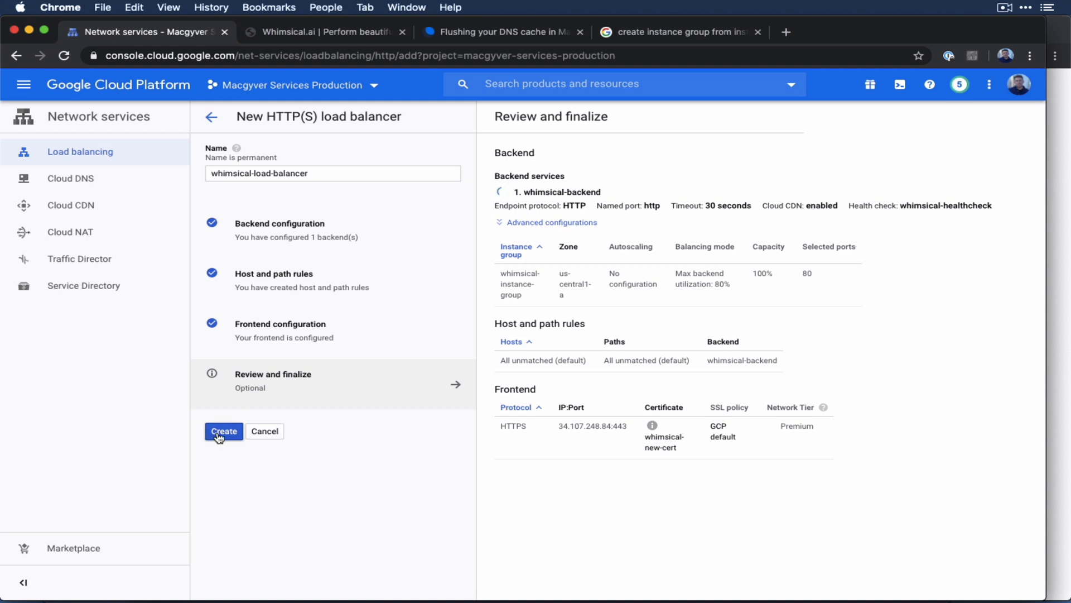
pyautogui.click(223, 431)
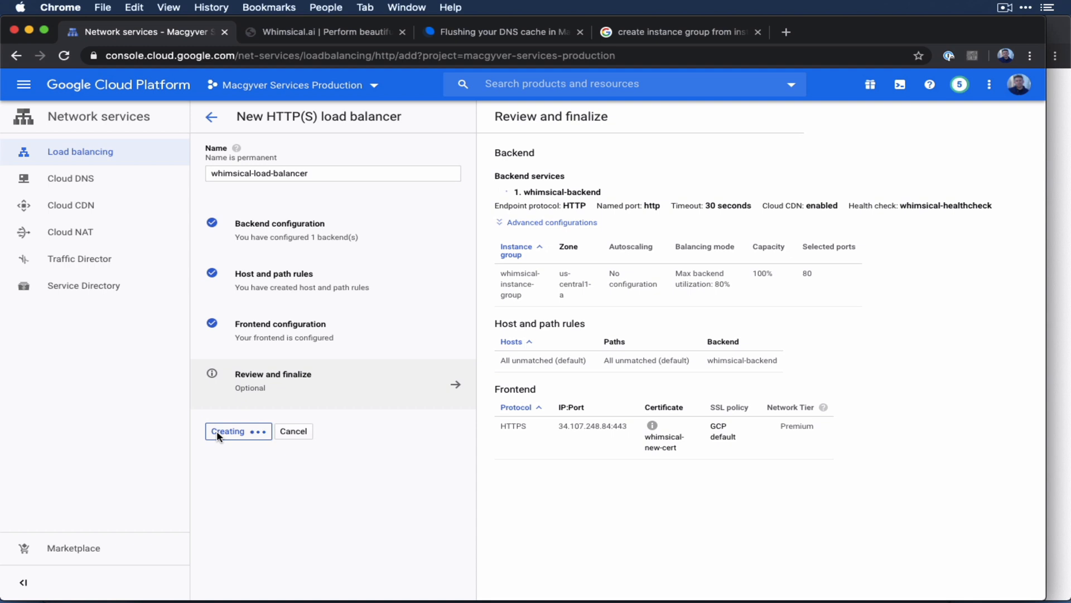
pyautogui.click(231, 431)
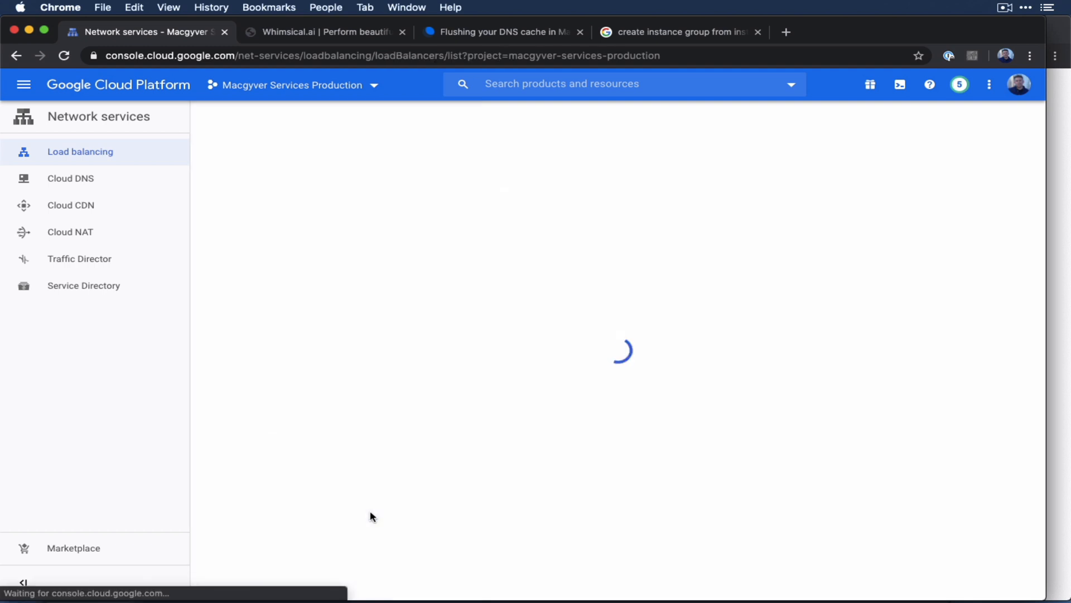
pyautogui.click(959, 85)
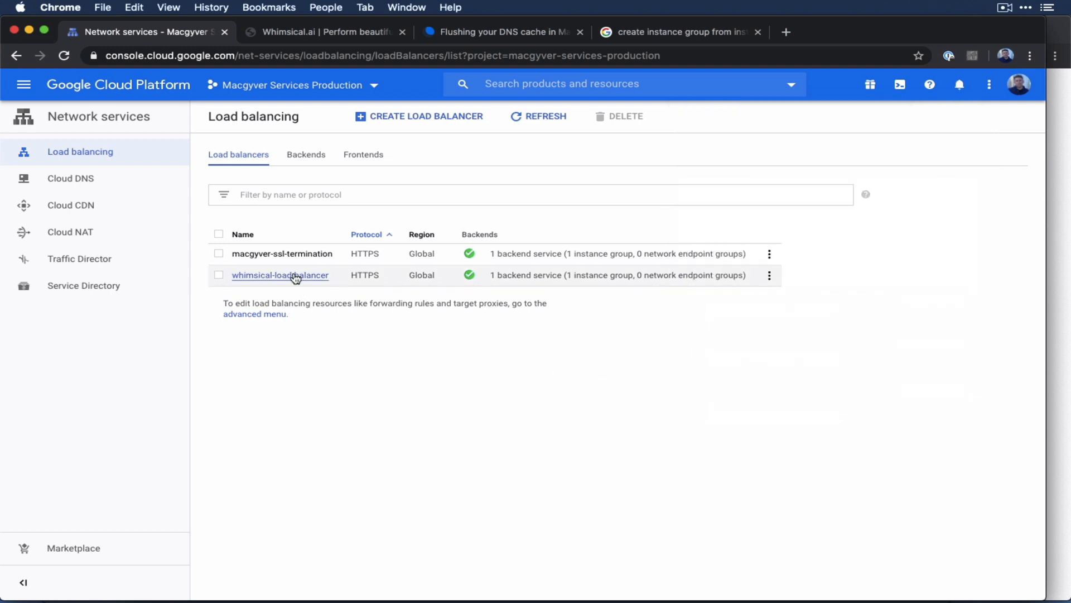
pyautogui.click(280, 275)
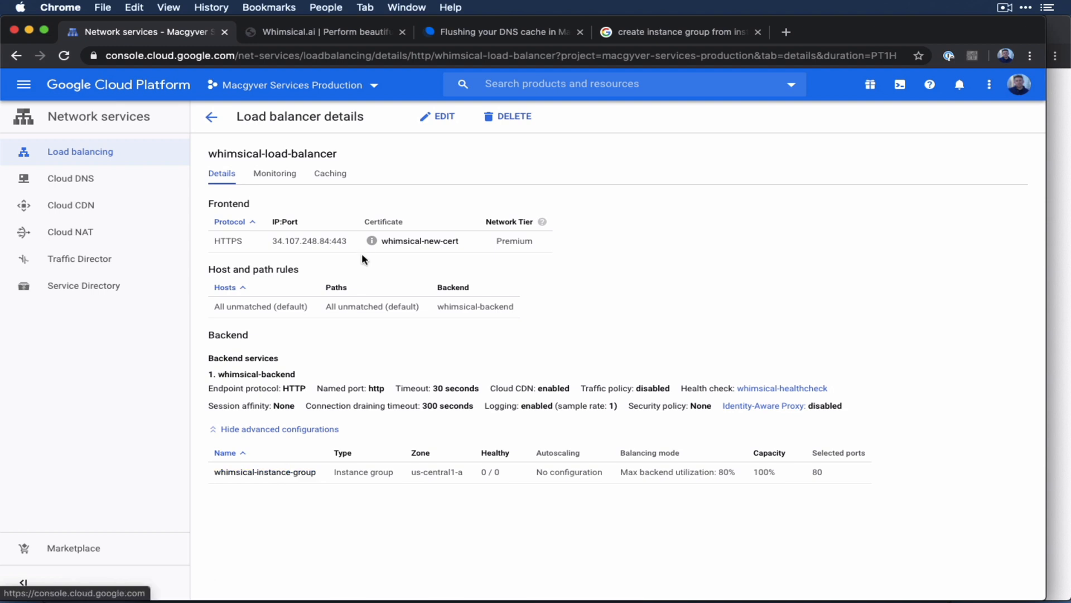
pyautogui.click(70, 178)
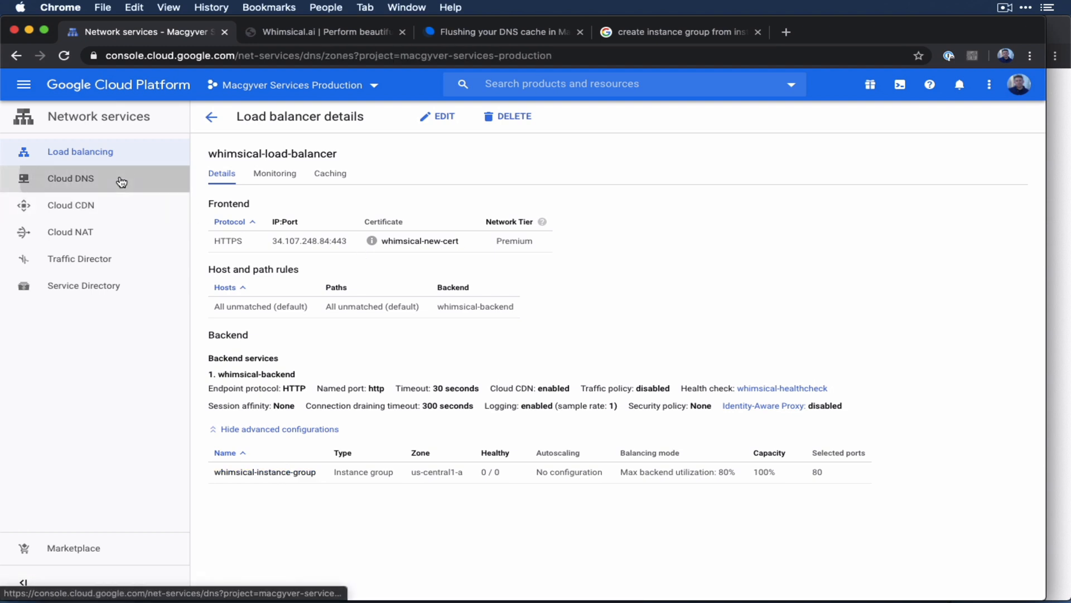
# Step: Inspect the whimsical-website zone's A record (35.244.202.113), then return to Load balancing
pyautogui.click(70, 178)
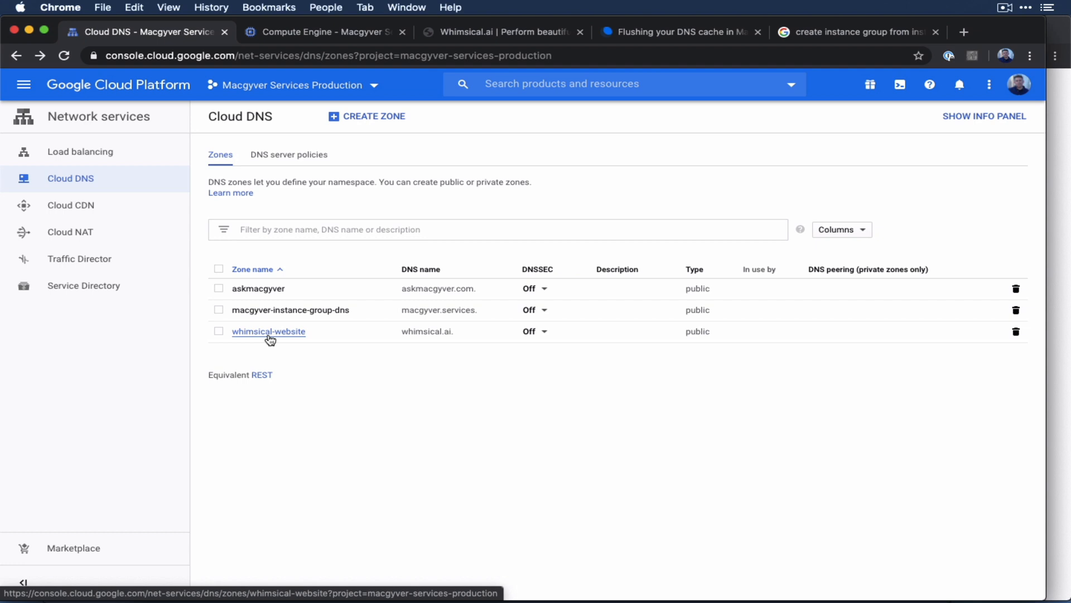
pyautogui.moveTo(273, 333)
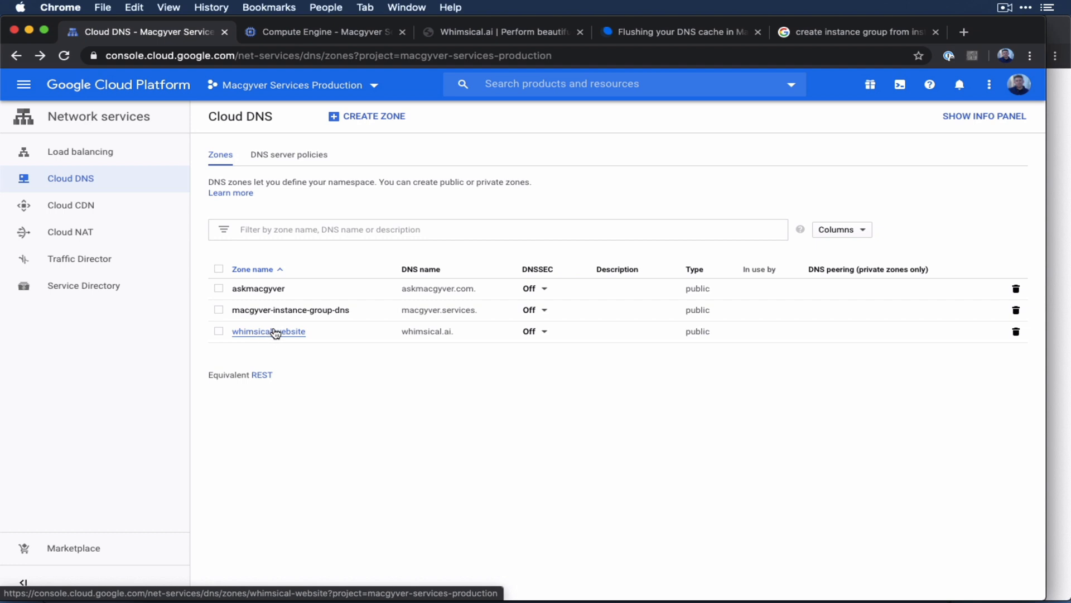
pyautogui.click(268, 332)
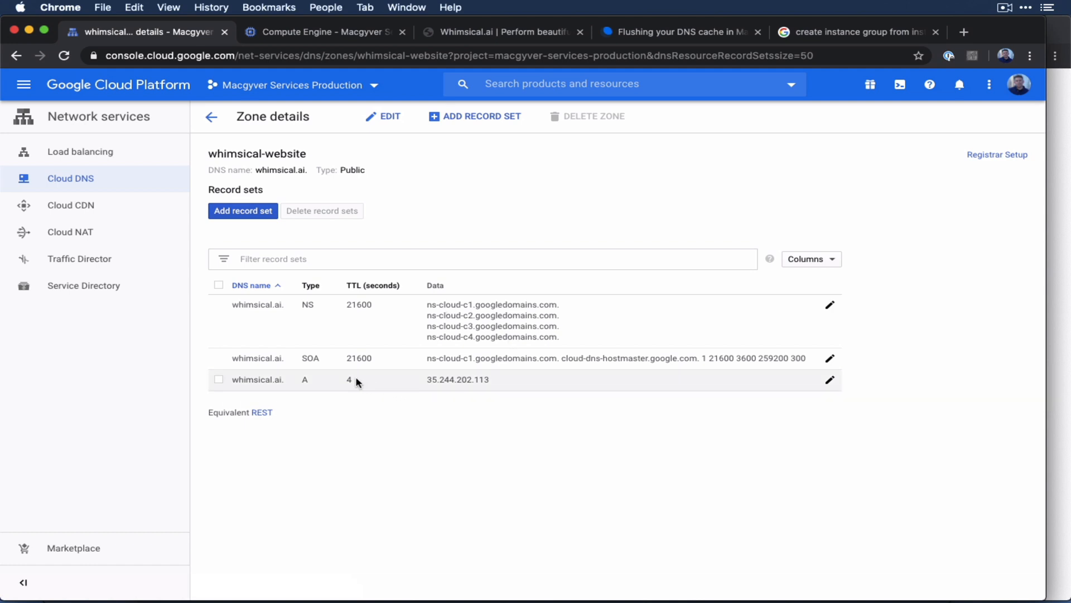
pyautogui.moveTo(419, 388)
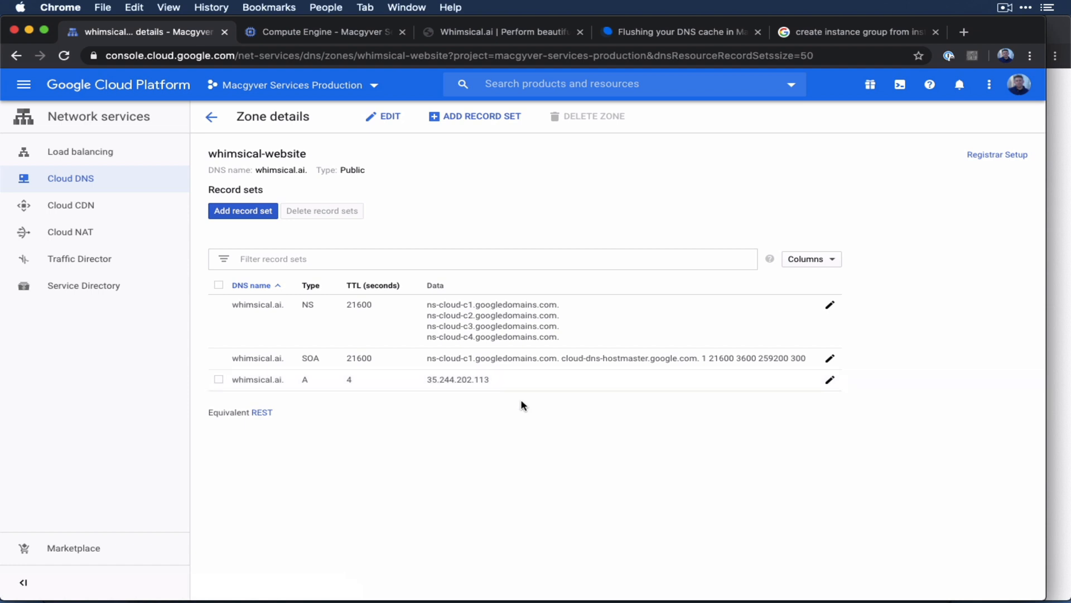
pyautogui.moveTo(535, 374)
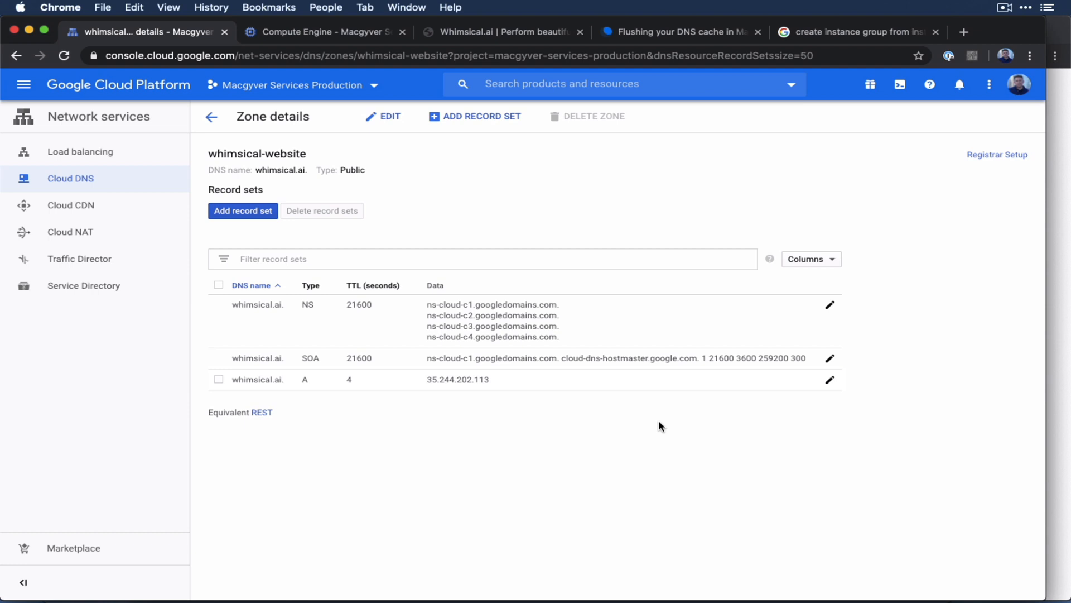
pyautogui.click(80, 151)
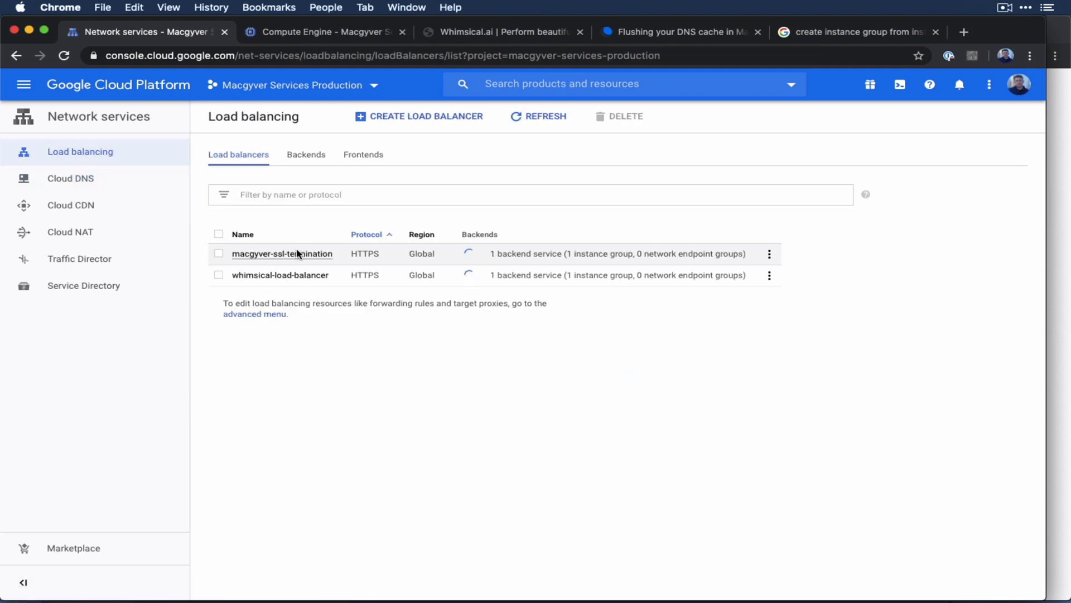
# Step: Open whimsical-load-balancer's details and select its frontend IP 34.107.248.84
pyautogui.click(279, 274)
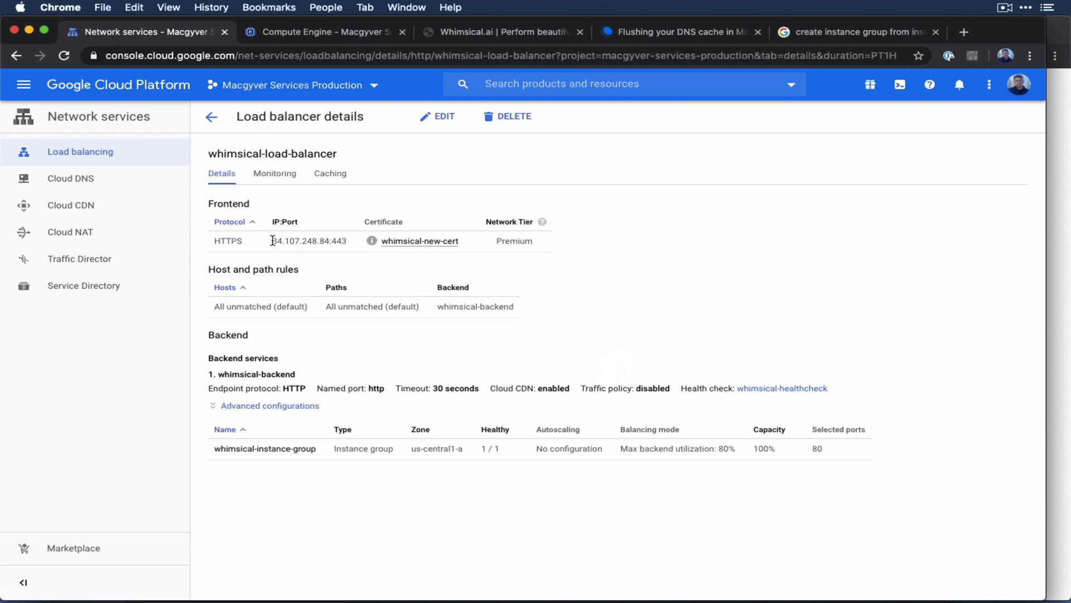
pyautogui.doubleClick(307, 240)
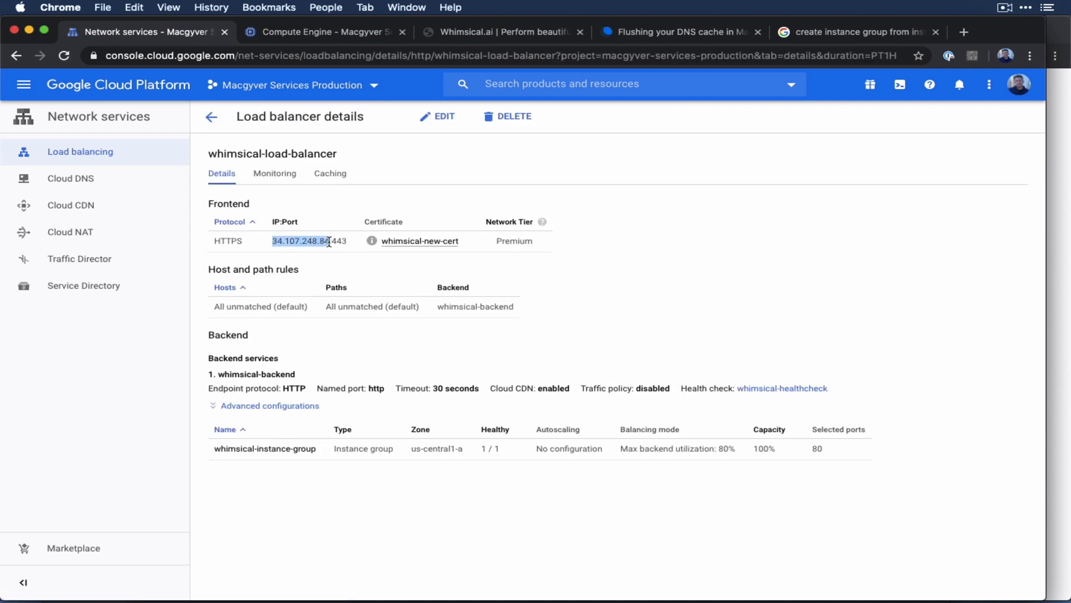
pyautogui.moveTo(70, 179)
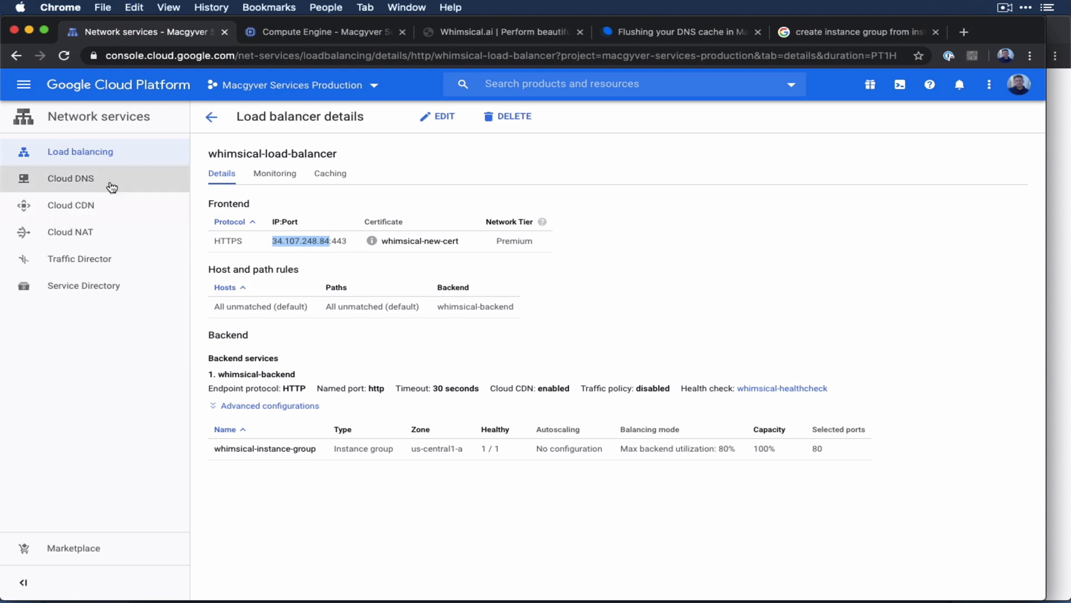
# Step: Edit the whimsical.ai A record's IPv4 address to 34.107.248.84 and save
pyautogui.click(70, 179)
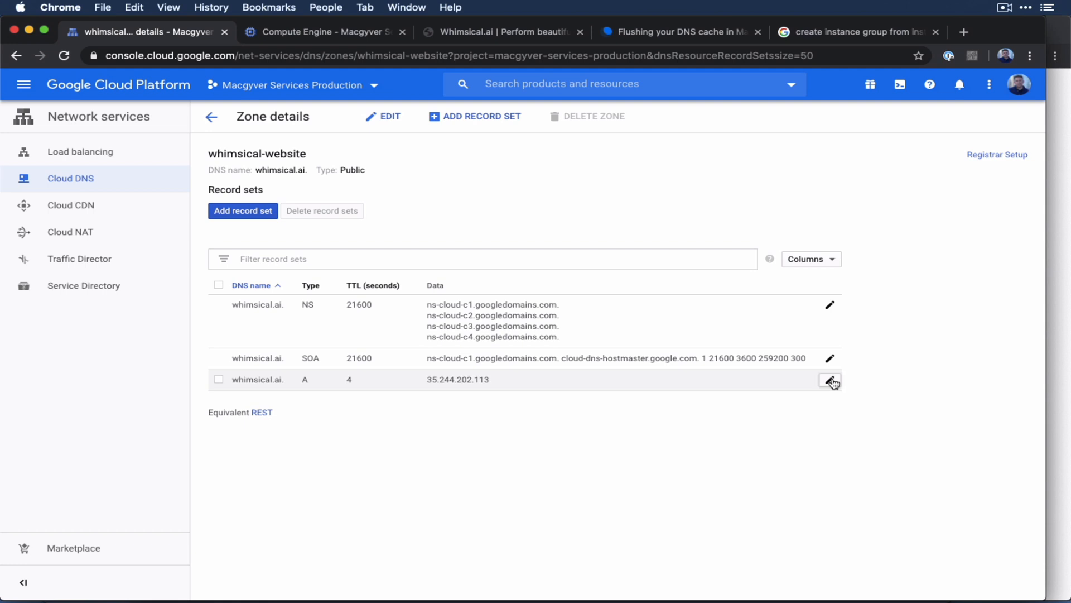
pyautogui.click(830, 380)
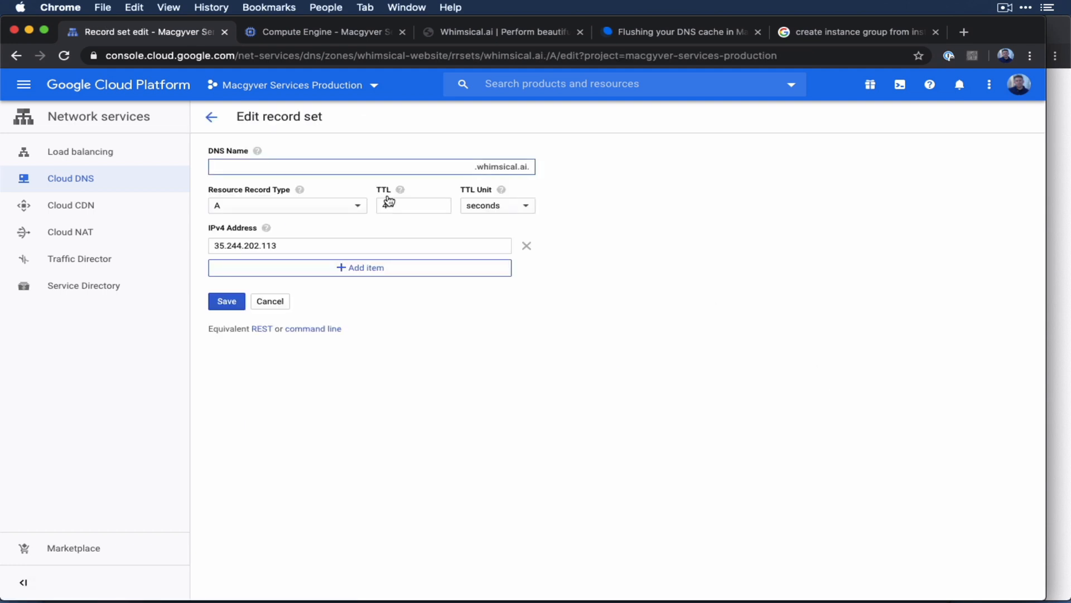
pyautogui.write('4')
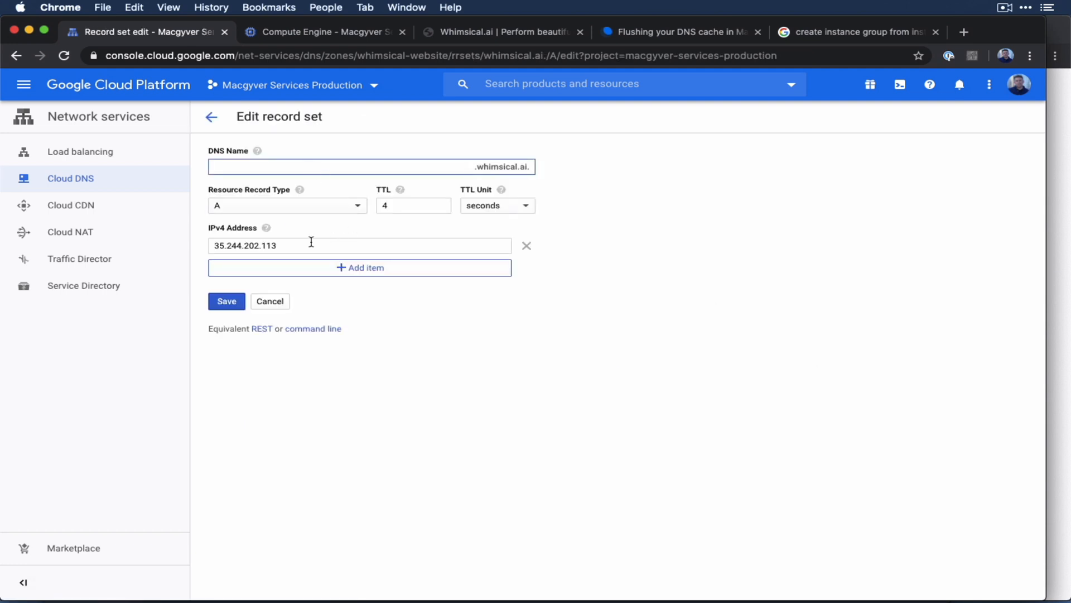
pyautogui.write('192.0.2.91')
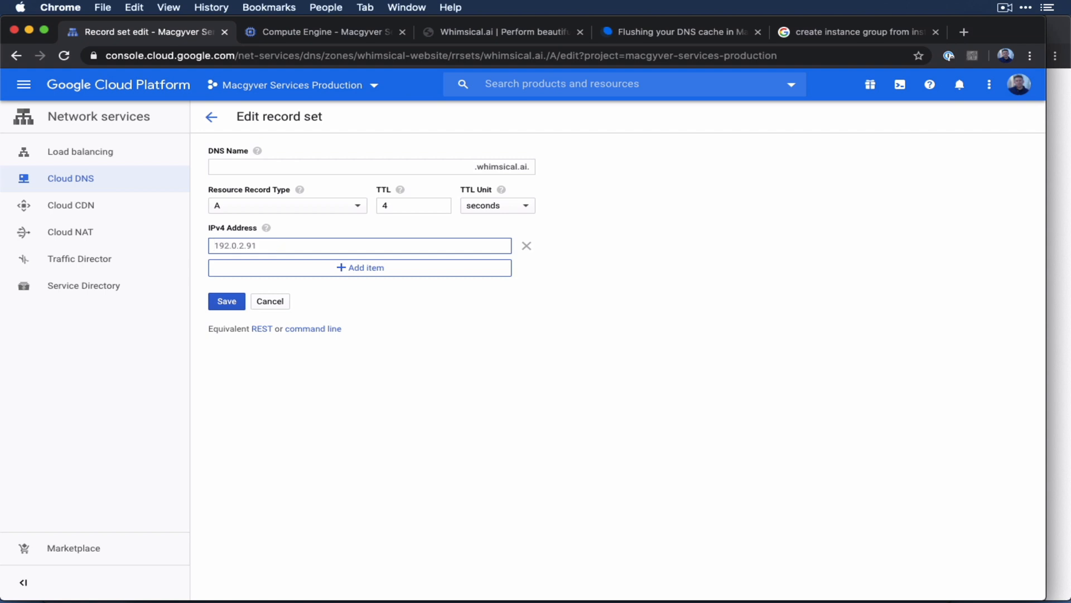
pyautogui.click(226, 301)
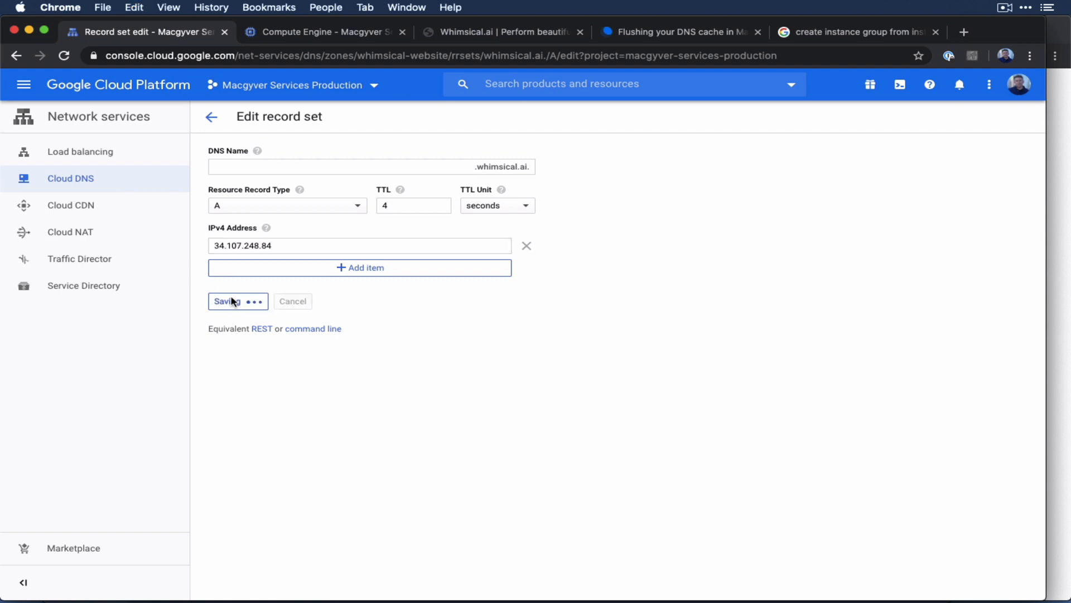
pyautogui.click(229, 301)
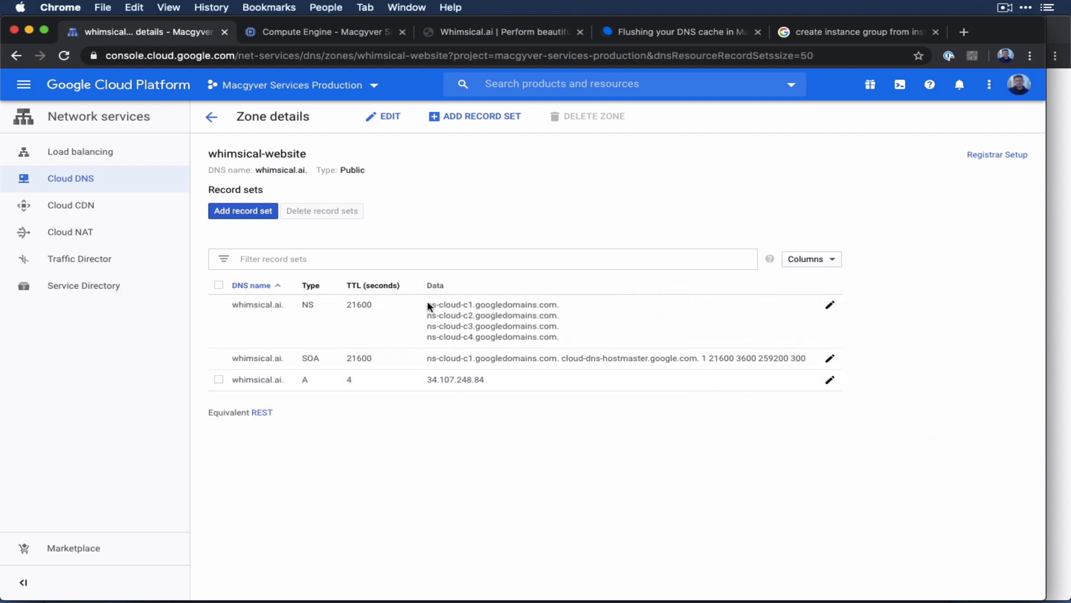
pyautogui.moveTo(427, 304); pyautogui.dragTo(526, 315)
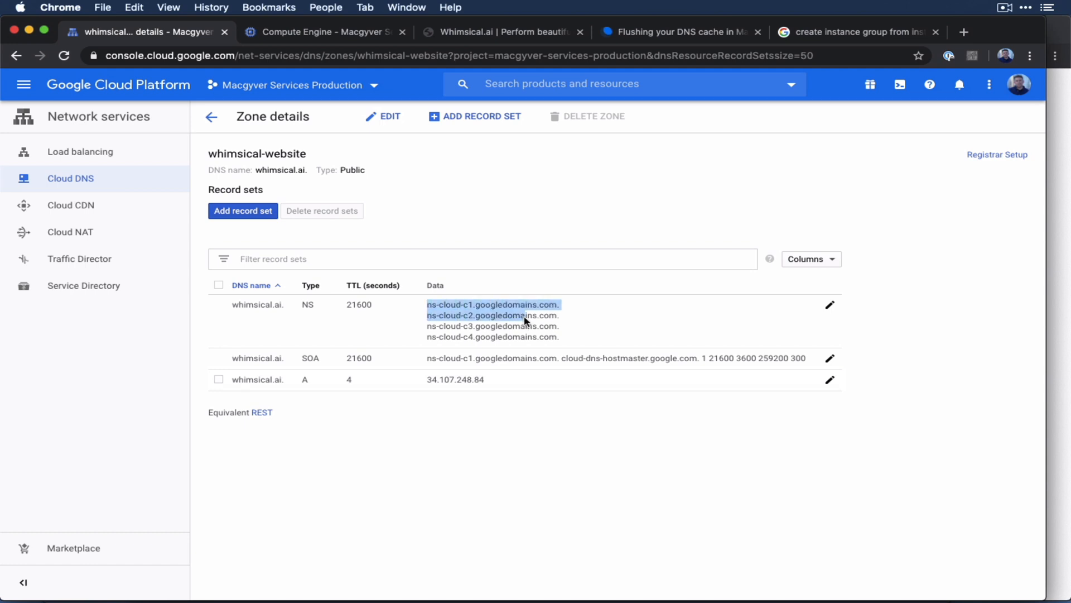
pyautogui.moveTo(525, 315); pyautogui.dragTo(571, 337)
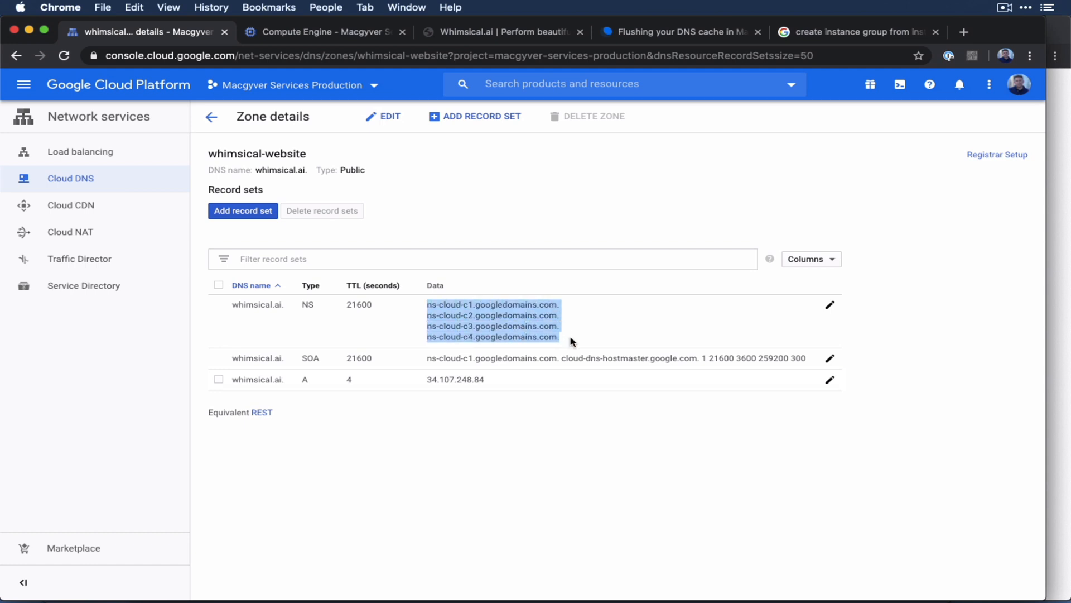
pyautogui.moveTo(486, 314)
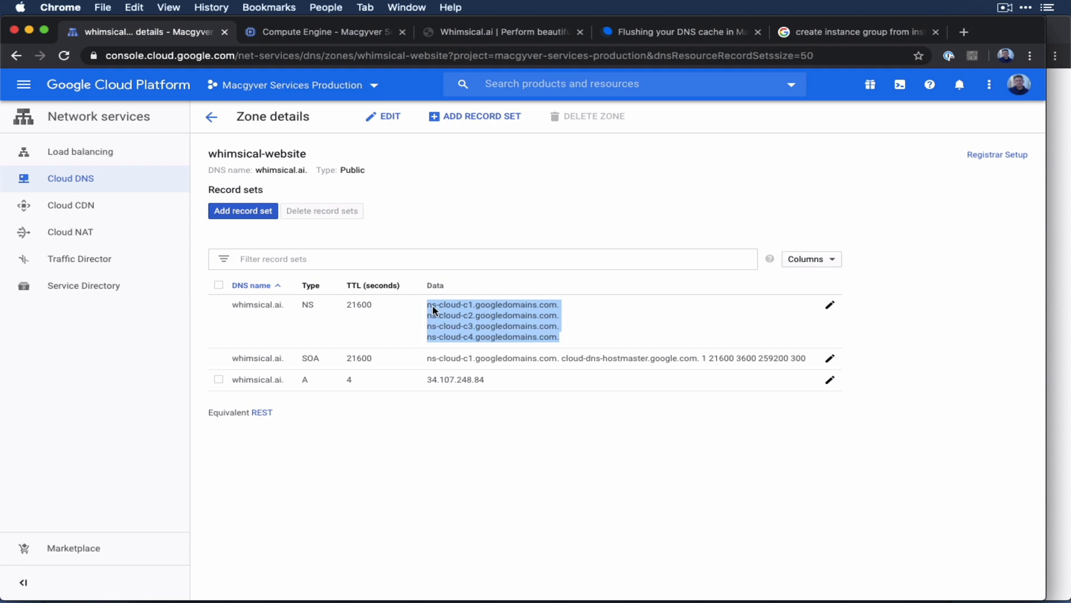
pyautogui.moveTo(447, 314)
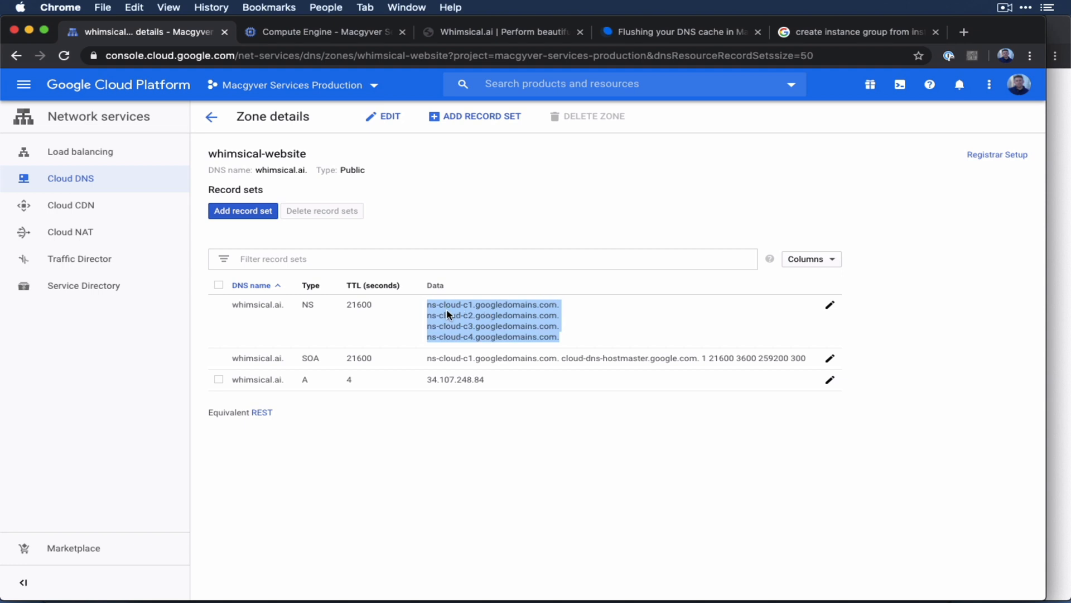
pyautogui.moveTo(489, 315)
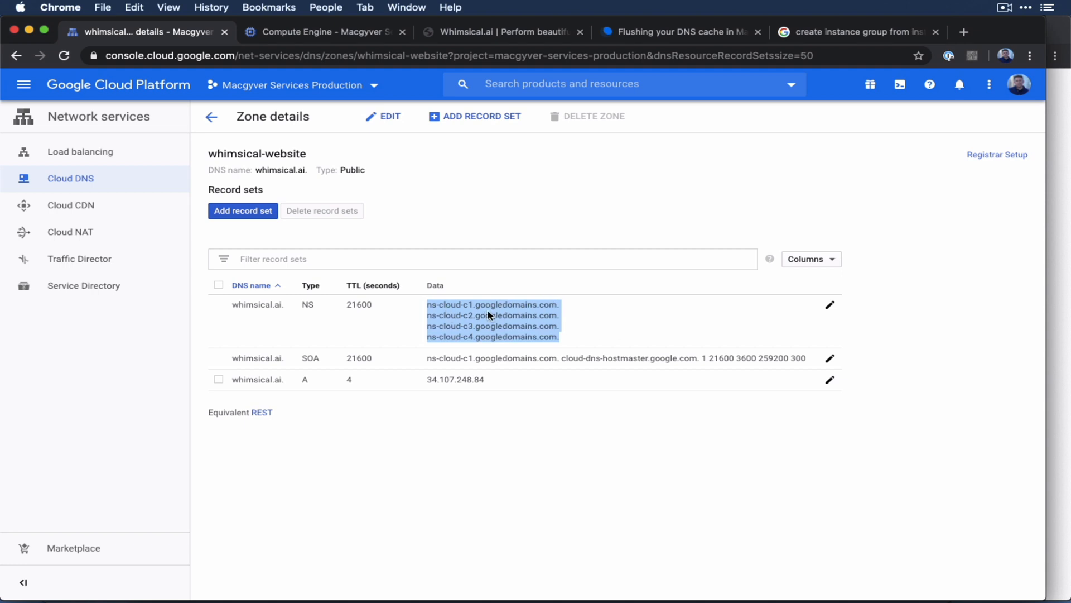
pyautogui.moveTo(307, 345)
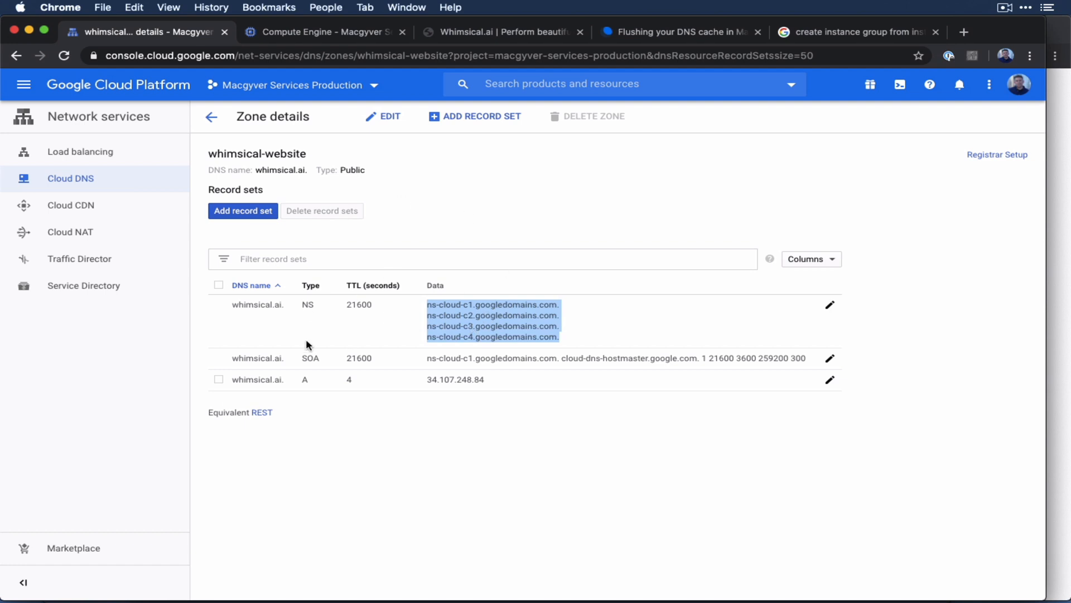
pyautogui.click(536, 449)
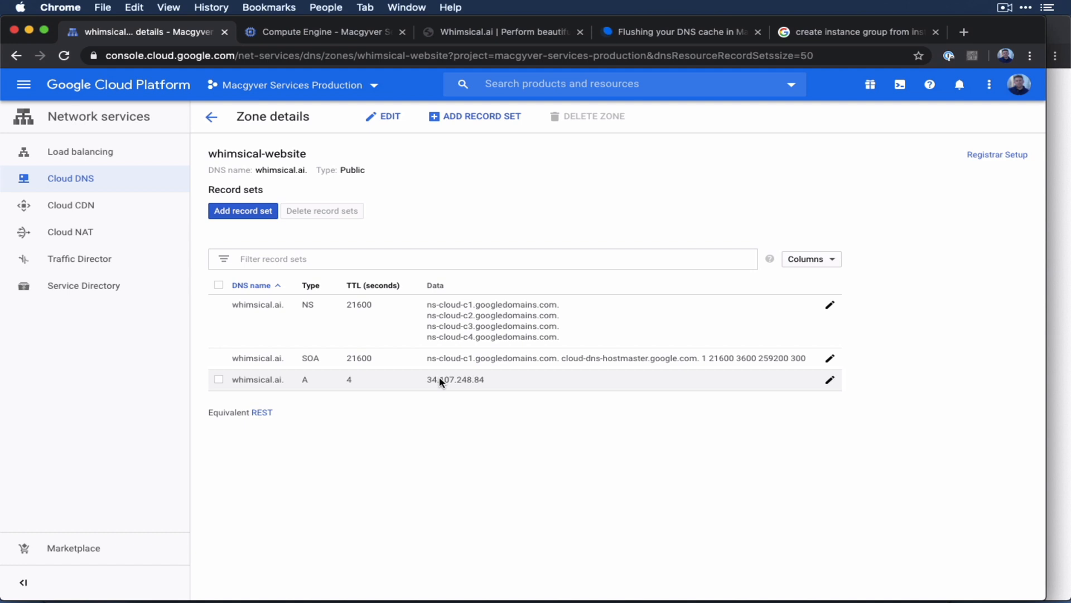
pyautogui.moveTo(443, 383)
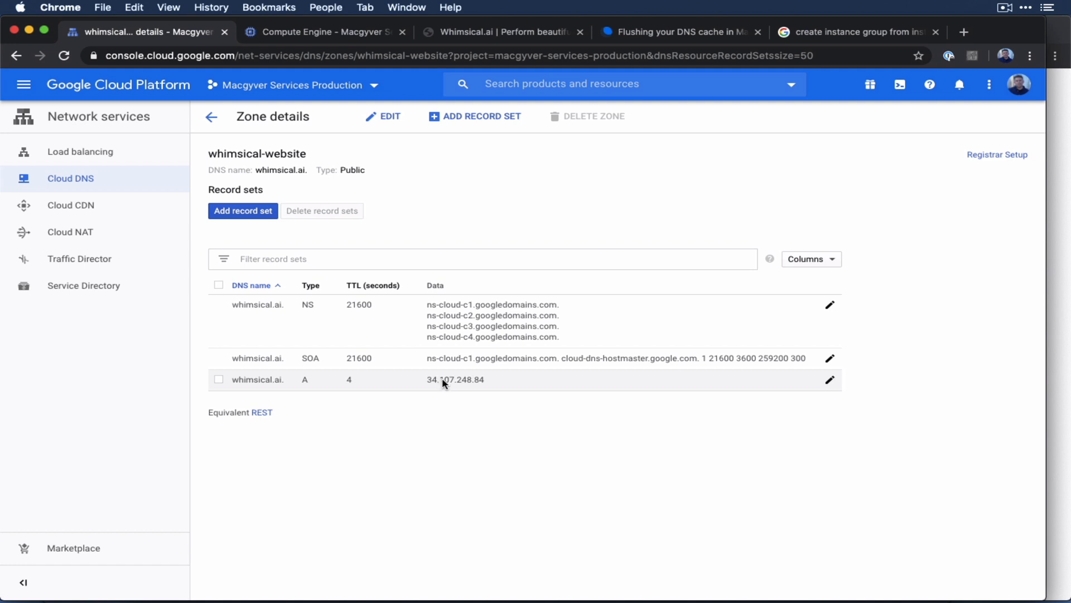
pyautogui.moveTo(437, 382)
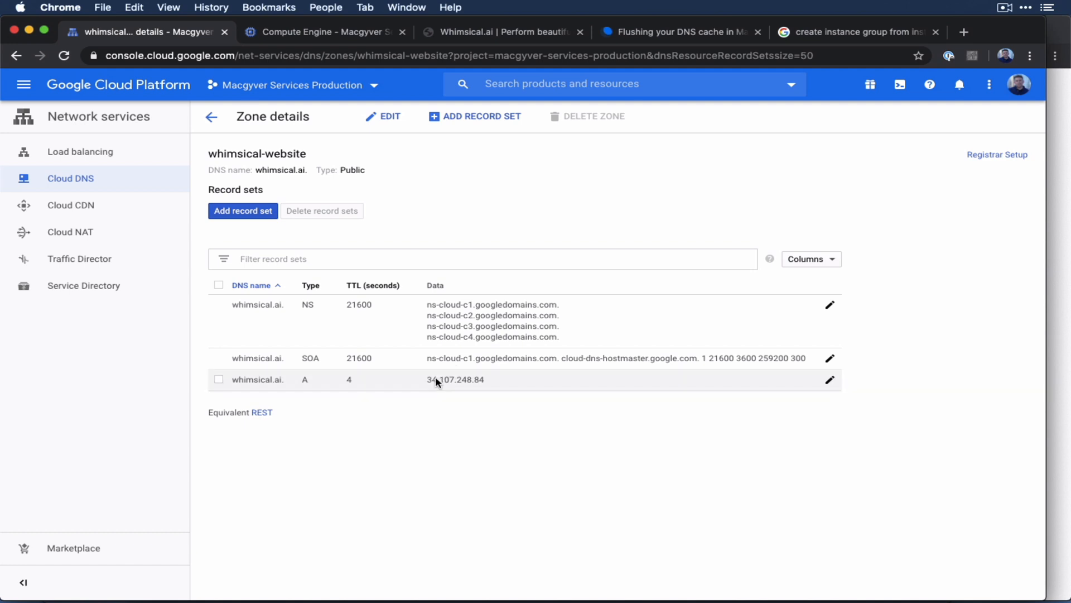
pyautogui.moveTo(430, 374)
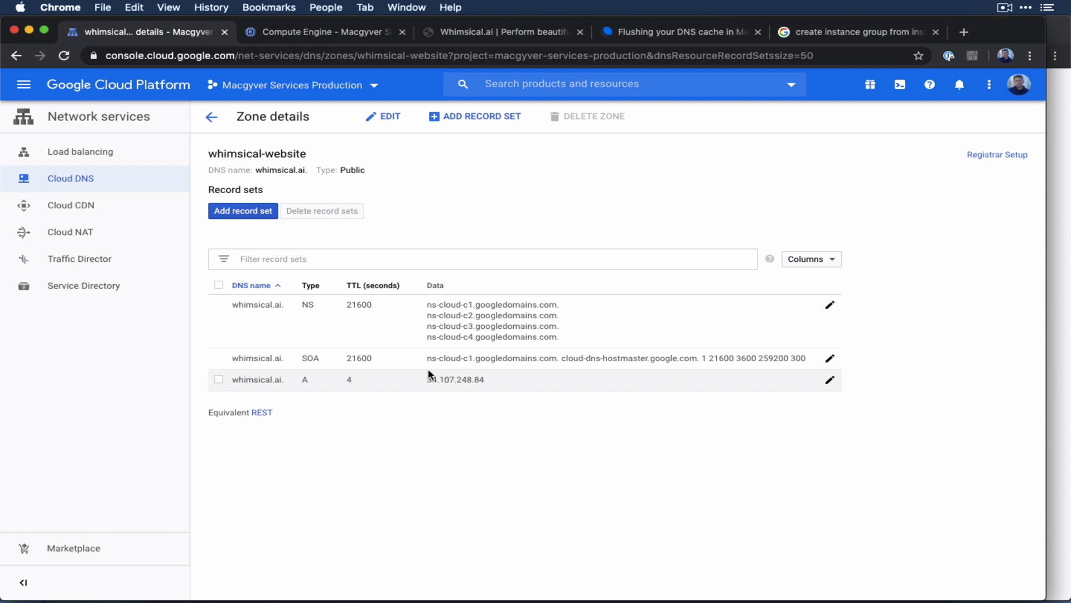
pyautogui.moveTo(454, 381)
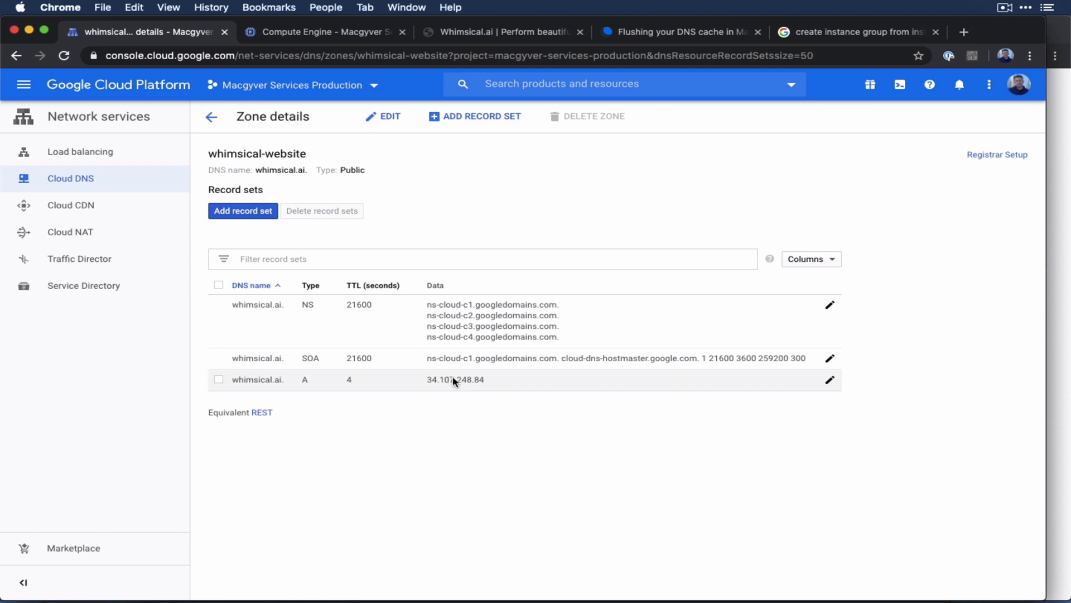
pyautogui.moveTo(451, 381)
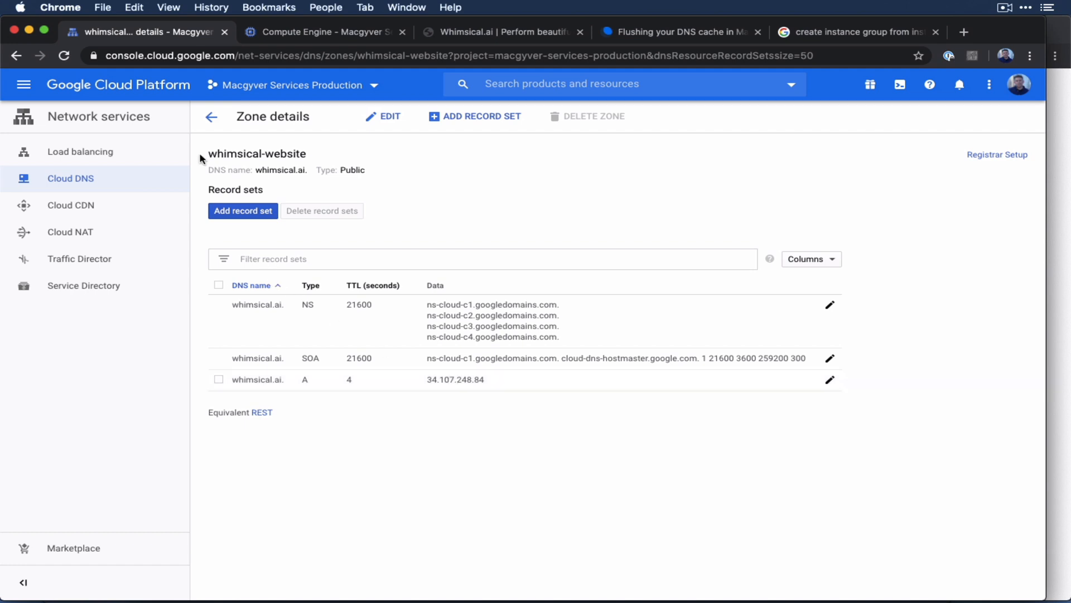
# Step: Open the A record editor, then leave it for the Load balancing list
pyautogui.click(830, 380)
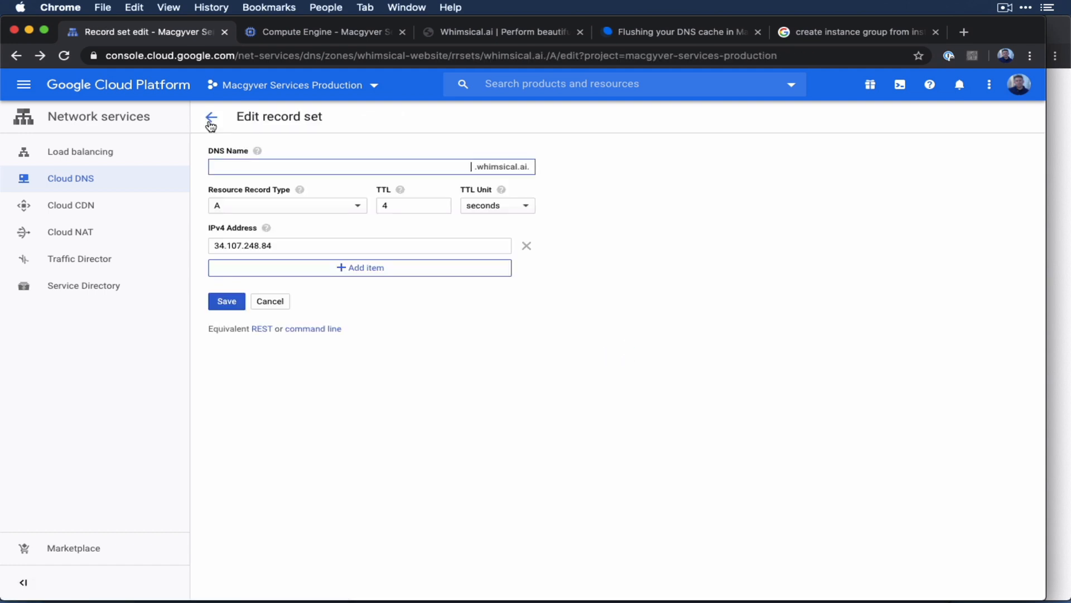
pyautogui.click(211, 116)
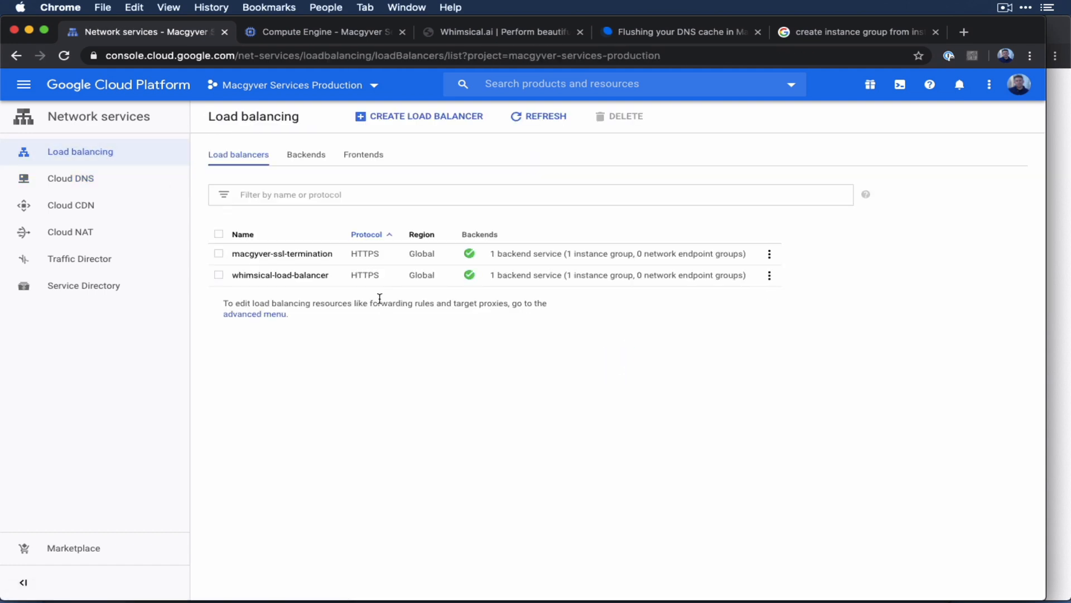
pyautogui.moveTo(635, 414)
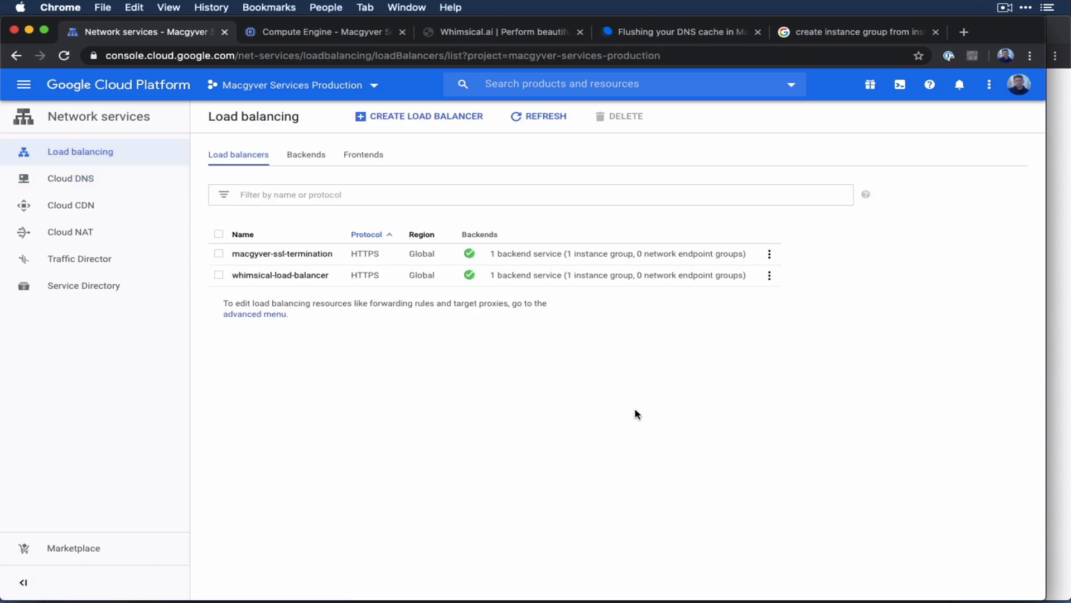
pyautogui.moveTo(891, 213)
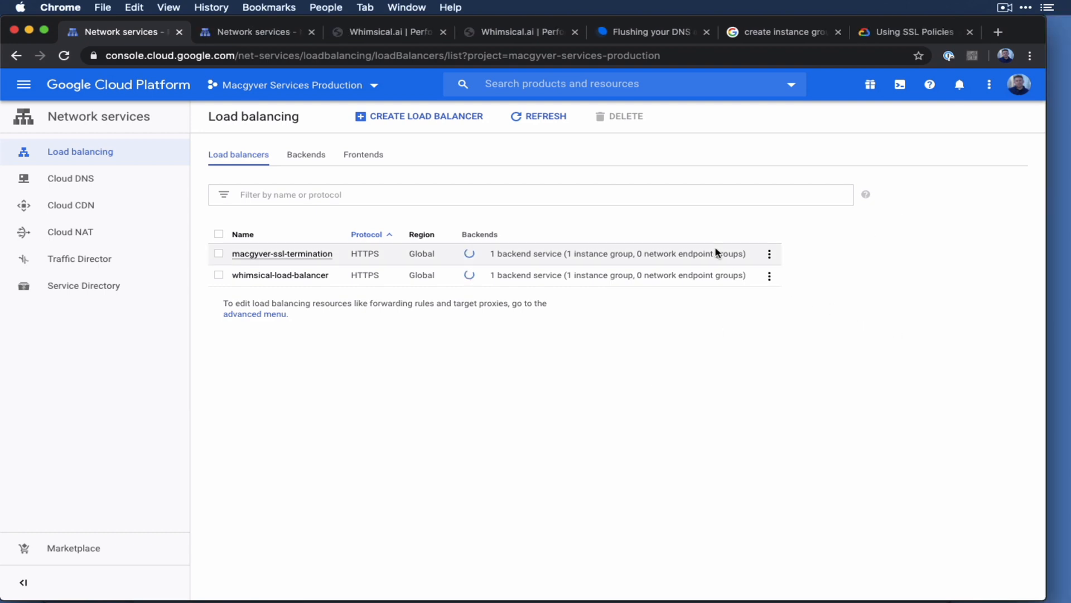
# Step: Scroll the 'Flushing your DNS cache' article to OS X commands, then return to the console
pyautogui.click(649, 31)
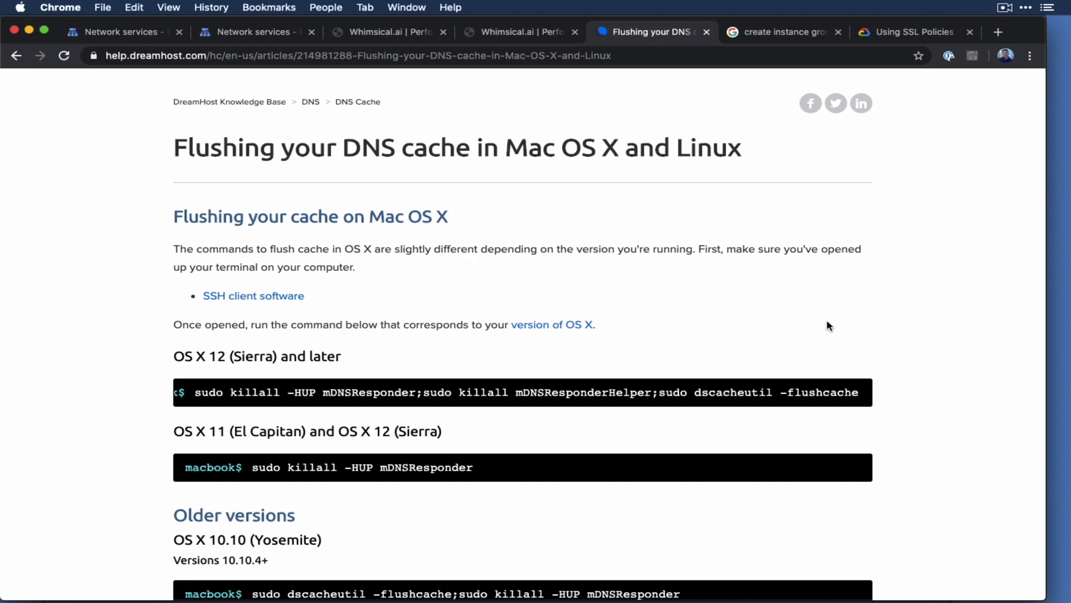
pyautogui.scroll(-3)
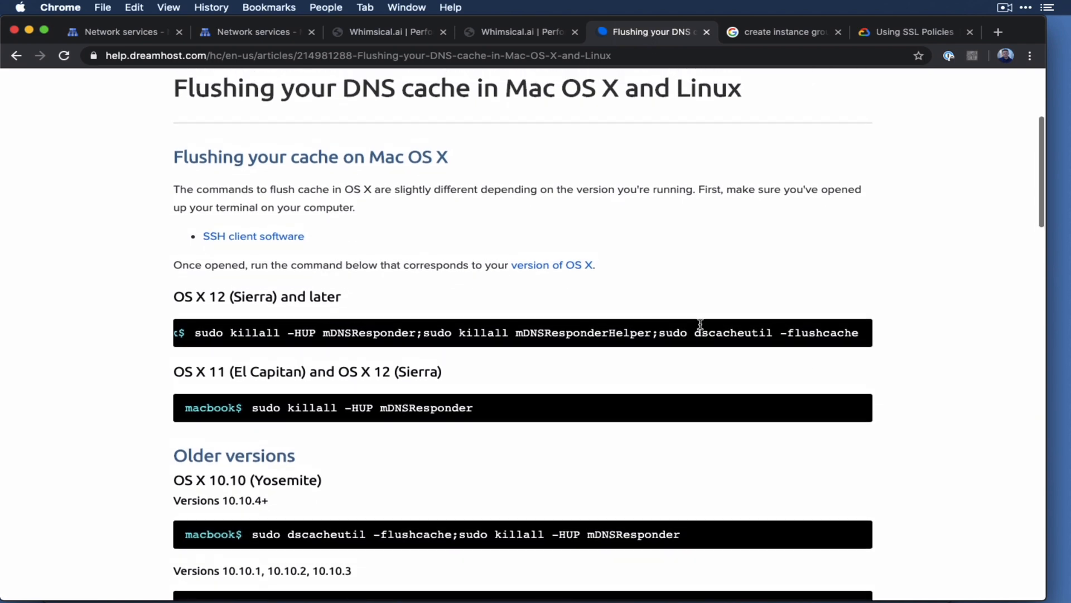
pyautogui.moveTo(590, 114)
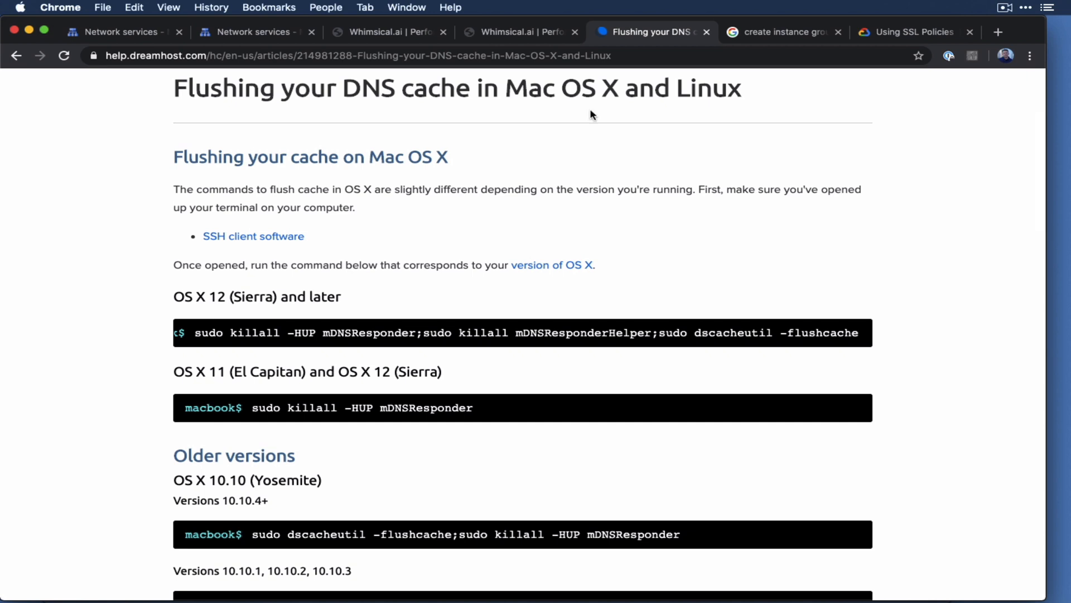
pyautogui.click(252, 32)
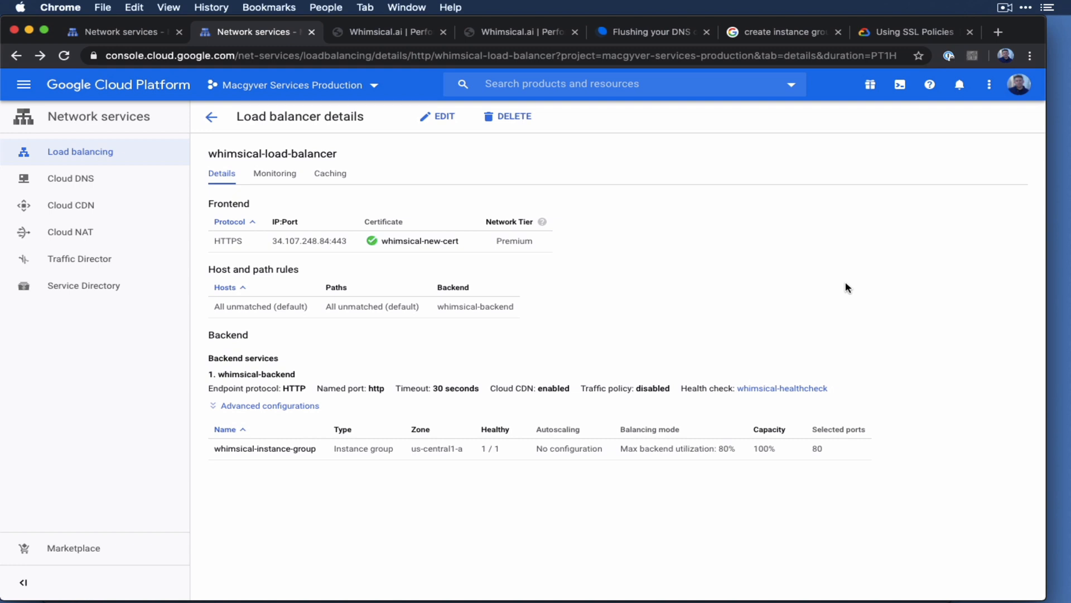
pyautogui.moveTo(852, 212)
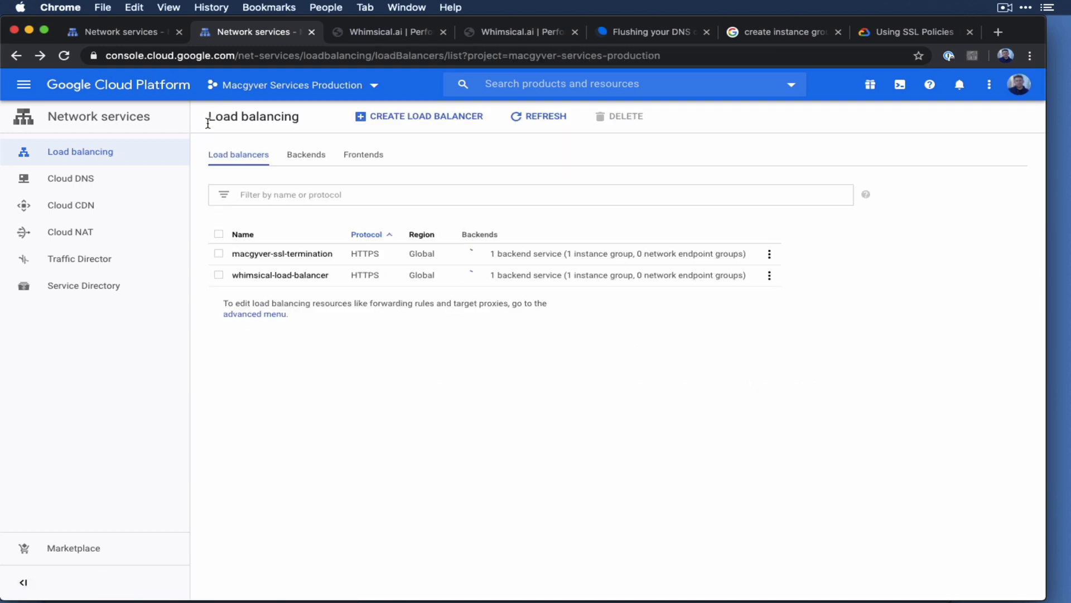
# Step: Go to Cloud DNS and open the whimsical-website zone's record sets
pyautogui.click(70, 179)
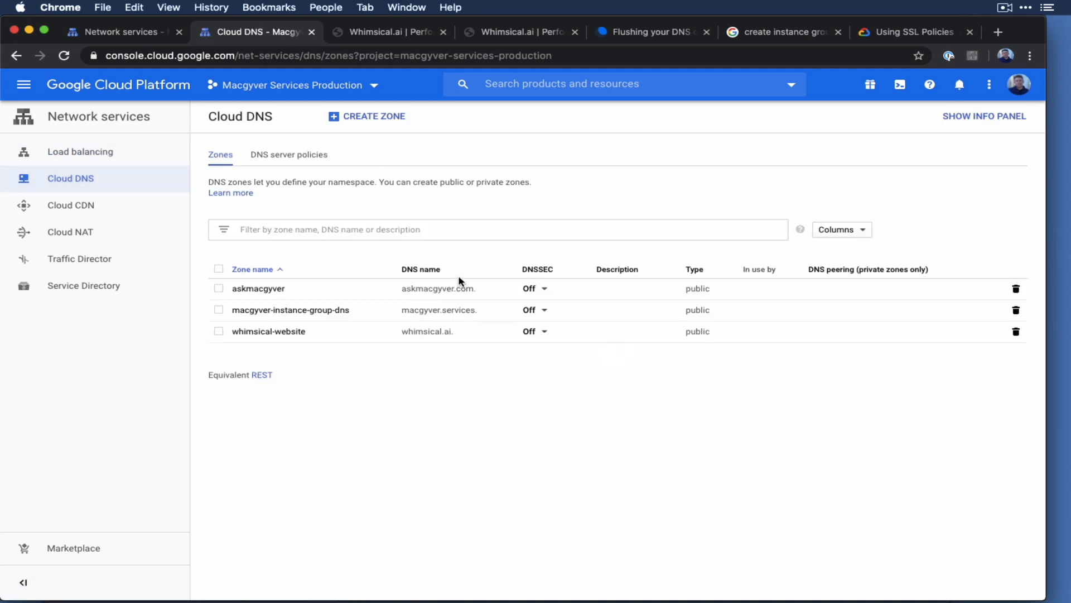
pyautogui.click(268, 331)
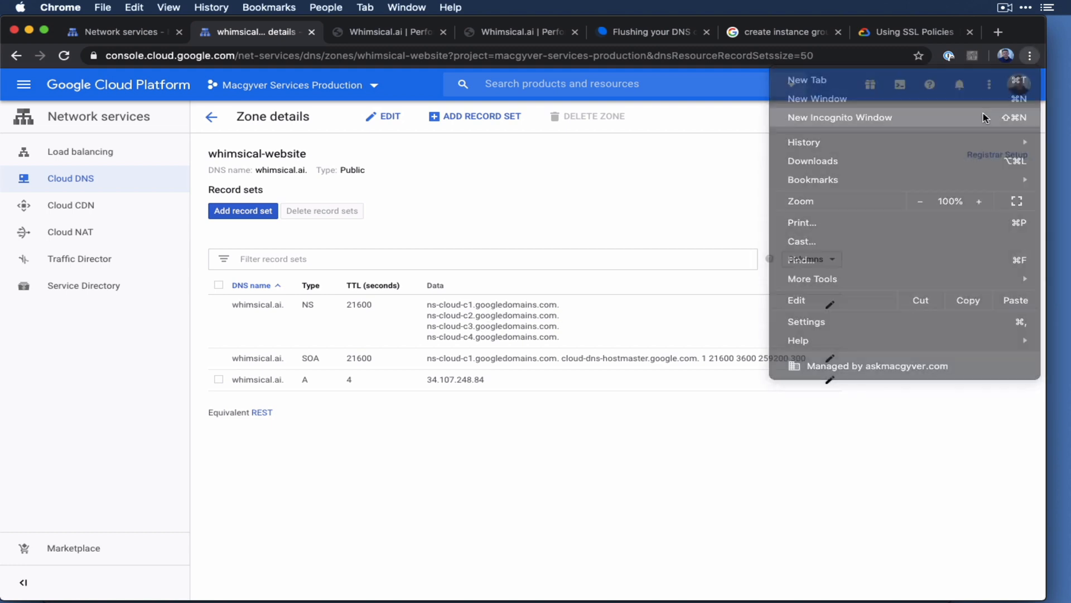
# Step: Load whimsical.ai in a new incognito window and scroll through its homepage sections
pyautogui.click(840, 117)
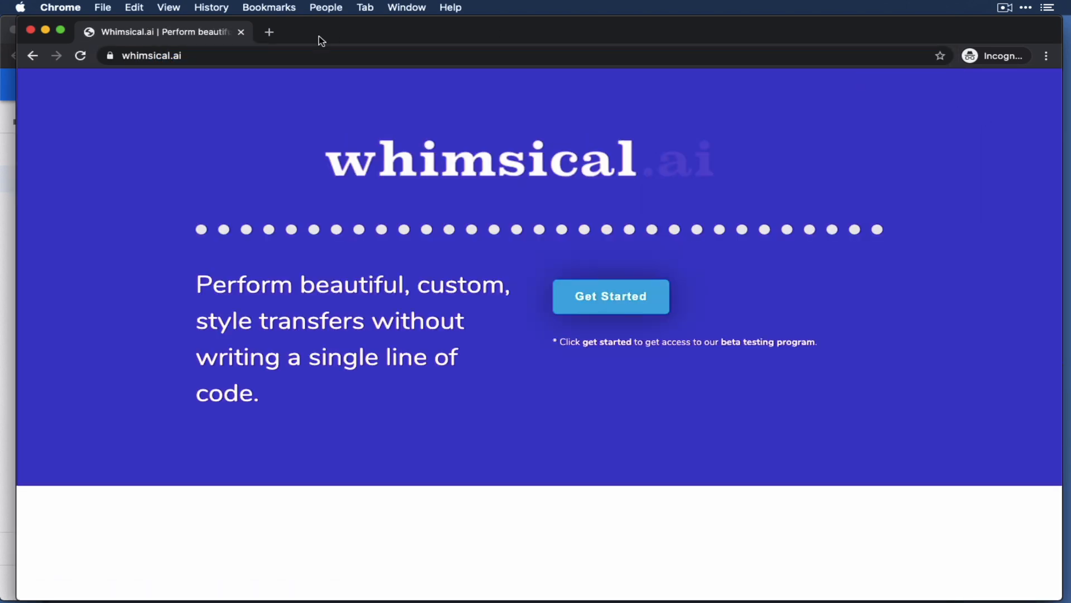
pyautogui.click(110, 55)
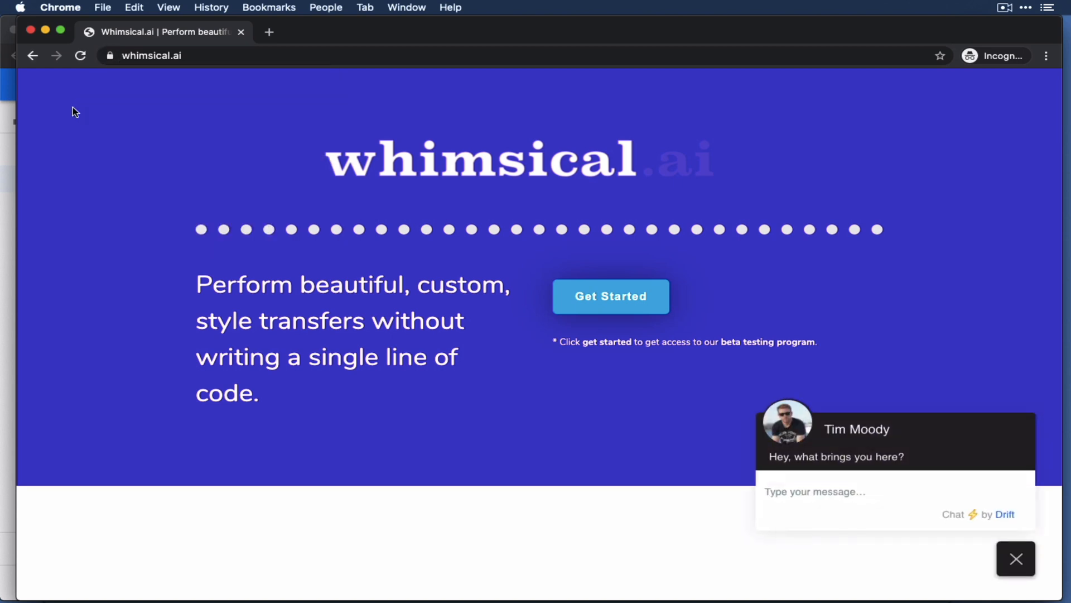
pyautogui.scroll(-3)
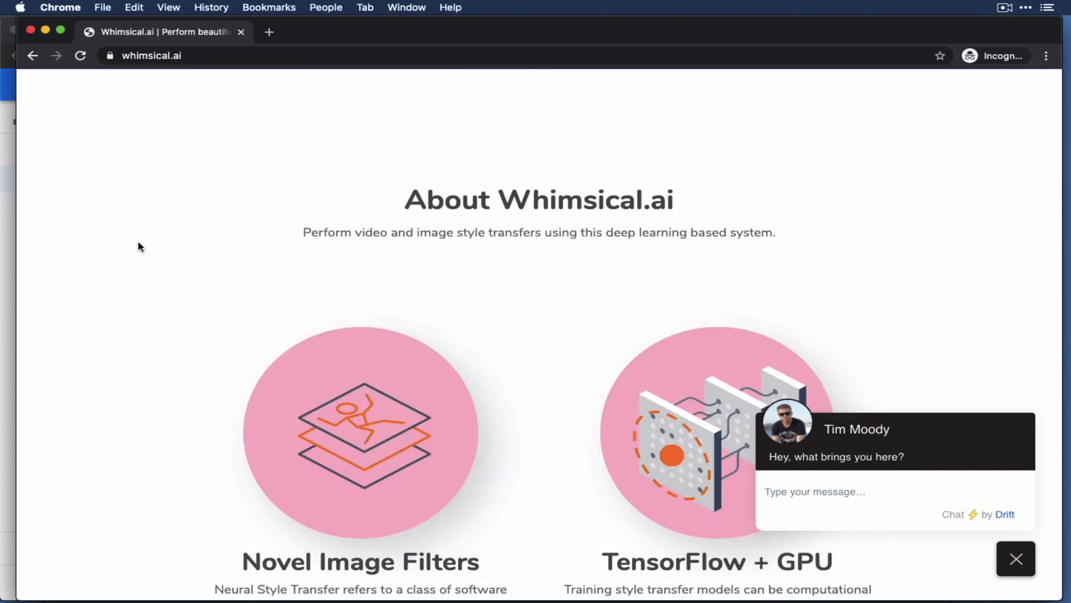
pyautogui.scroll(-3)
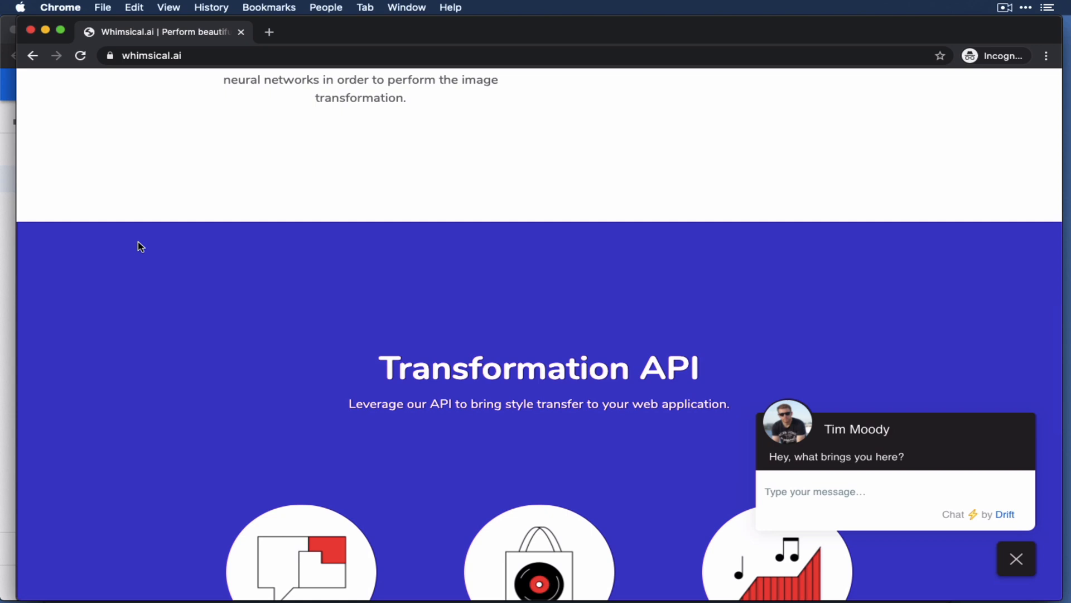
pyautogui.scroll(3)
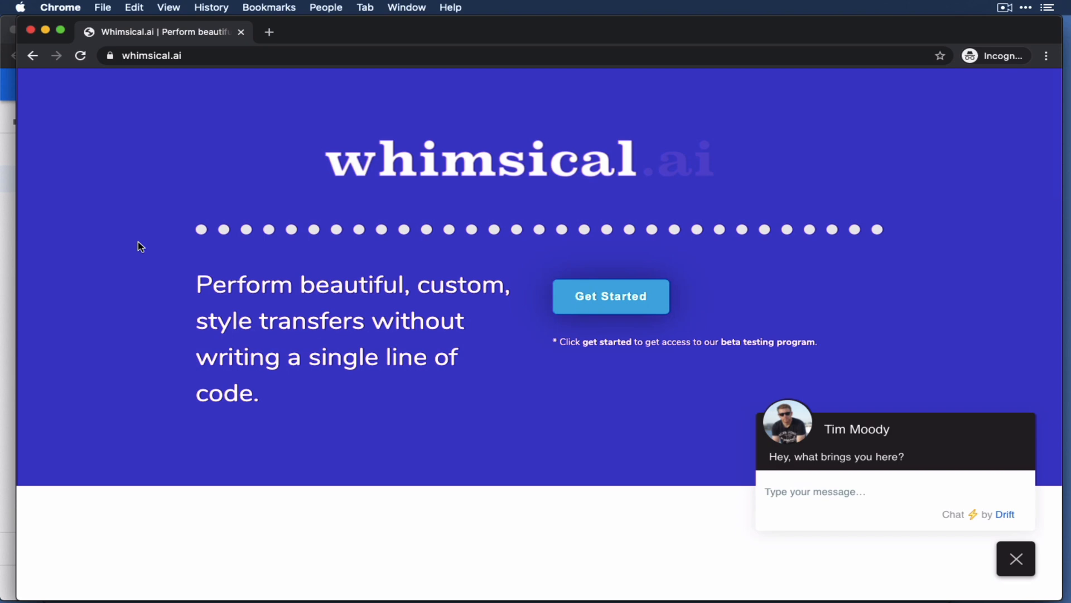
pyautogui.moveTo(132, 351)
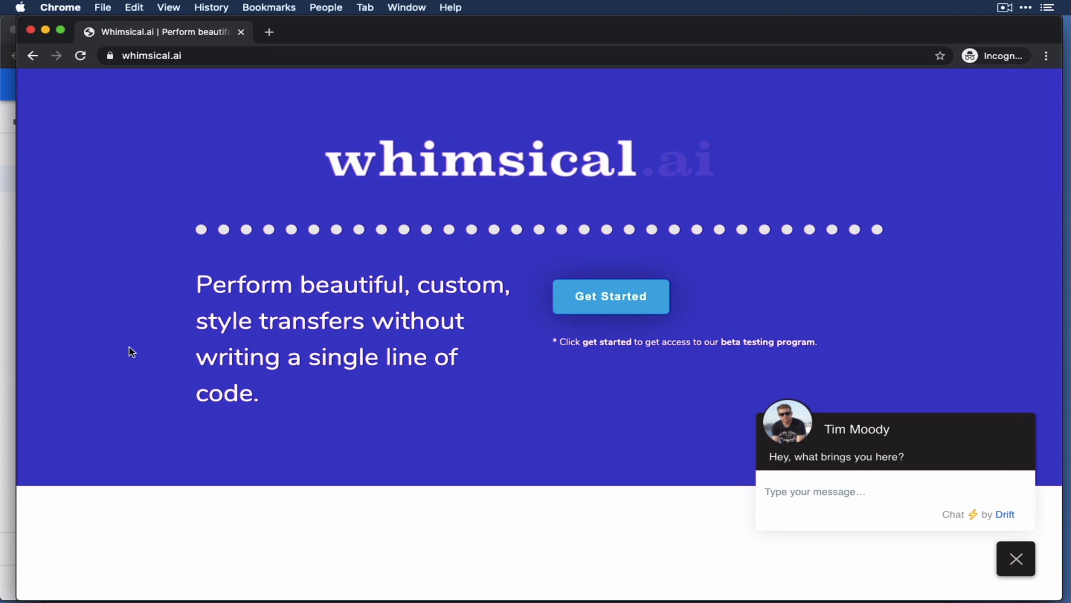
pyautogui.scroll(-3)
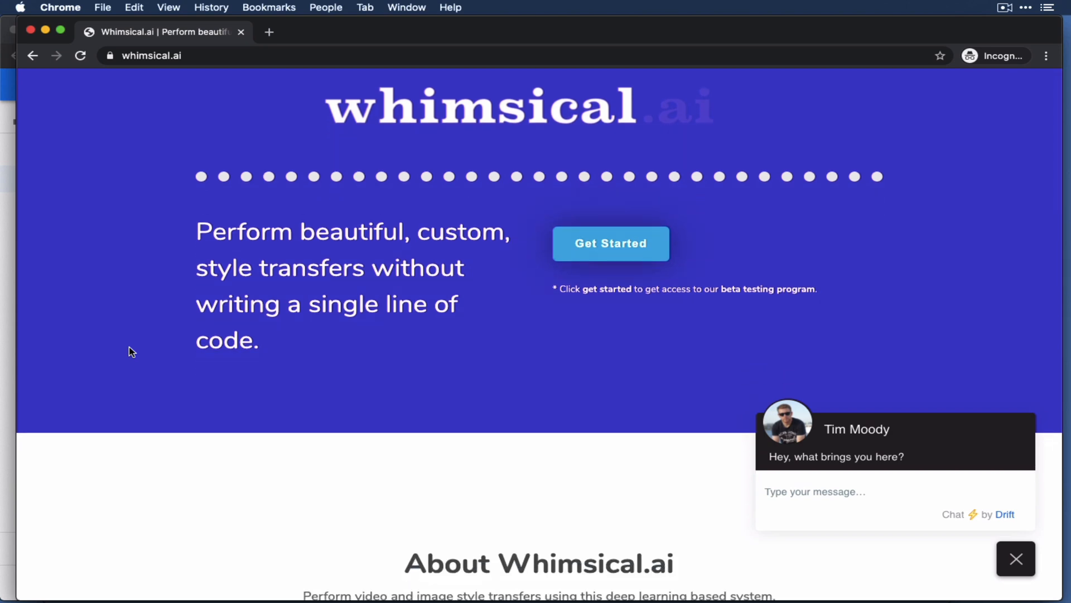